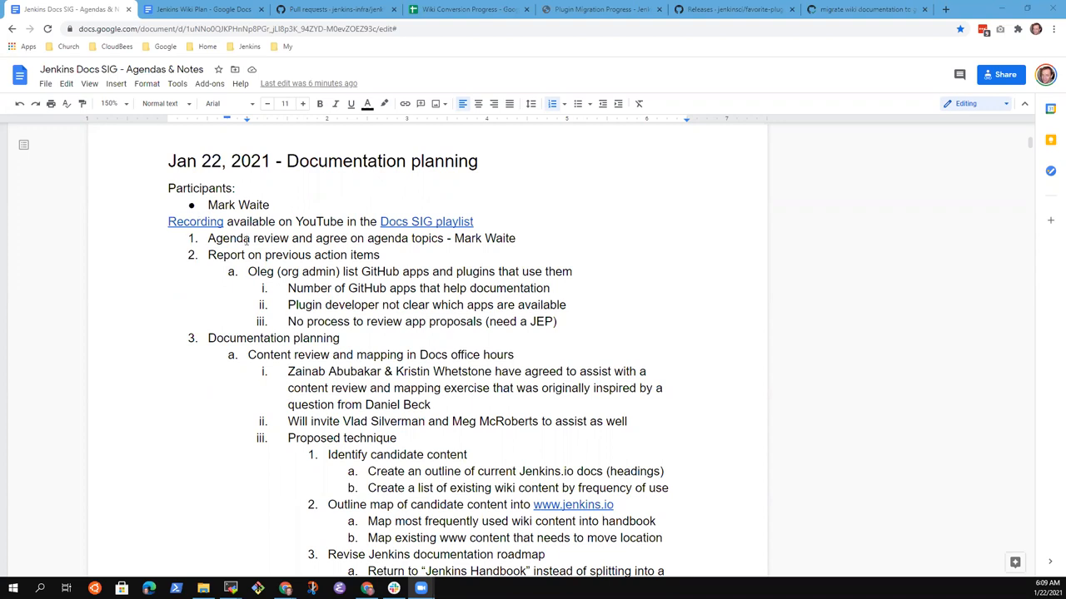
Highlight the Documentation planning items in turn—volunteers, wiki-content frequency, outline map—while discussing them
triple_click(361, 238)
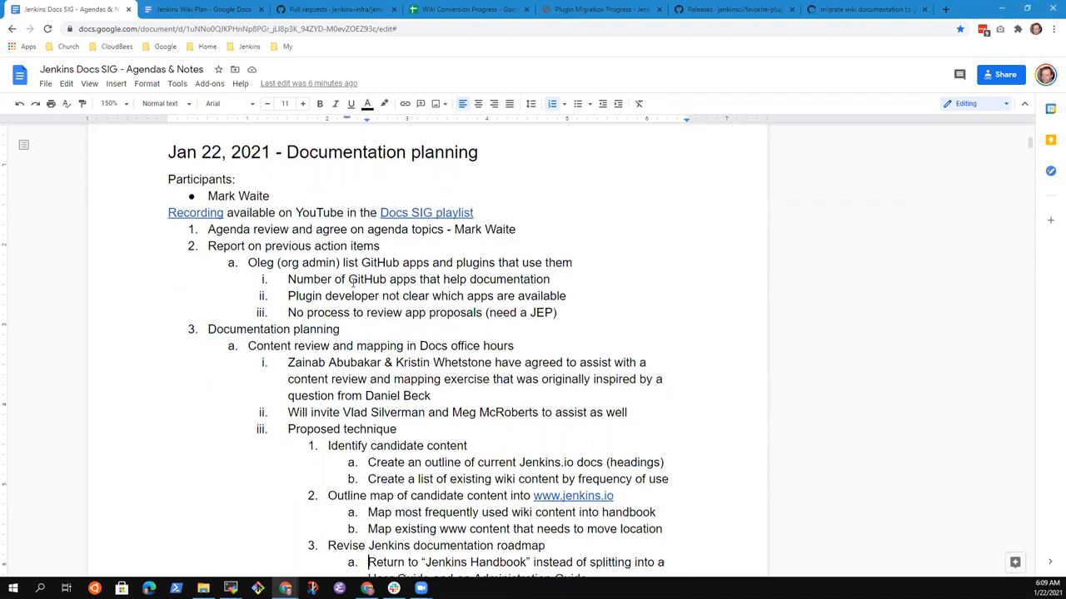
scroll(down, 3)
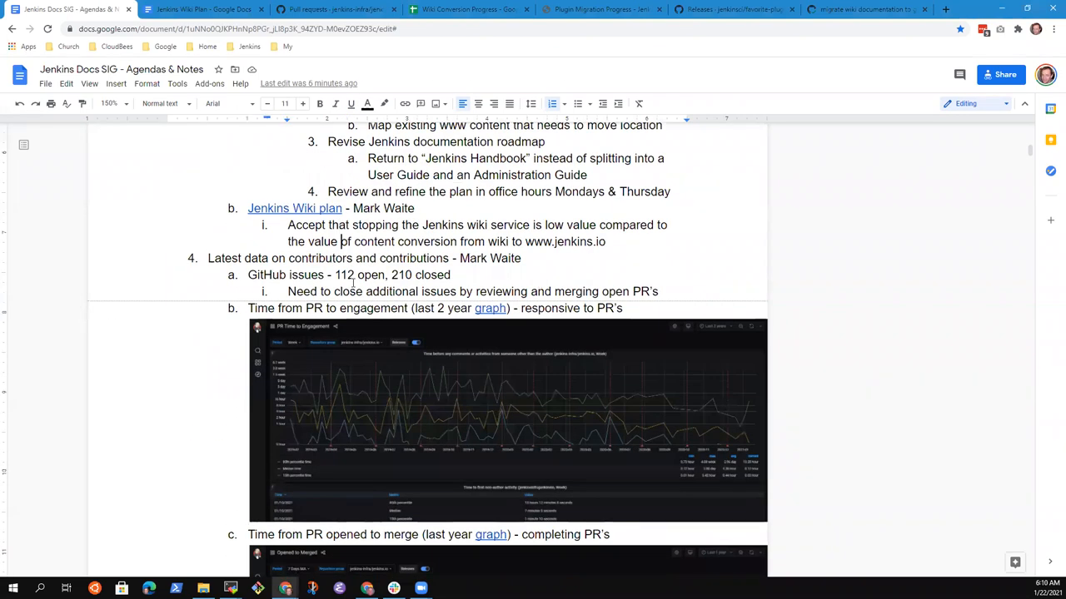
triple_click(333, 258)
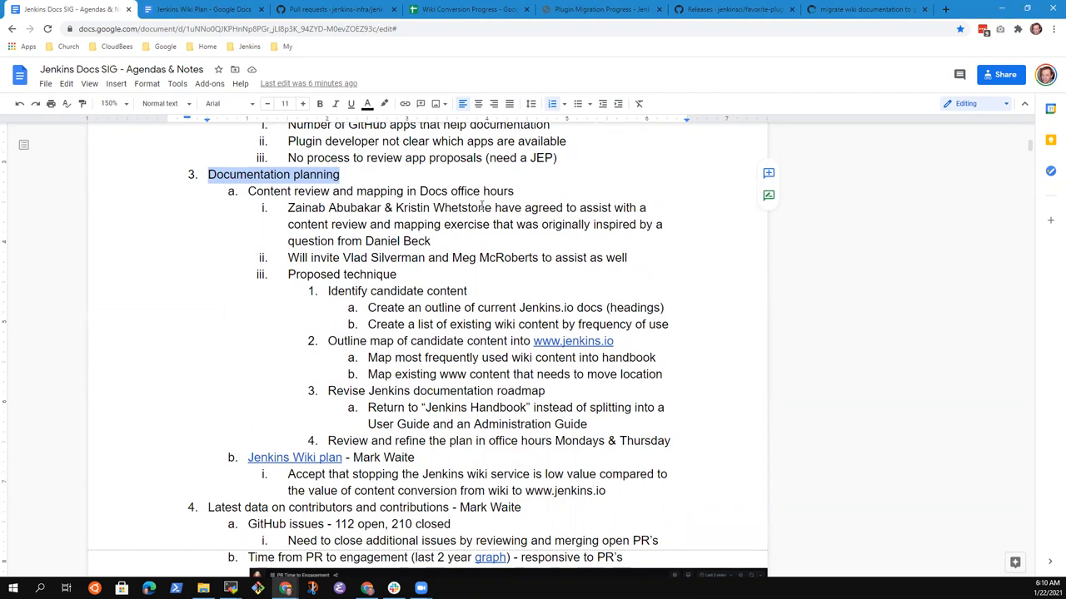
click(332, 190)
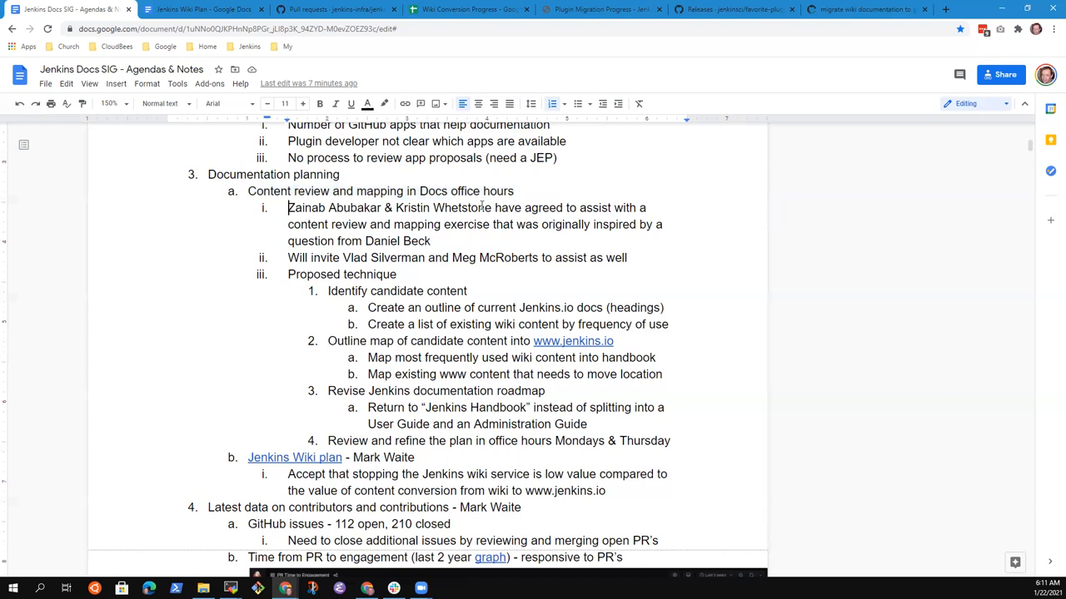
drag(288, 207, 491, 207)
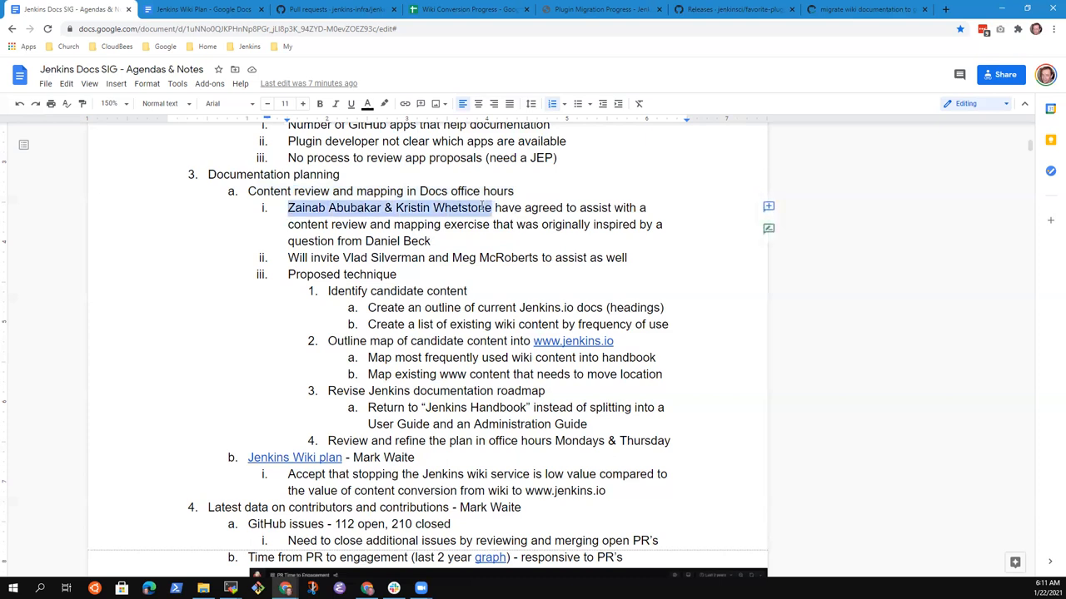
click(481, 208)
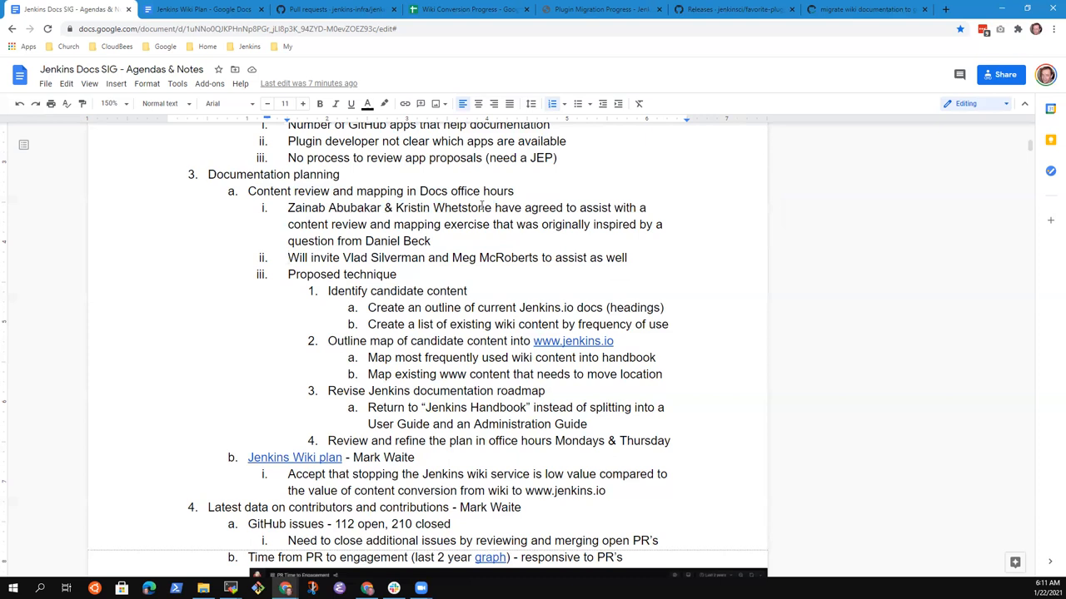
triple_click(457, 257)
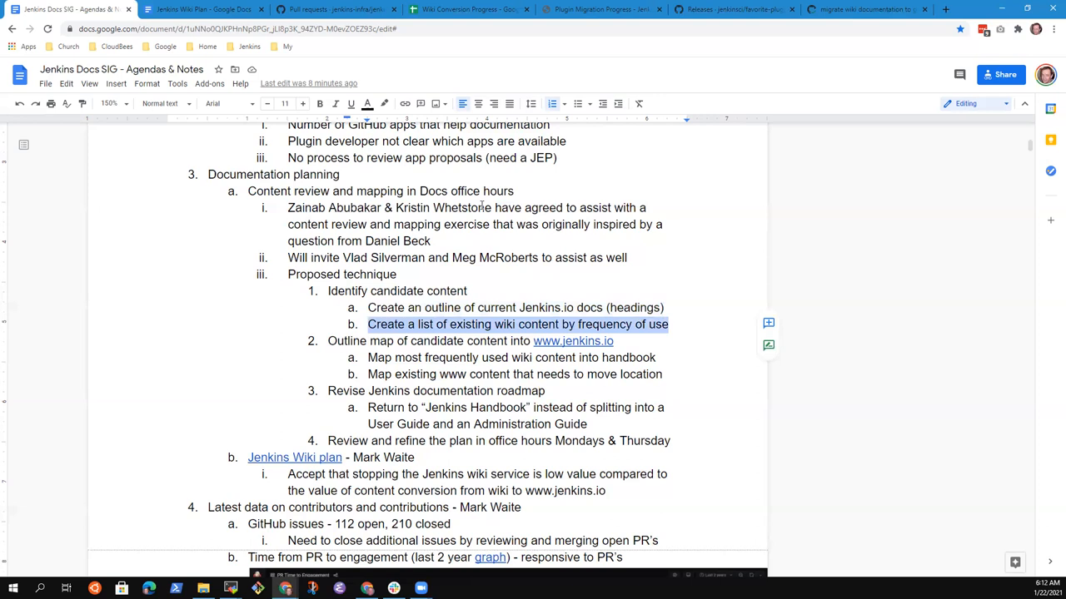
click(328, 340)
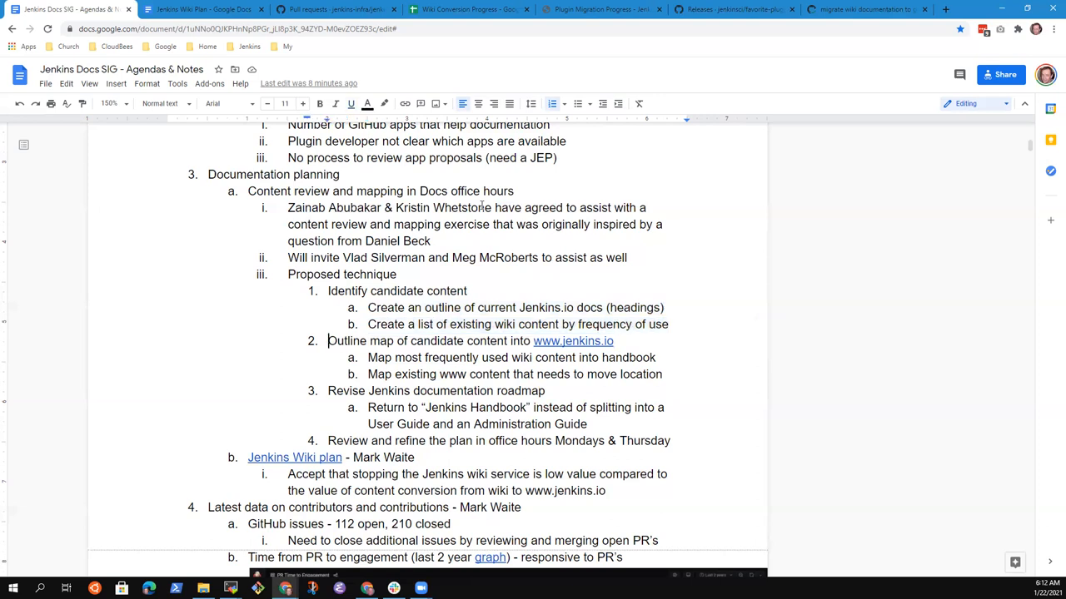
triple_click(450, 341)
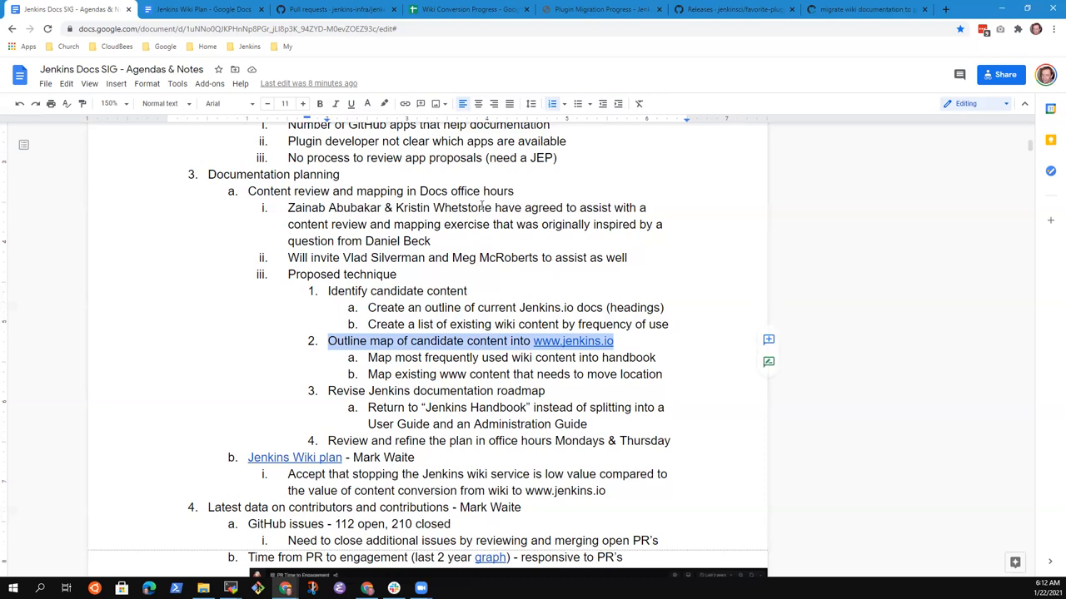
click(614, 357)
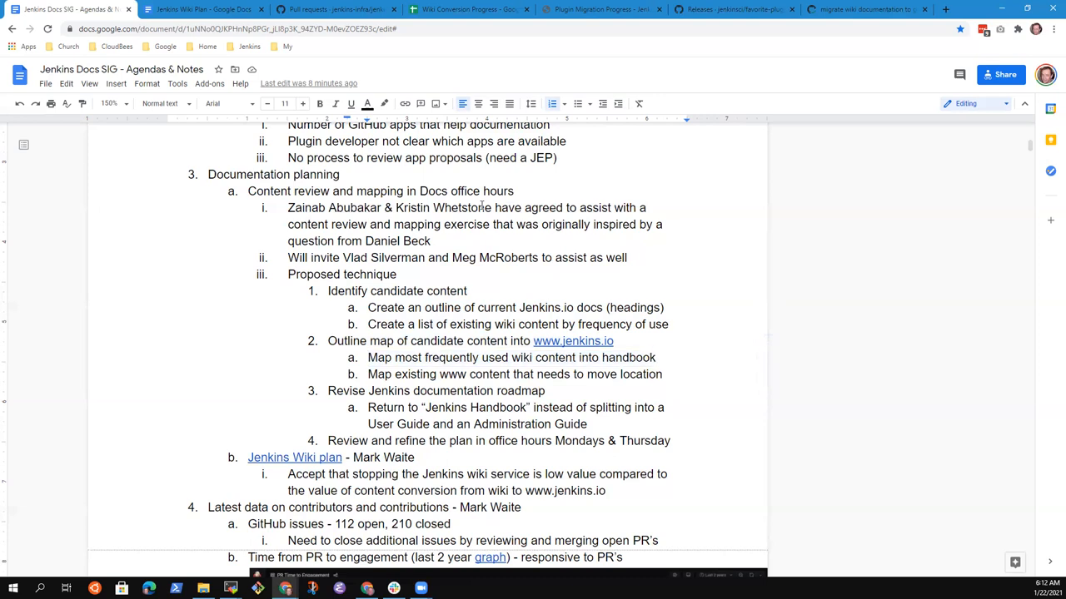
text(Jn)
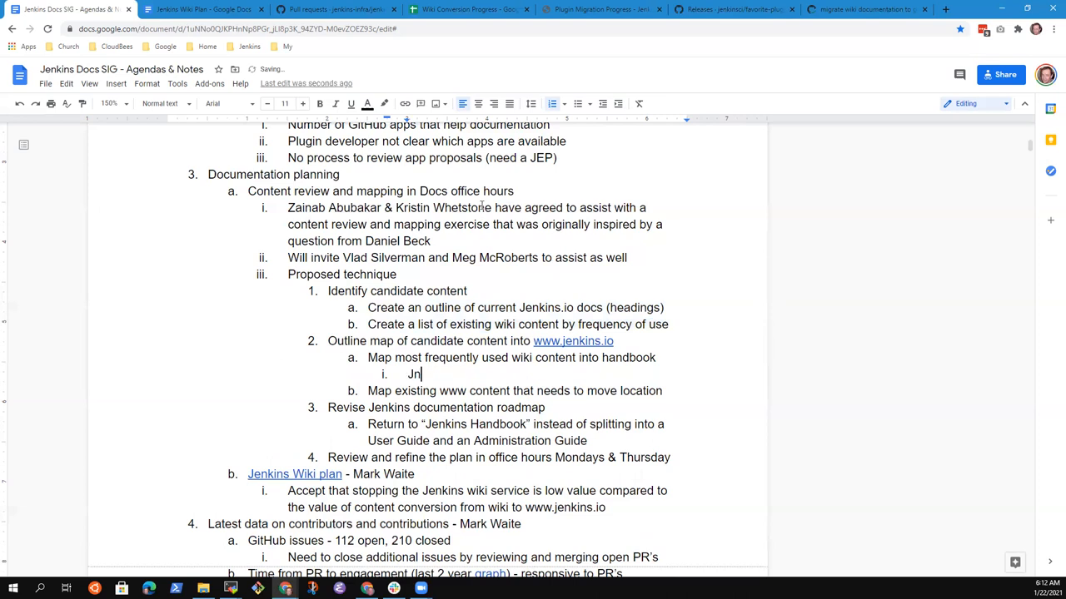
text(ona)
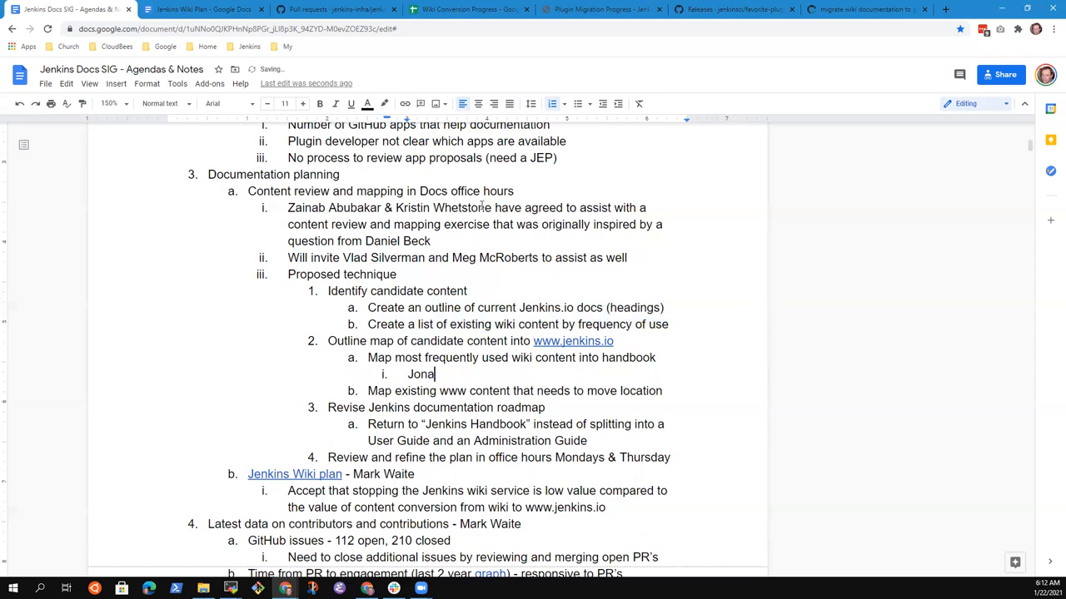
key(Backspace)
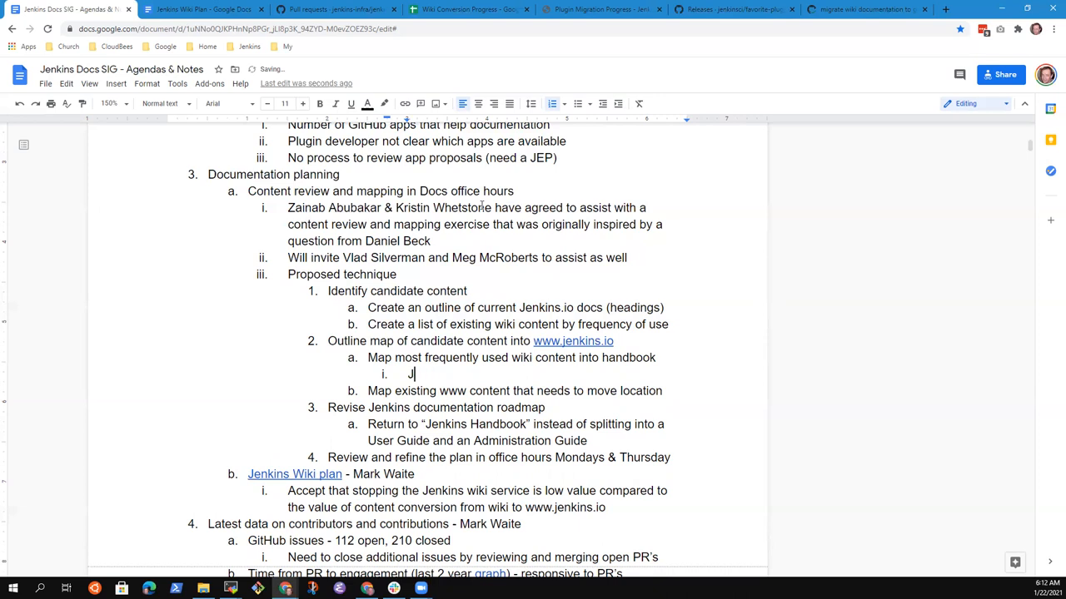
text(J)
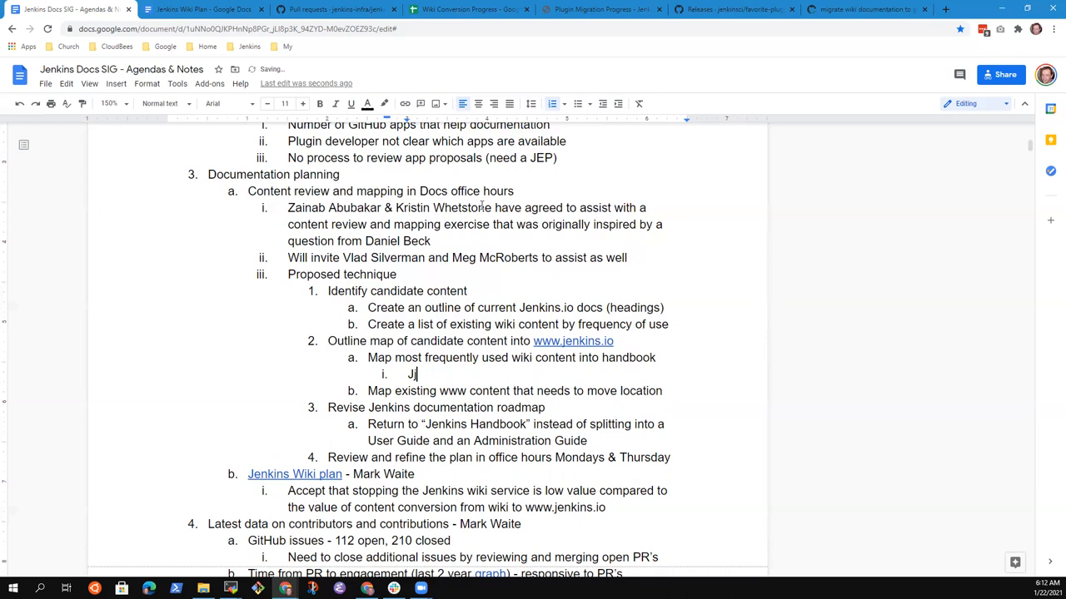
text(honatan M)
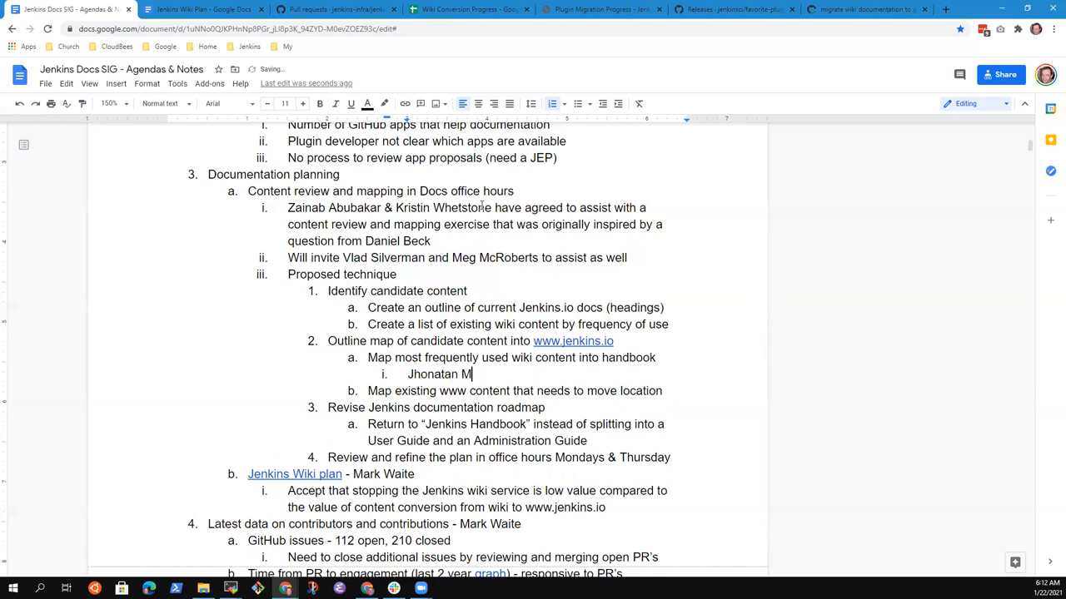
text(orais used)
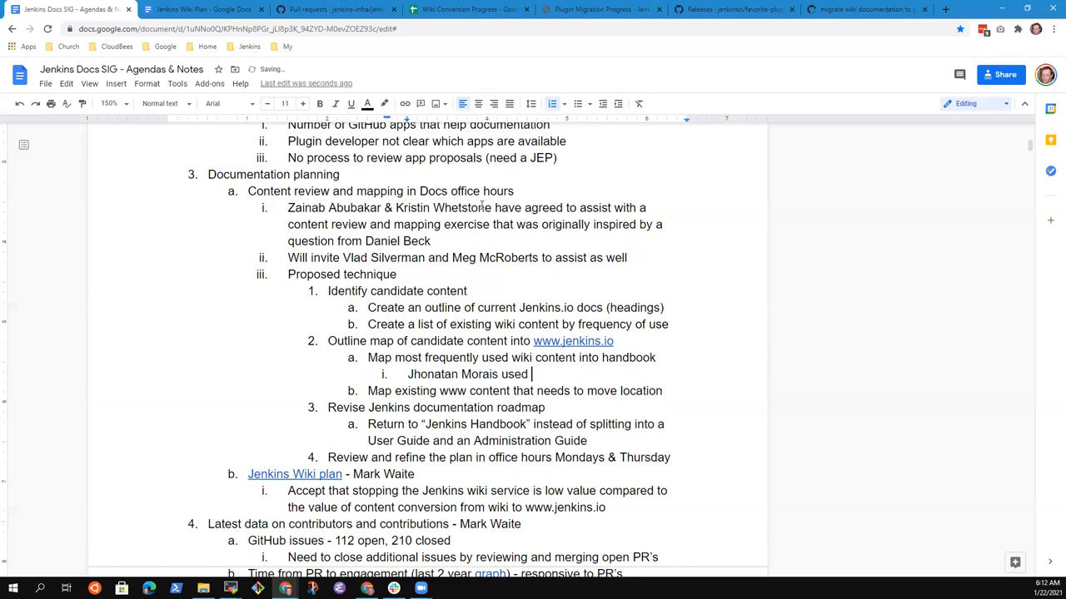
text(this techno)
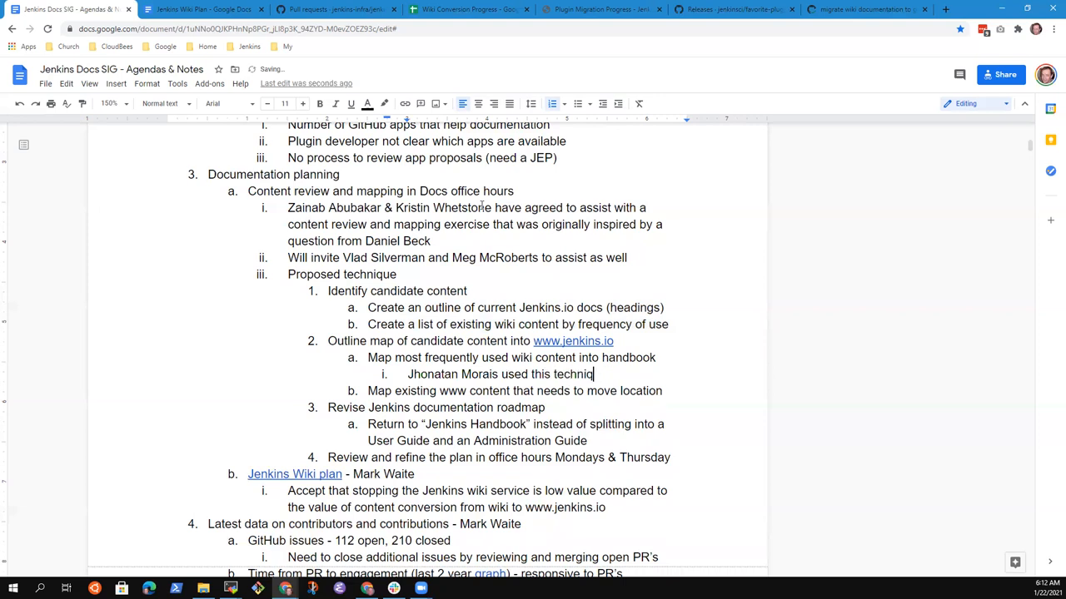
text(ue)
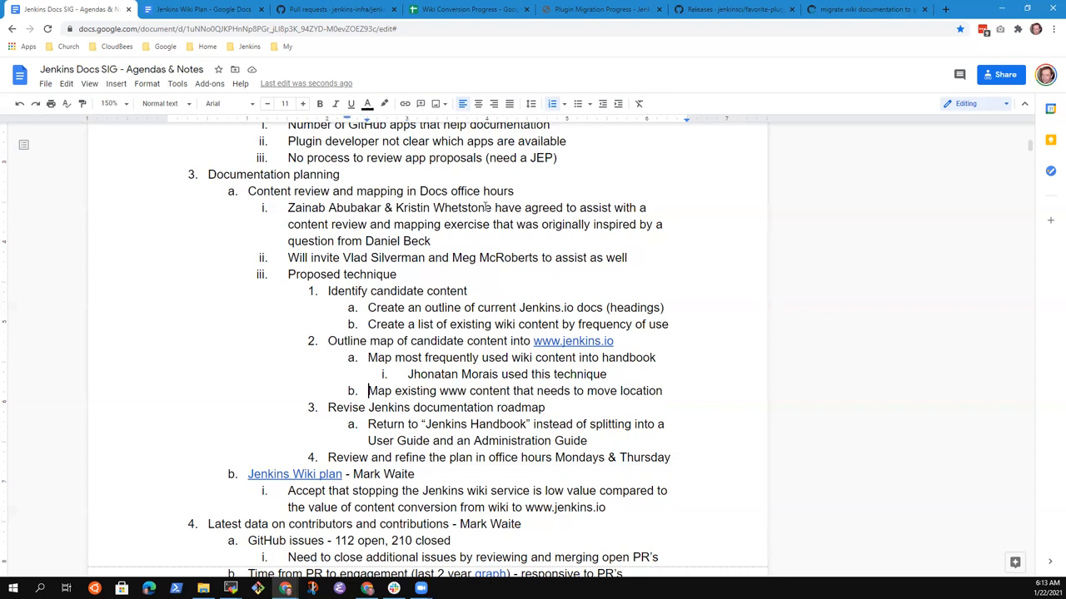
Add a sub-item 'Now have a technique to preserve identifiers' under the existing www content mapping item
triple_click(514, 391)
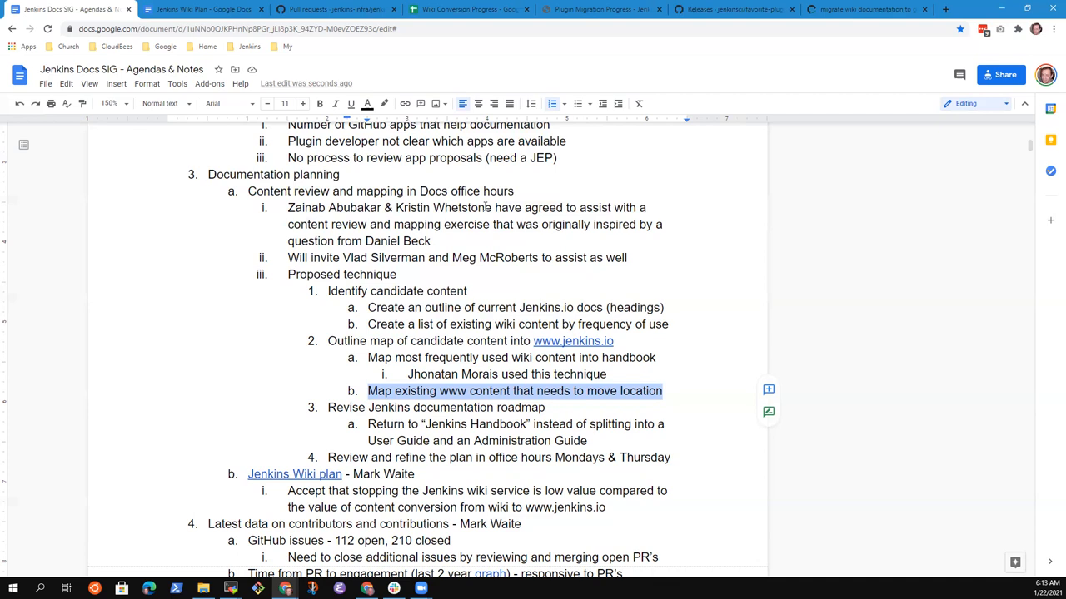
click(662, 391)
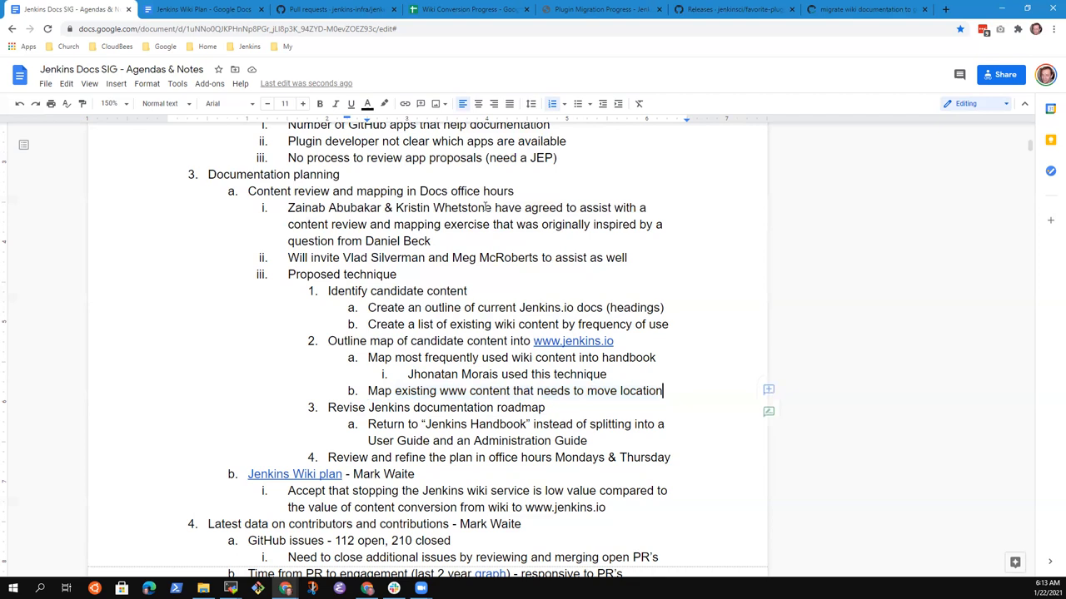
key(enter)
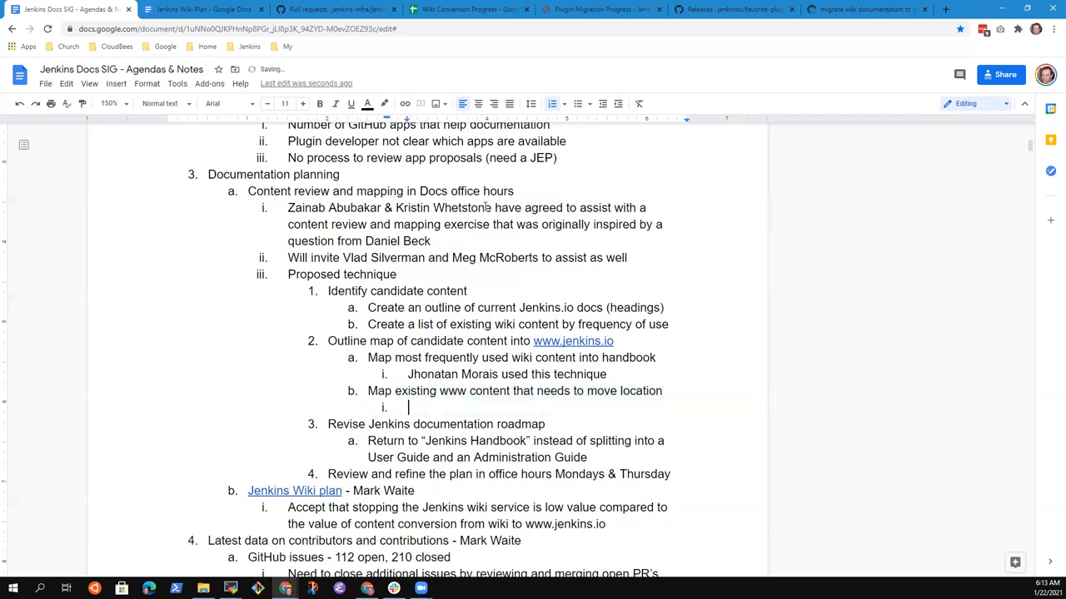
text(Now have a technique of)
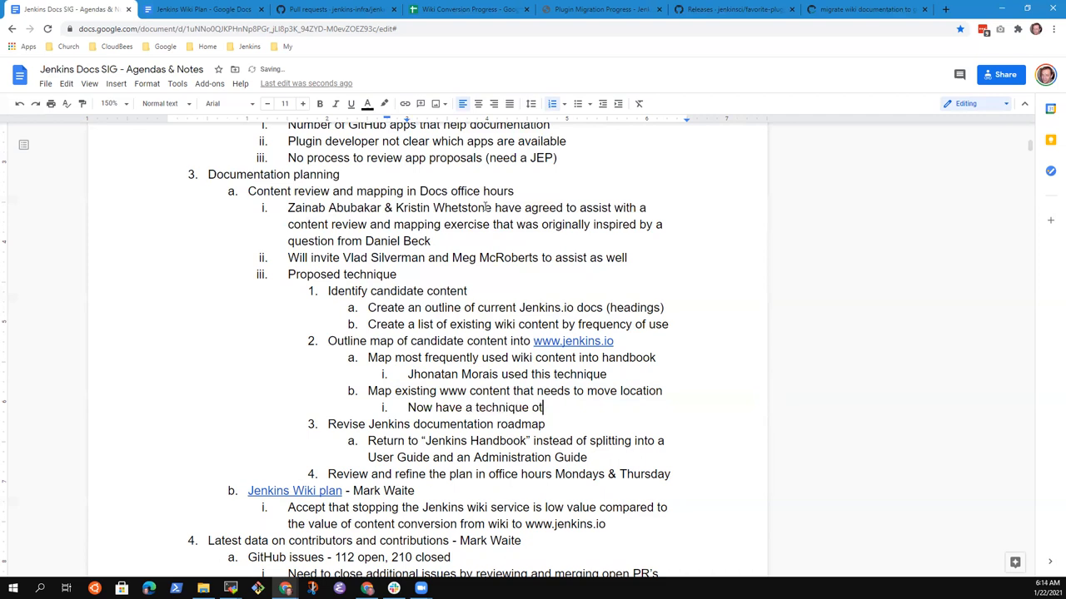
text(per)
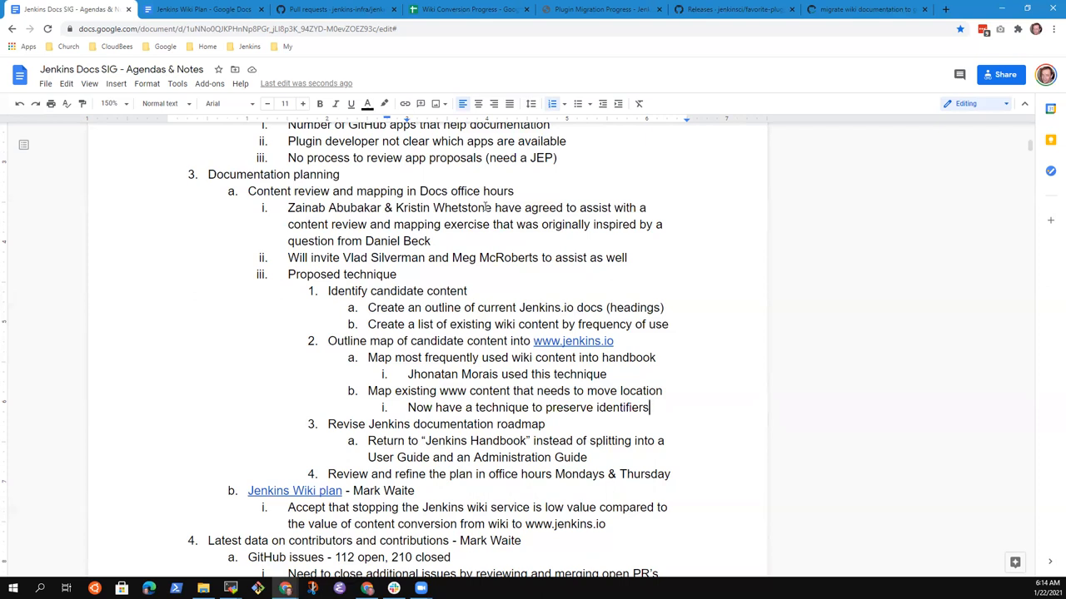
click(546, 424)
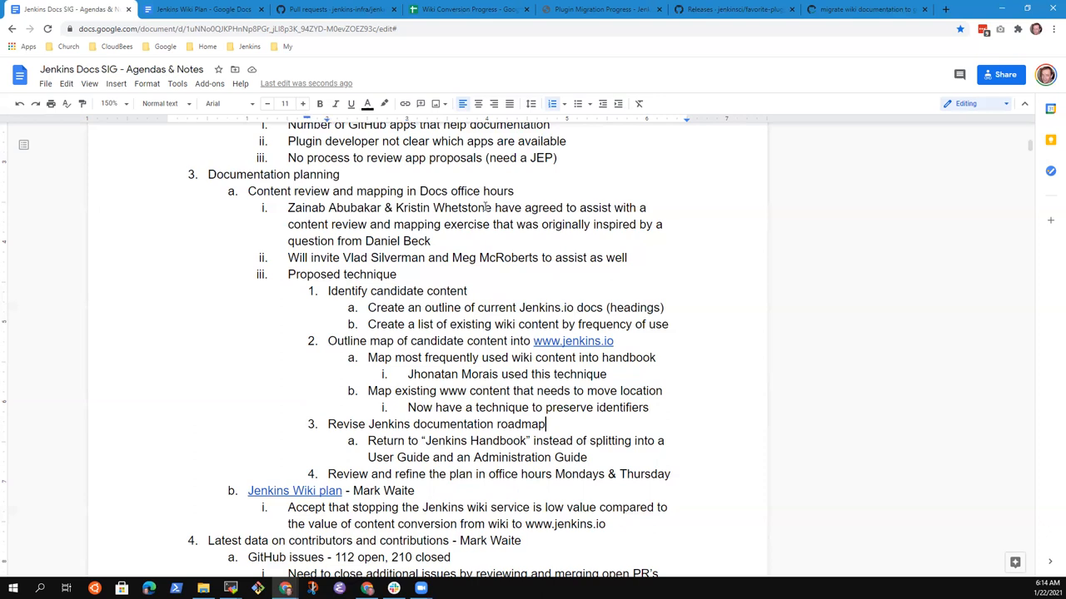
triple_click(436, 424)
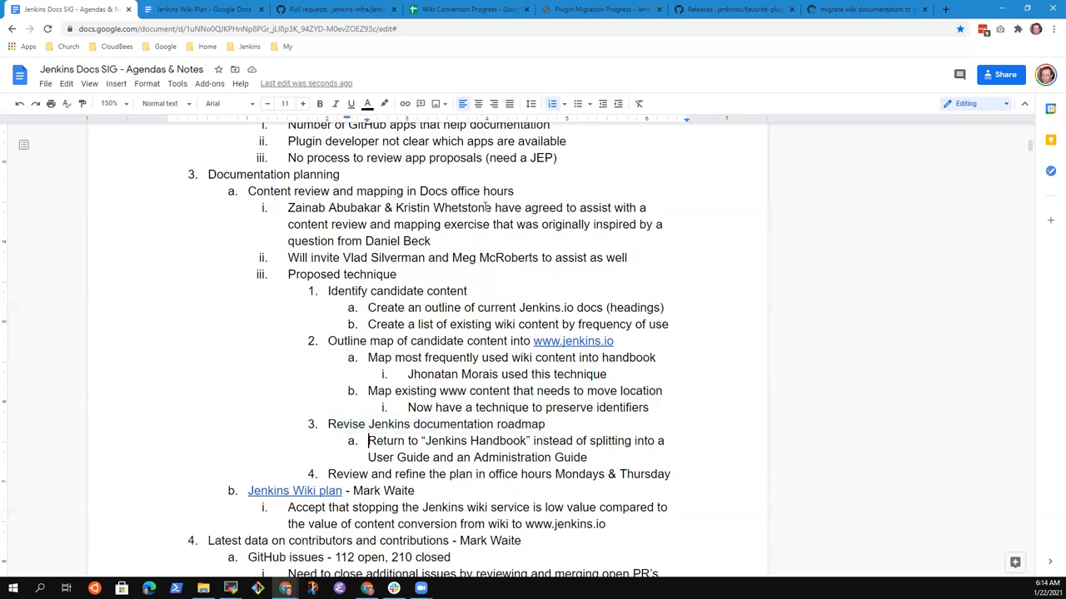
double_click(398, 457)
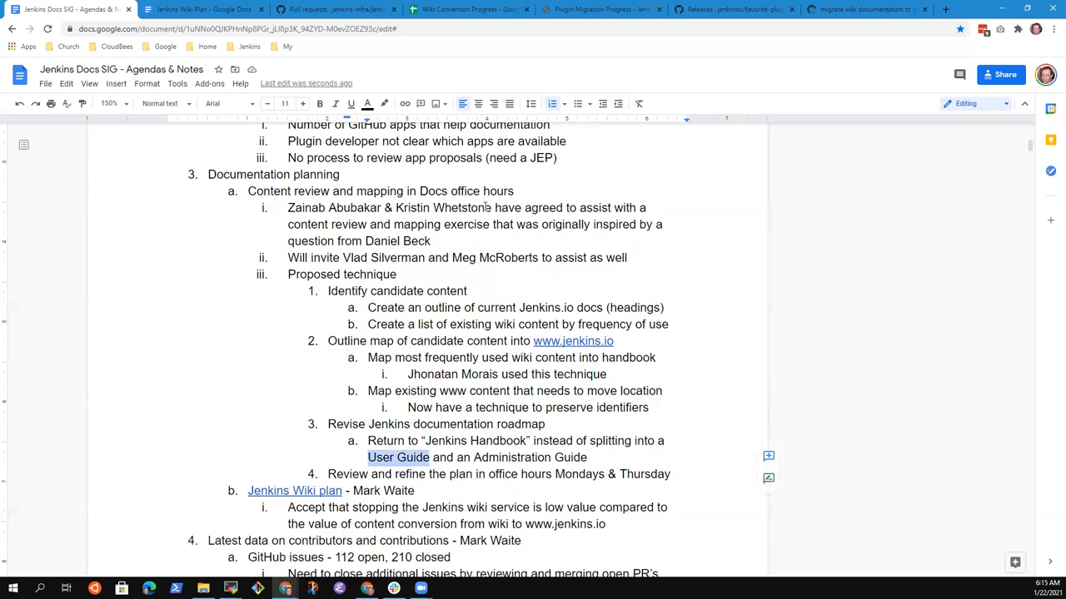
double_click(529, 457)
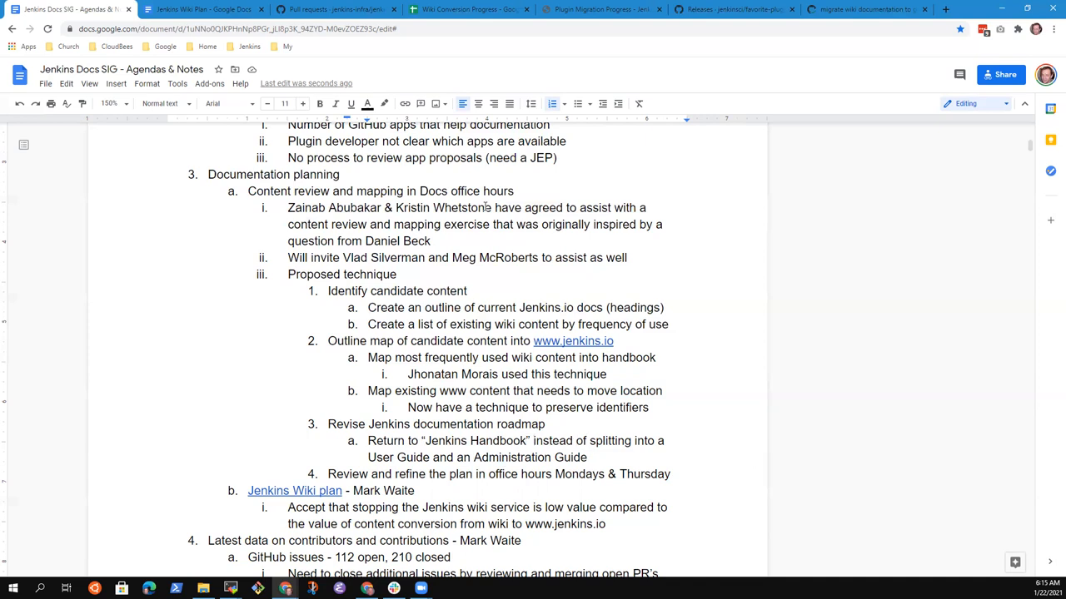
double_click(475, 440)
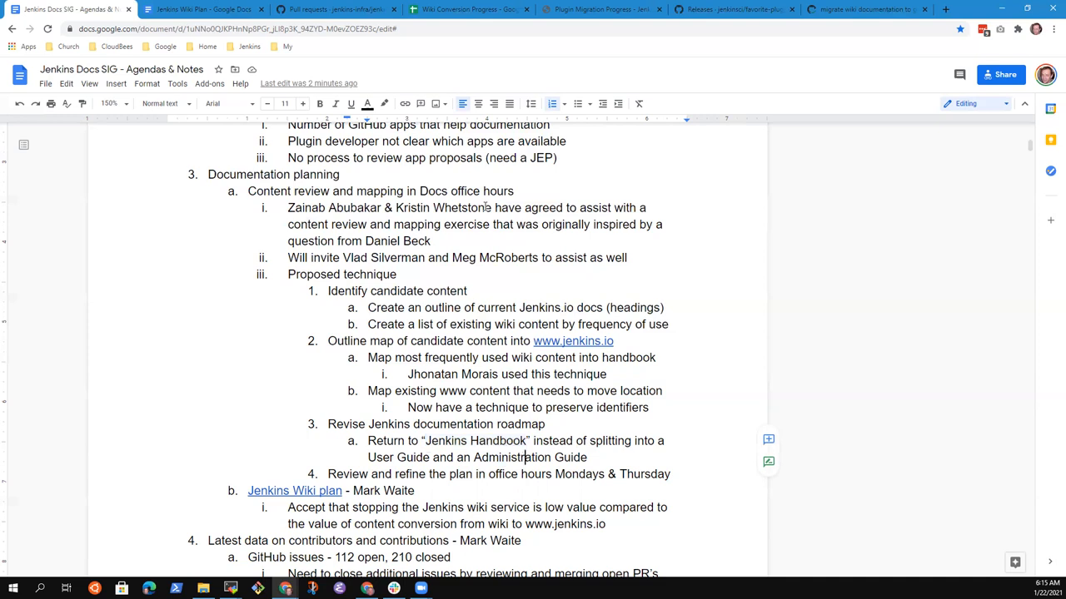
Draft an unfinished sub-item 'The Jenkins Handbook matches the FreeBSD…' under the roadmap revision step
key(enter)
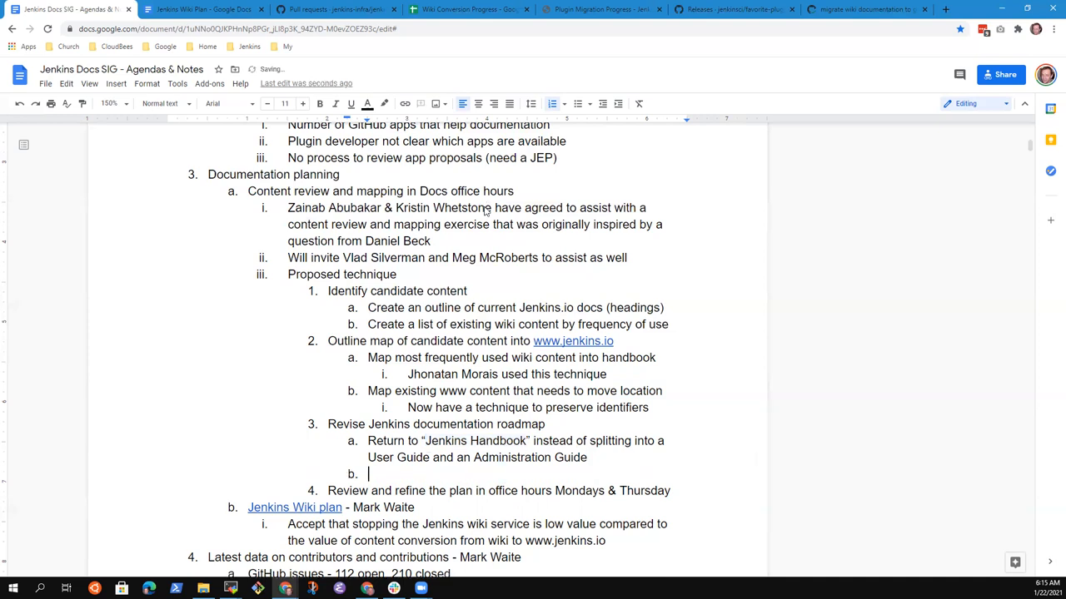
text(The Jenkins Han)
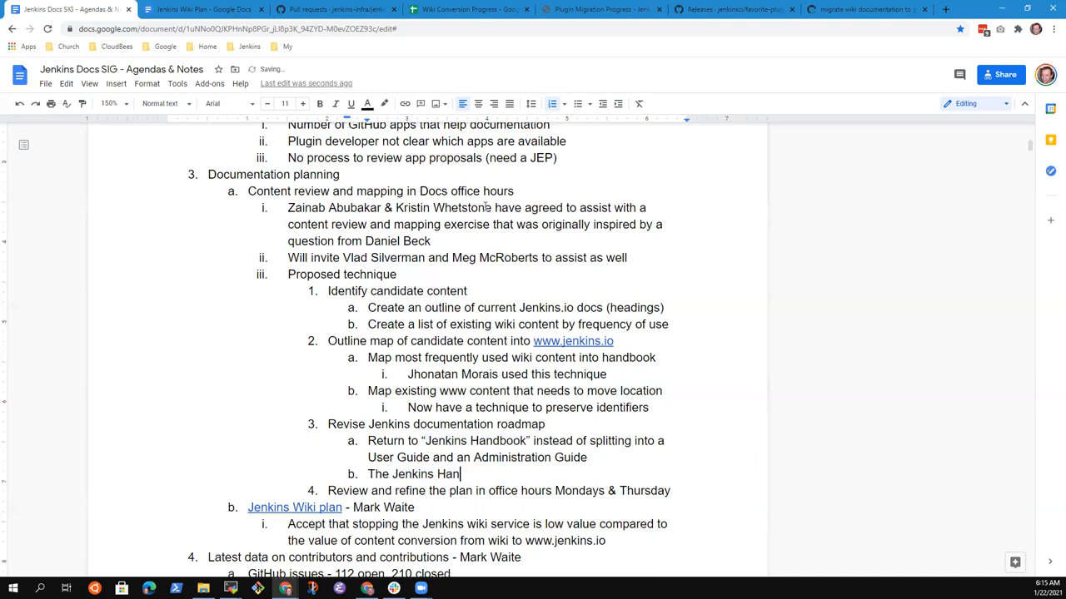
text(dbook)
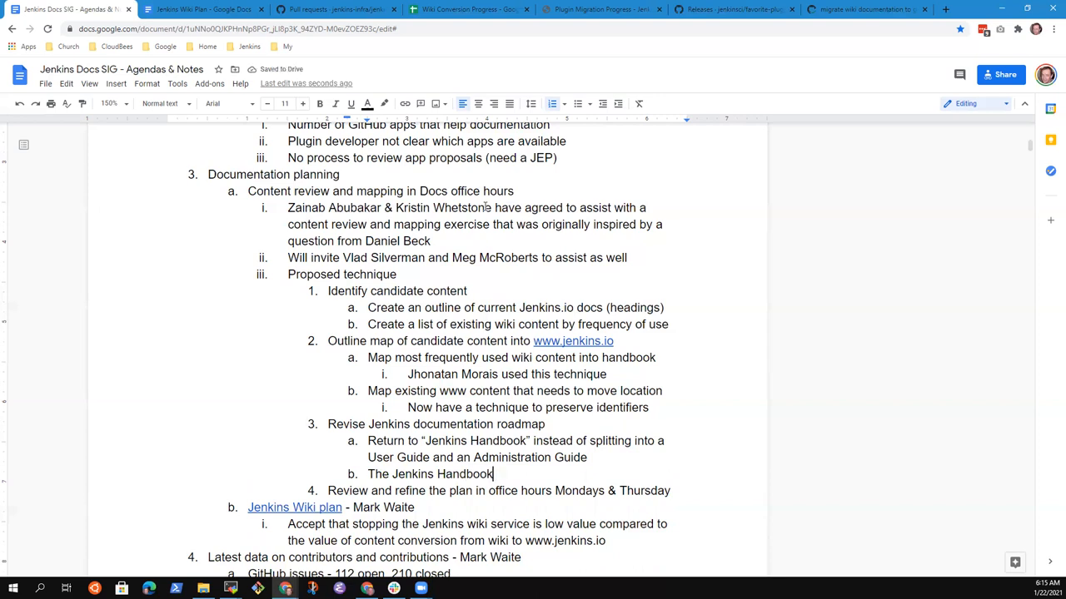
text(matches the)
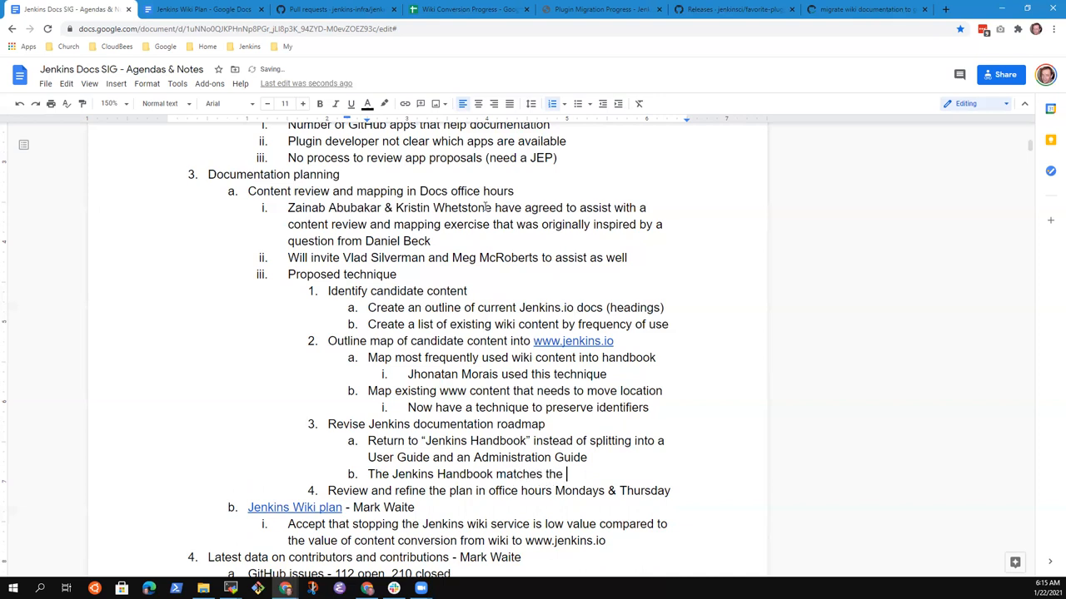
text(FreeBSD)
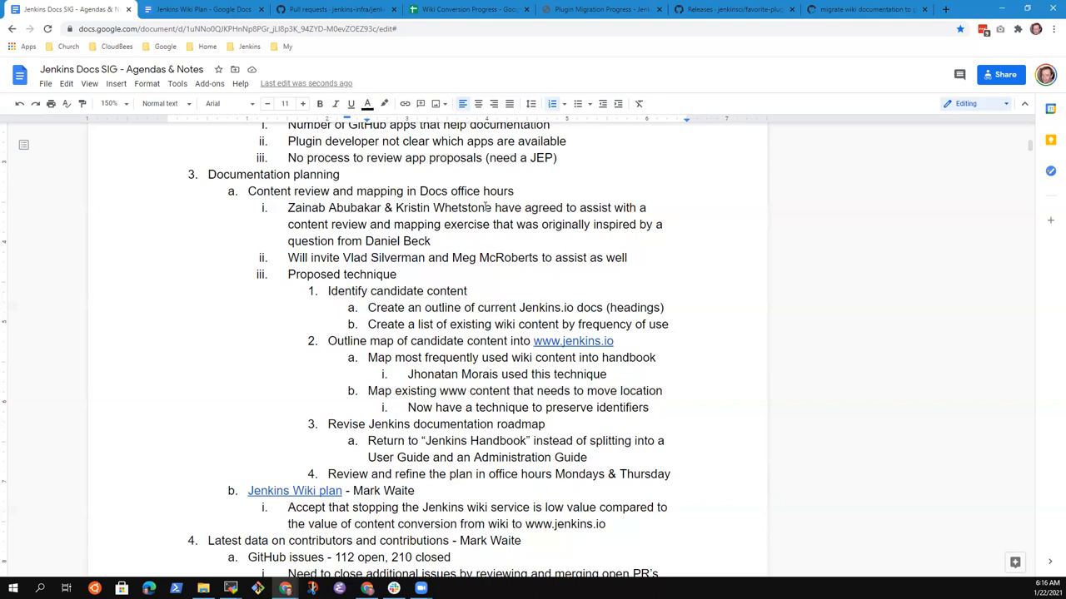
Add step 5 'Review and discuss in the Jenkins Contributor Summit in Feb' after the office-hours item
triple_click(498, 474)
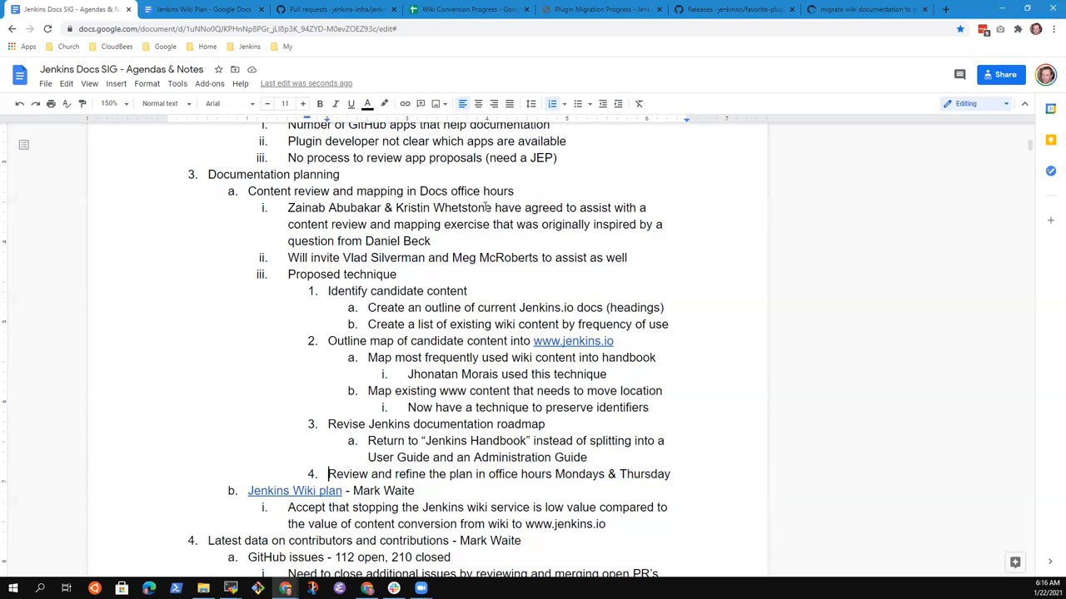
text(Review and discu)
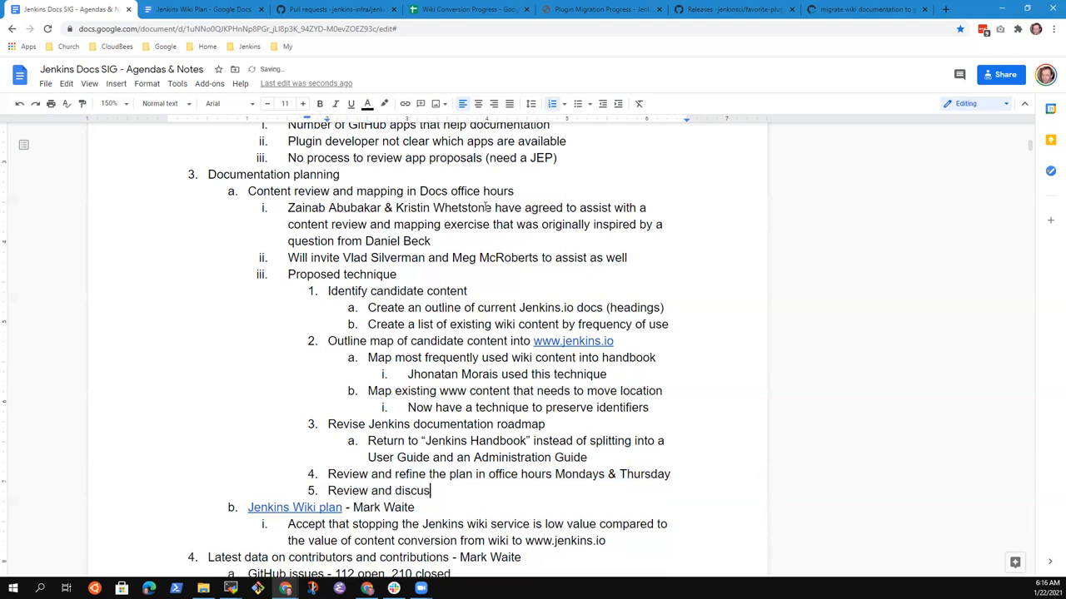
text(s in the)
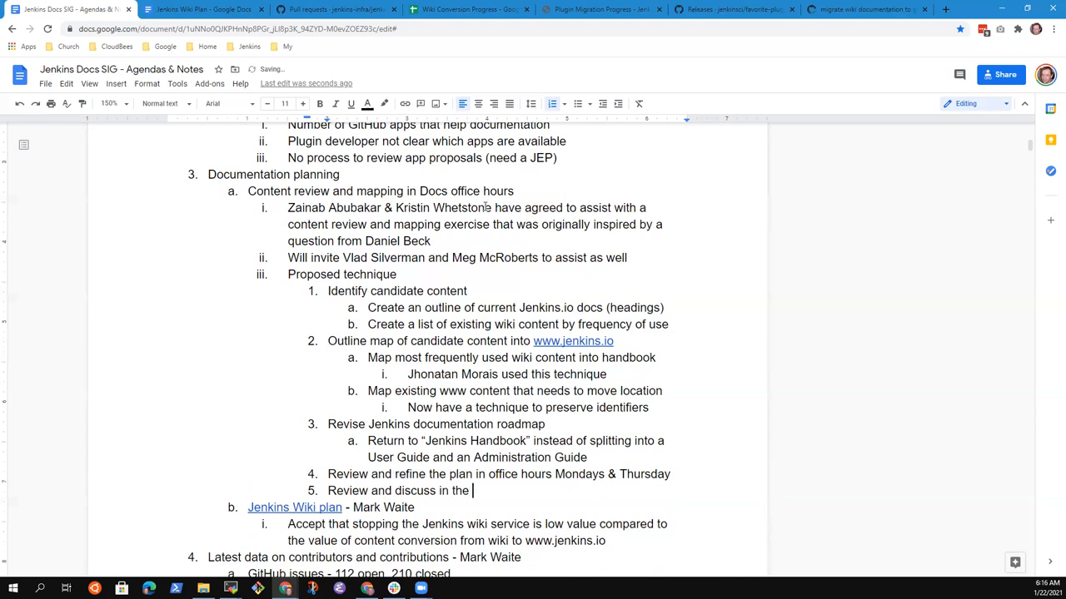
text(J)
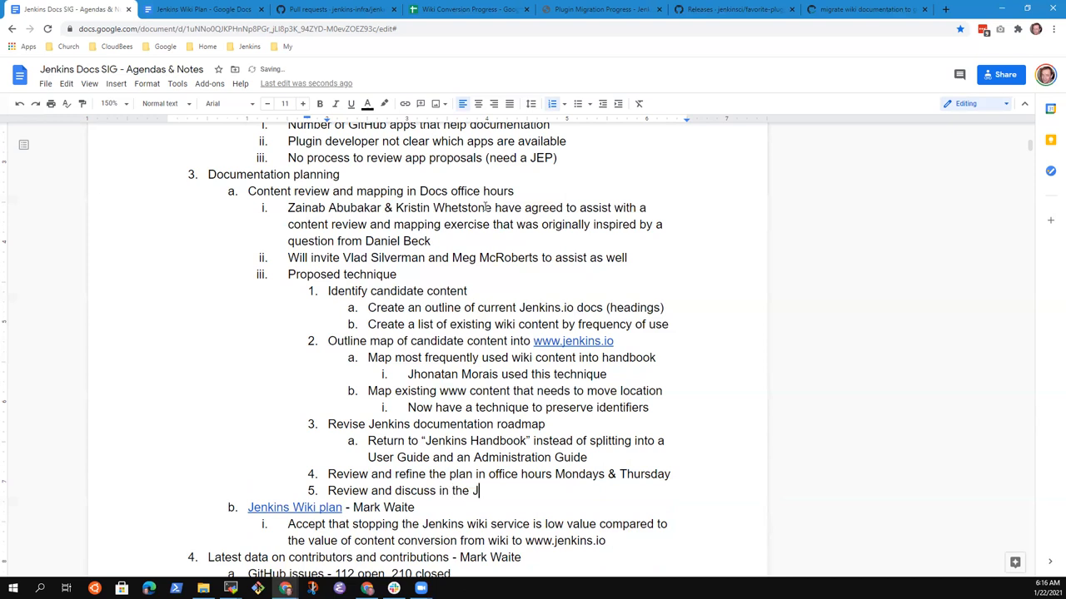
text(enkins Contributor Summit in Feb)
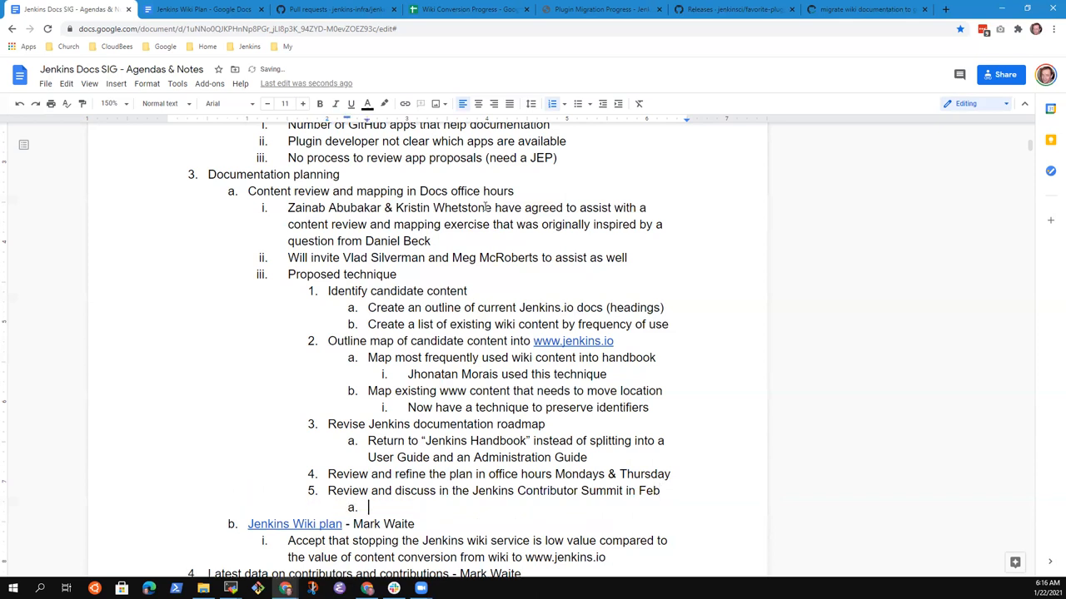
Add the sub-item 'Contributor Summit sent yesterday' beneath the new step 5
text(Contri)
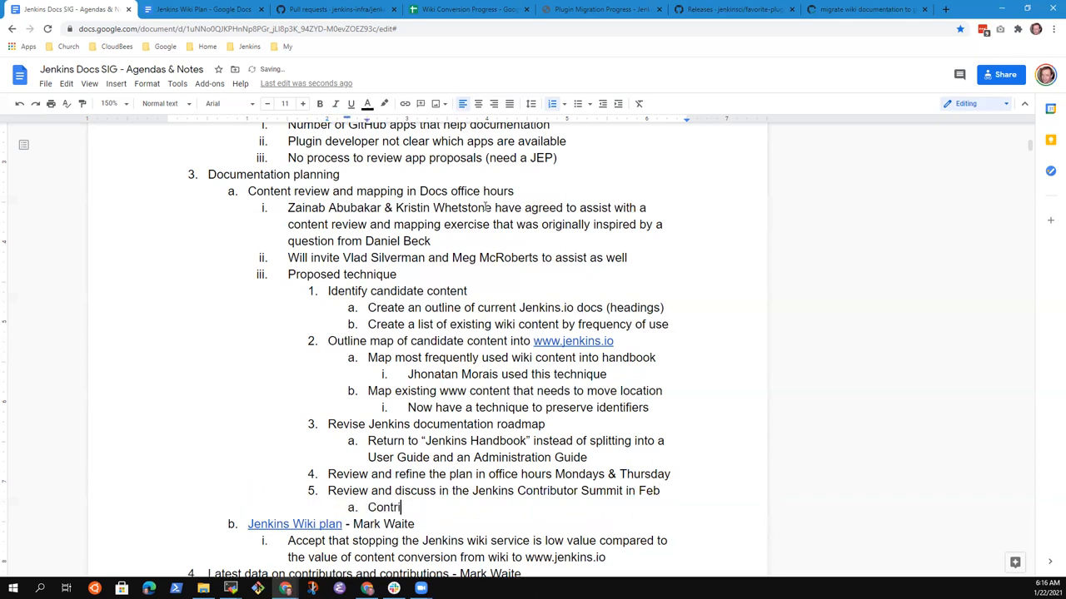
text(butoo)
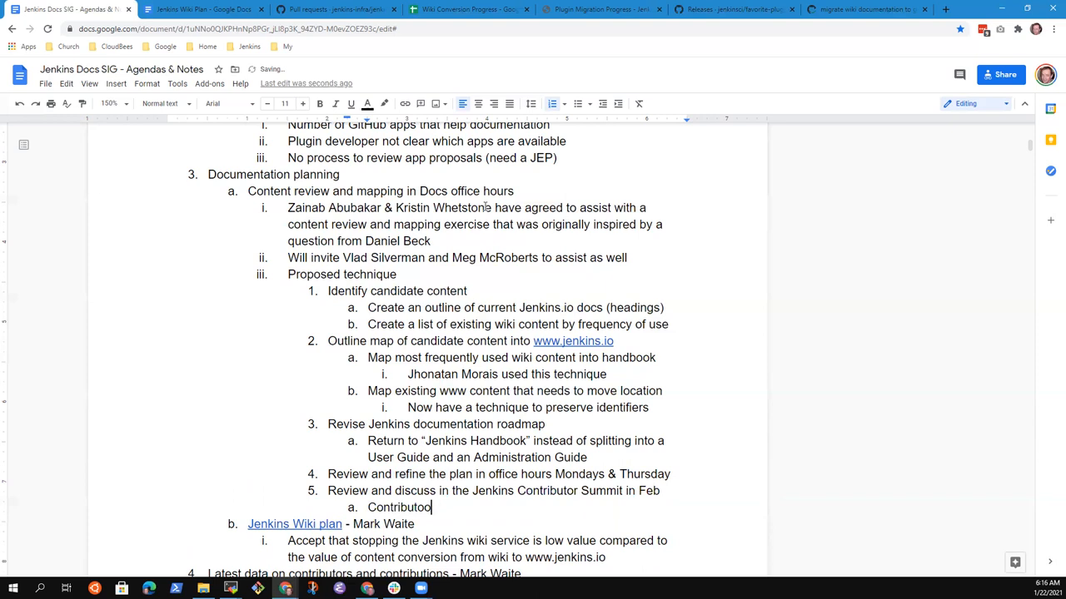
key(Backspace)
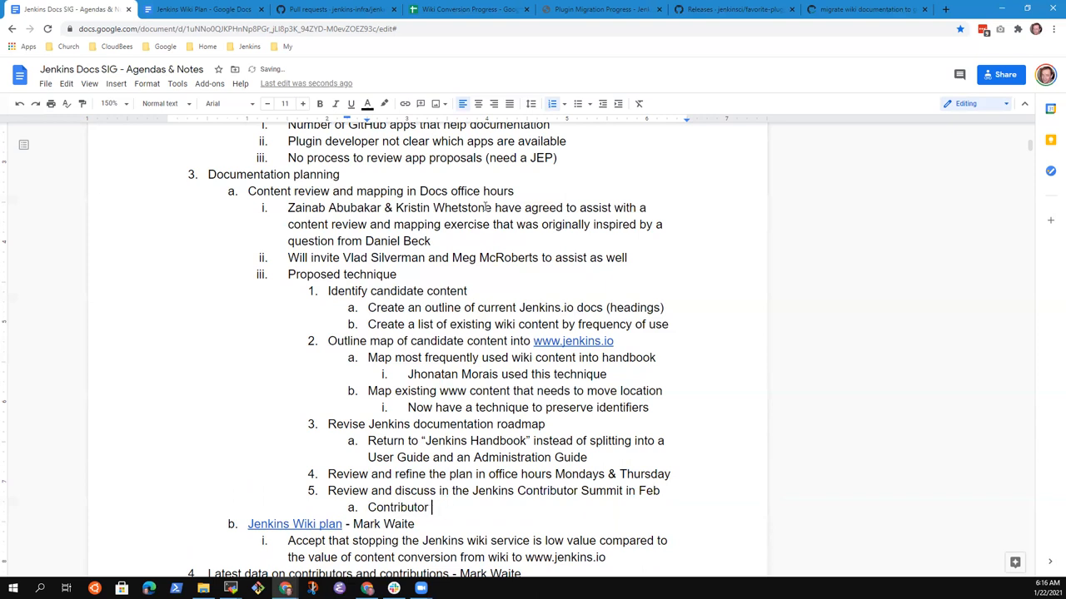
text(Summit)
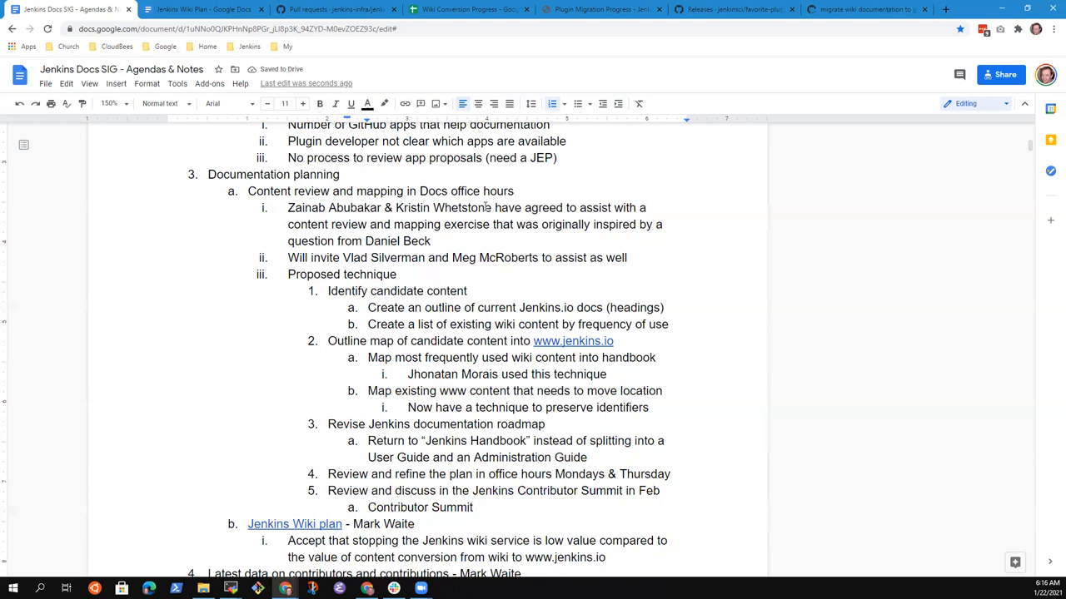
text(sent)
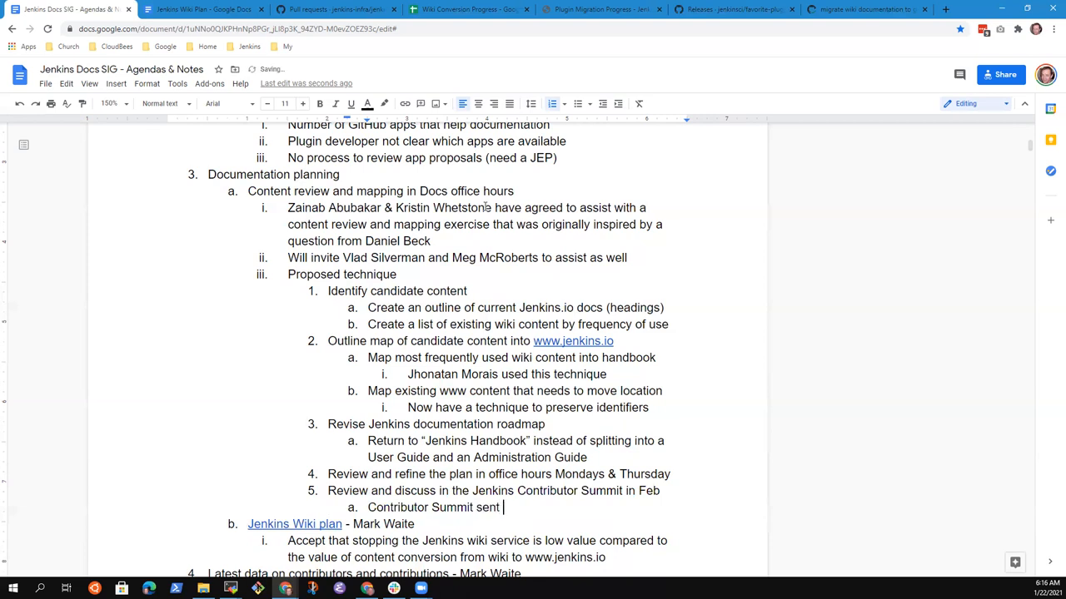
text(yesterday)
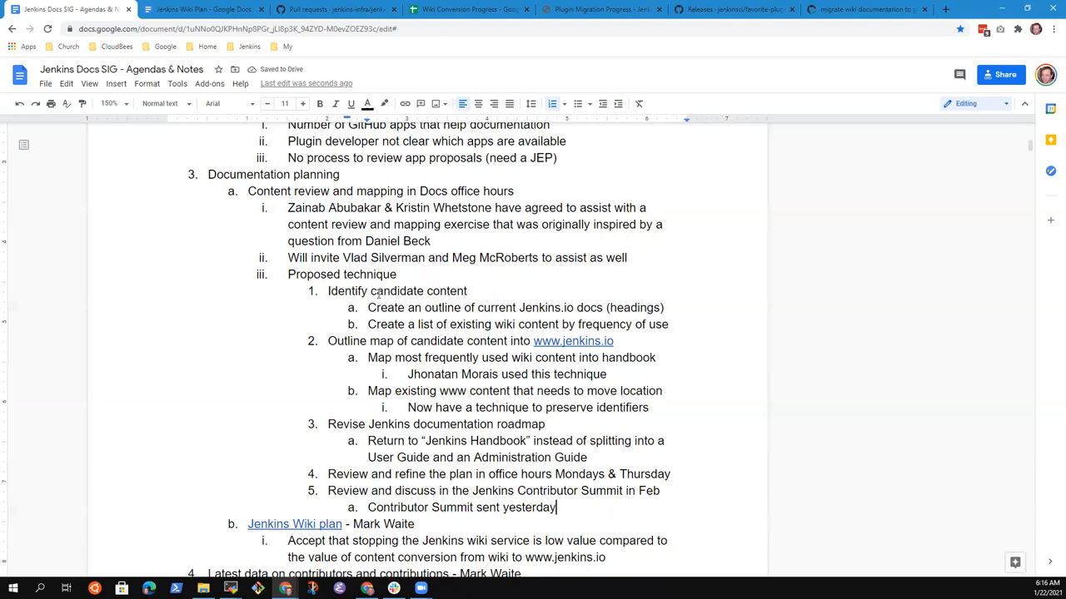
scroll(down, 3)
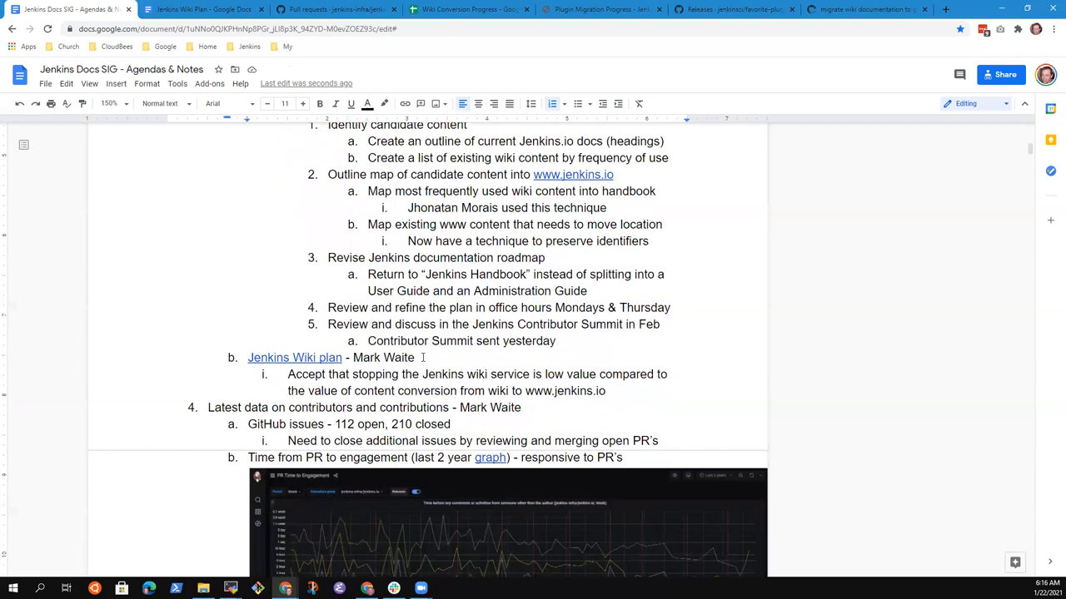
mouse_move(294, 358)
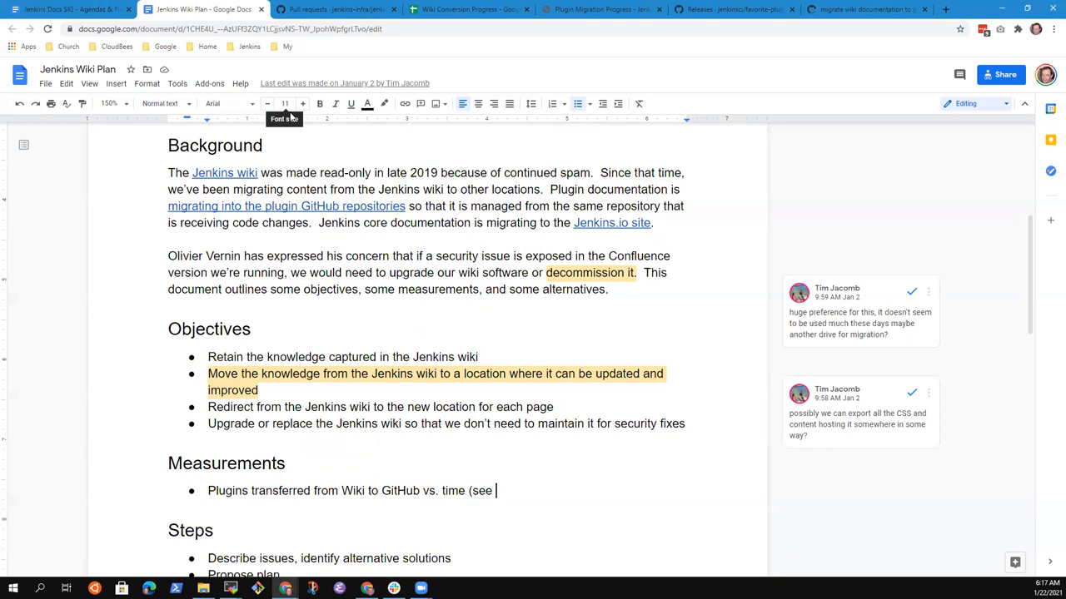
mouse_move(335, 127)
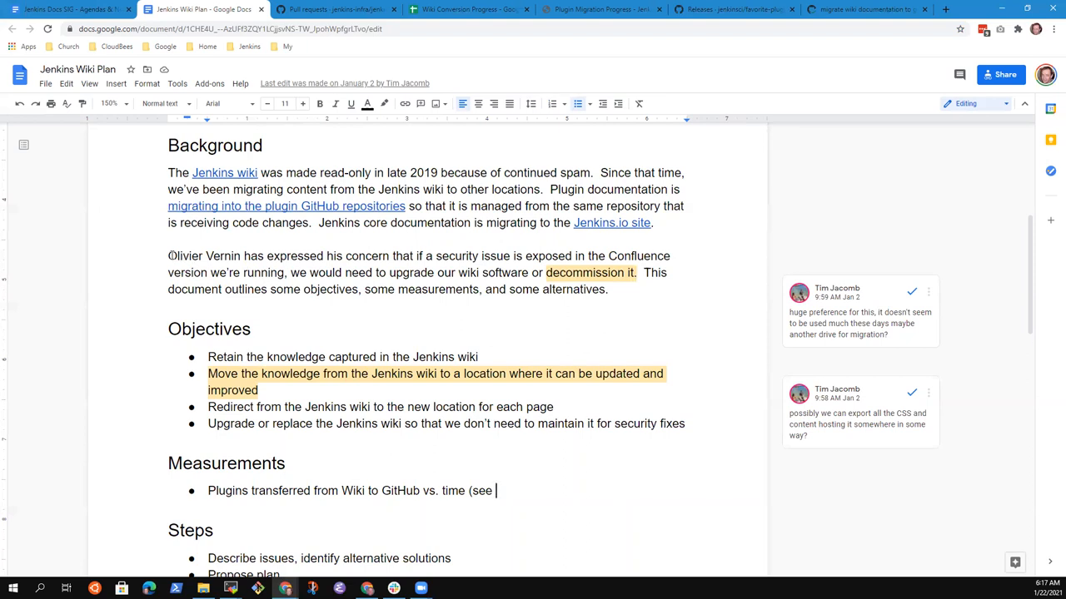
Open the comment thread on the knowledge-migration objective in the Jenkins Wiki Plan
drag(167, 255, 577, 255)
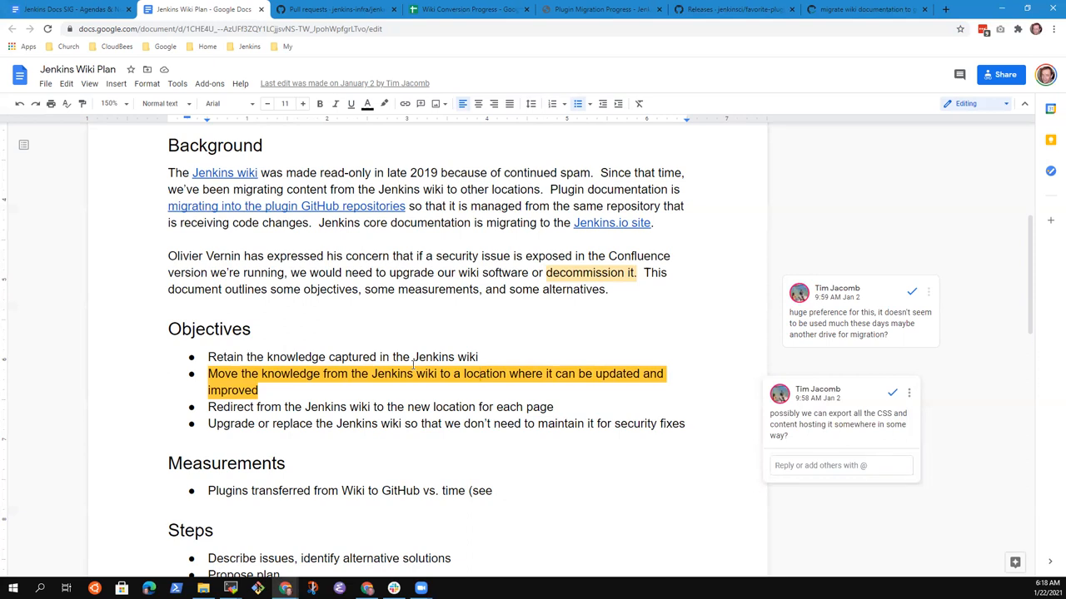
mouse_move(523, 407)
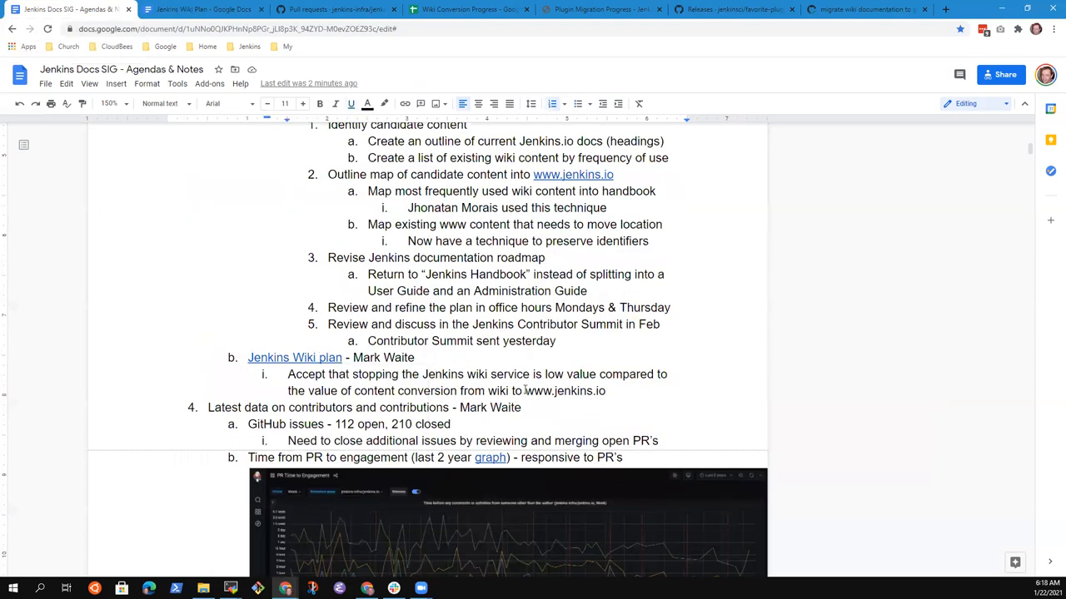
Note 'Progress reporting now in metrics' under the wiki plan item with a 'WIki conversion progress' sub-item
text(Progre)
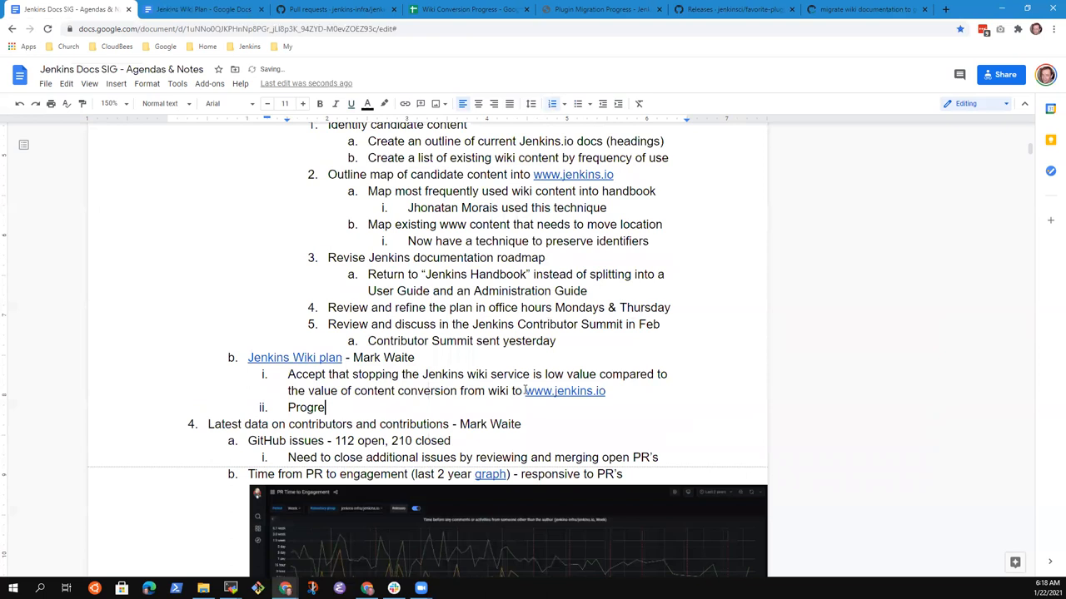
text(ss reporting)
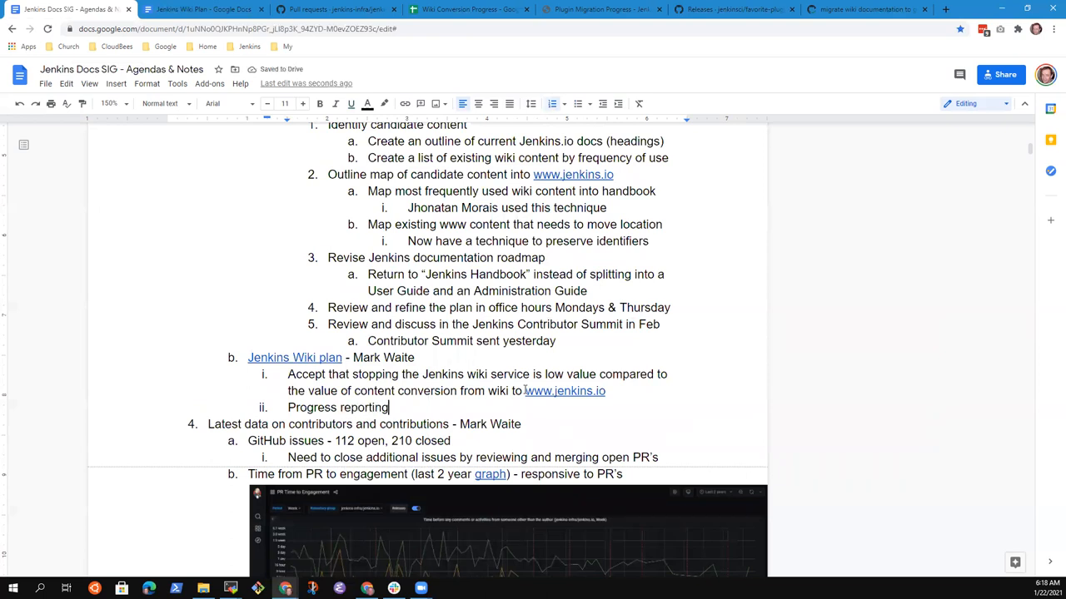
text(now in me)
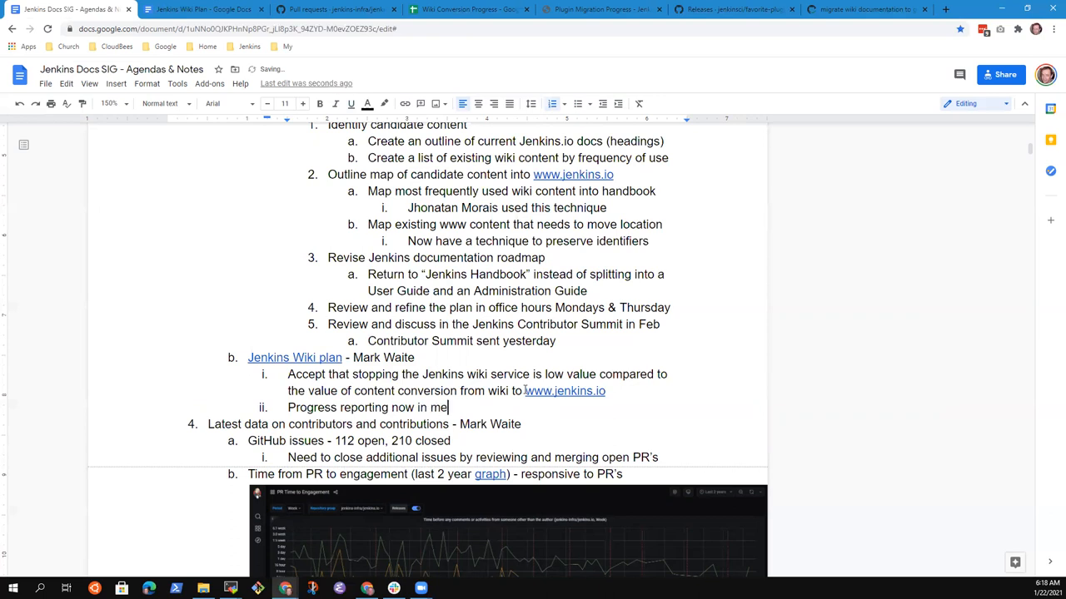
text(trics)
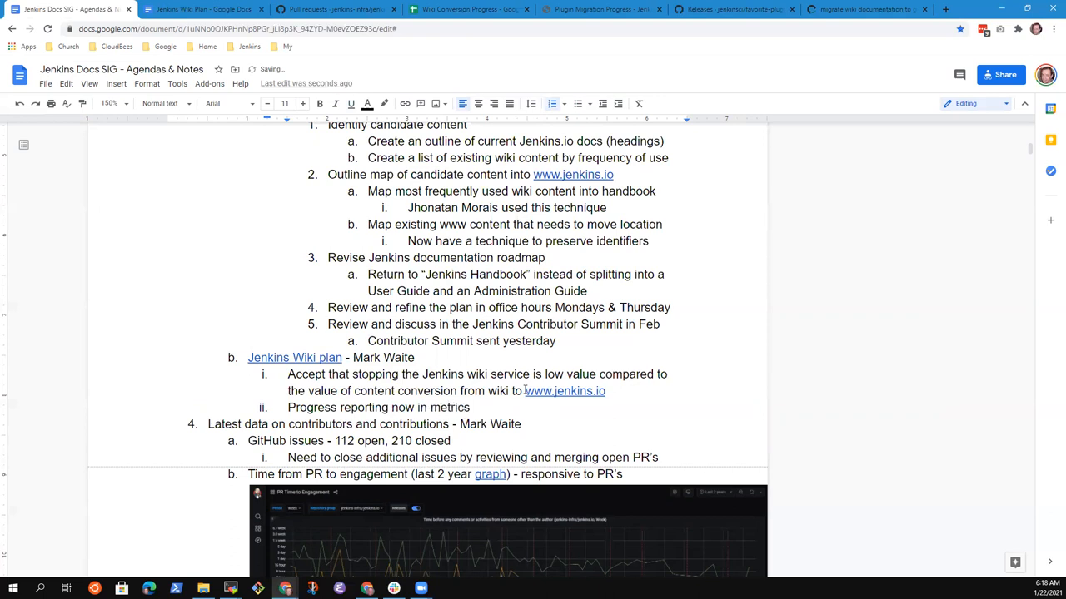
text(WIk)
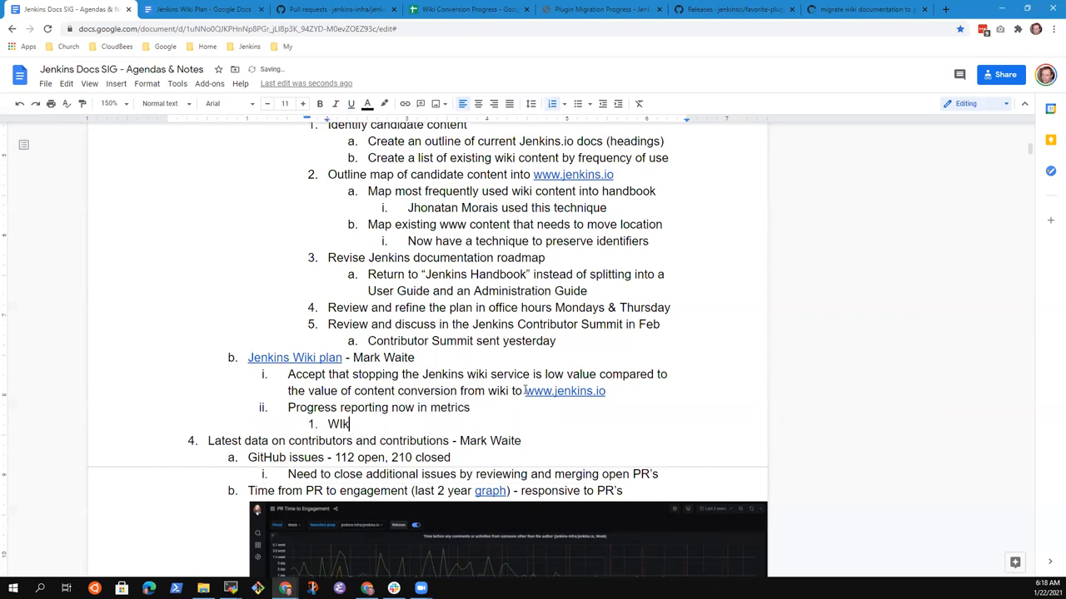
text(conversion)
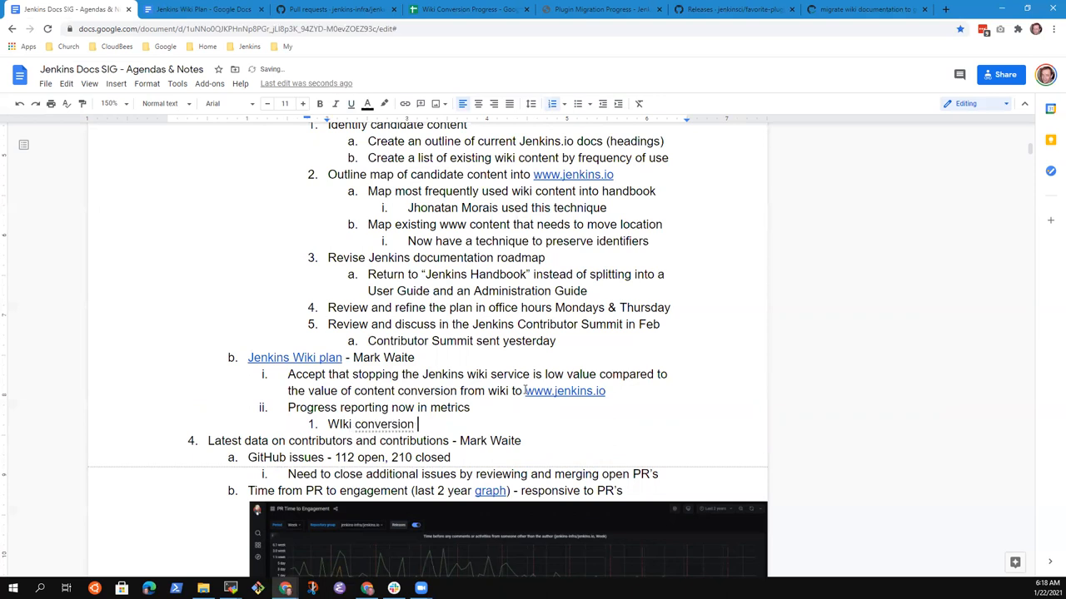
text(progress)
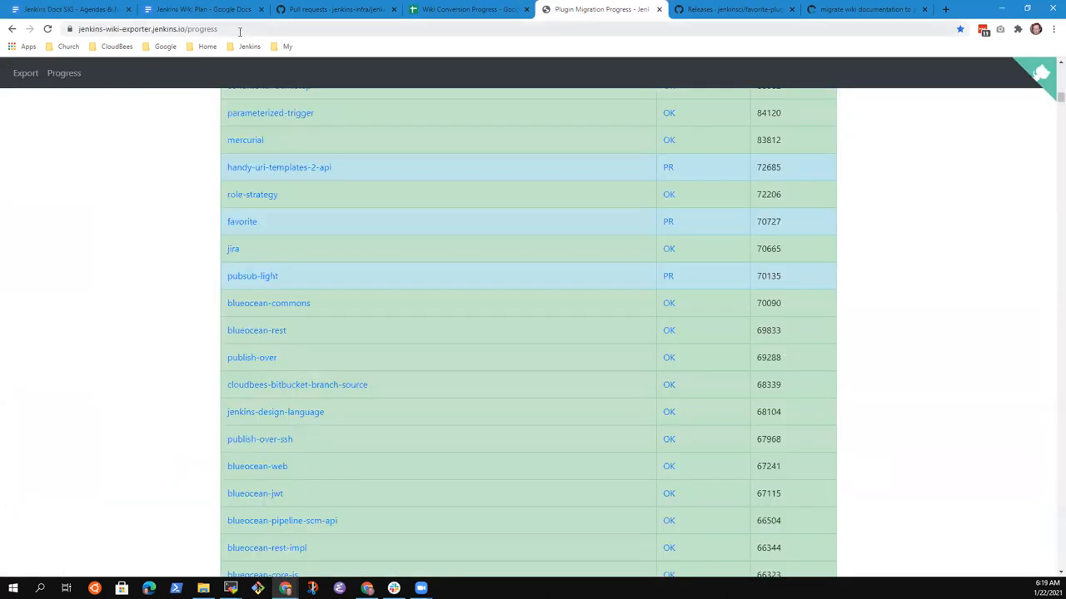
Bring up the Plugin Migration Progress totals: 1119 todo, 64 PR, 604 done, 1787 total
click(148, 28)
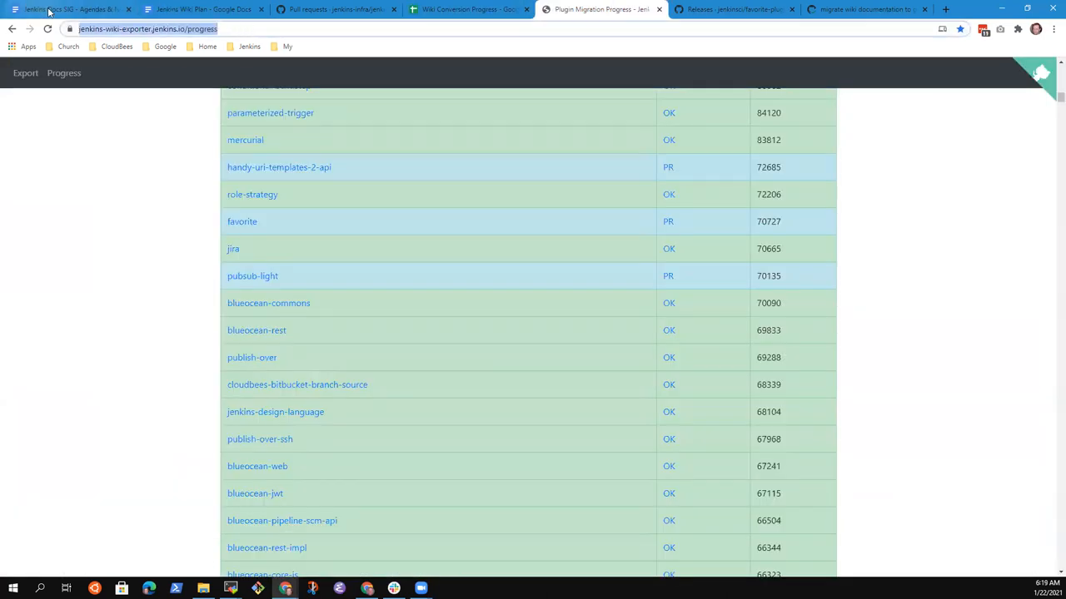
scroll(up, 3)
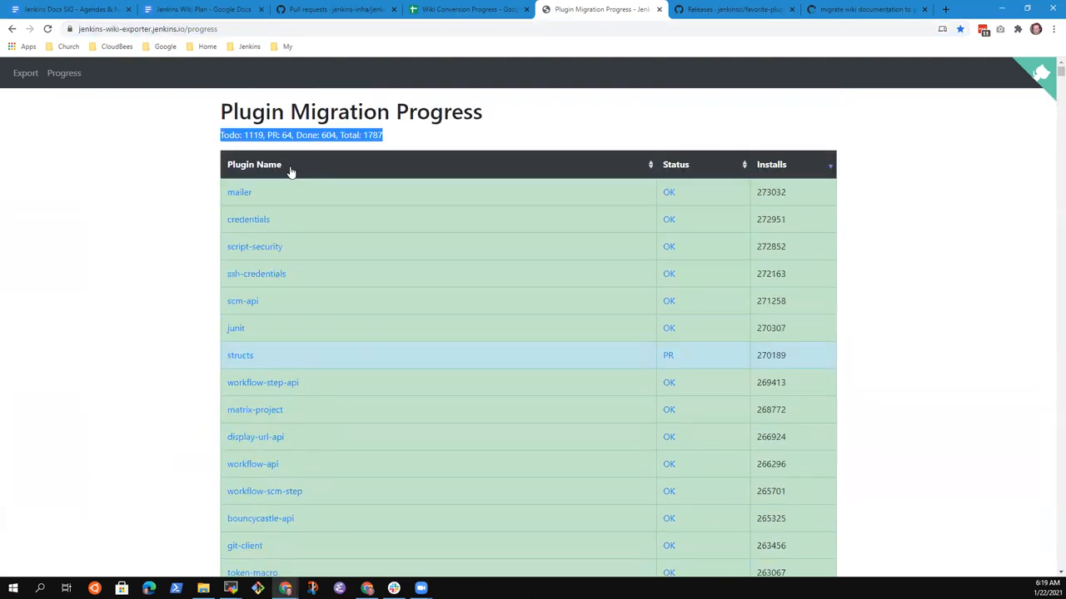
mouse_move(401, 150)
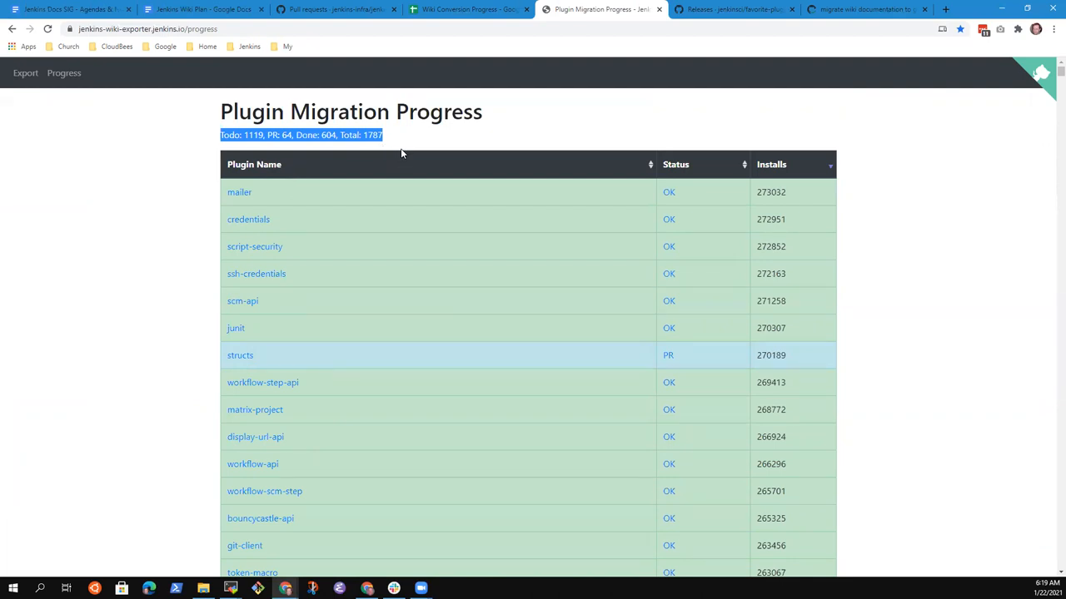
mouse_move(413, 157)
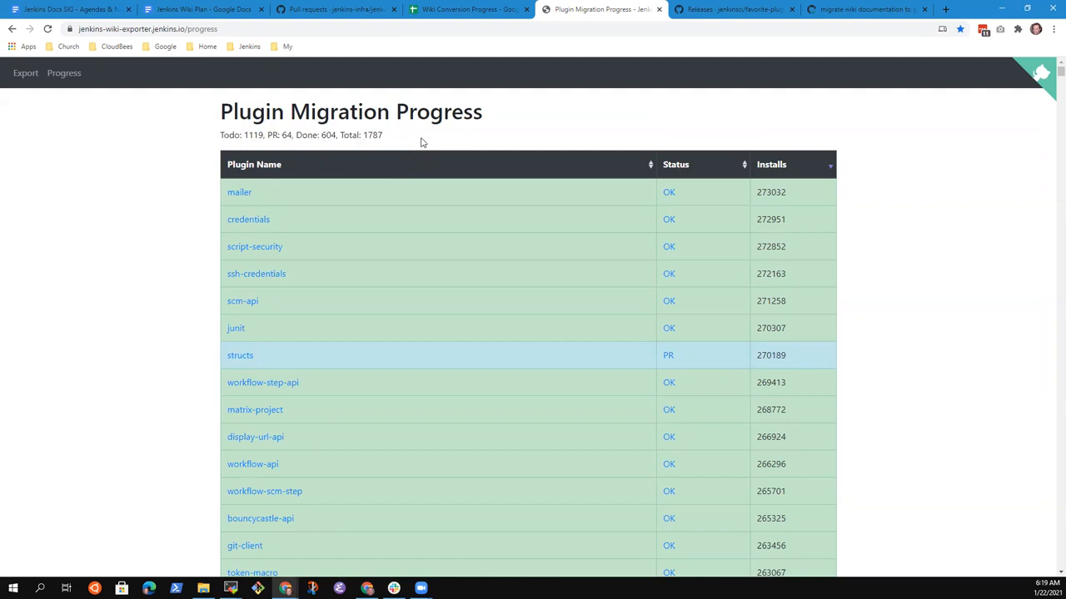
mouse_move(418, 149)
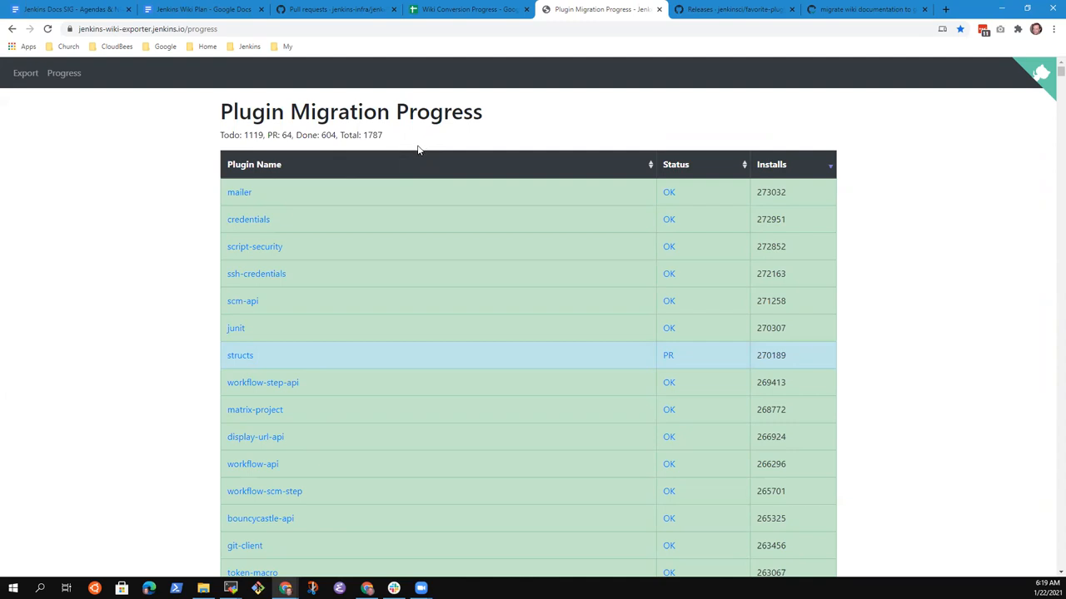
mouse_move(419, 150)
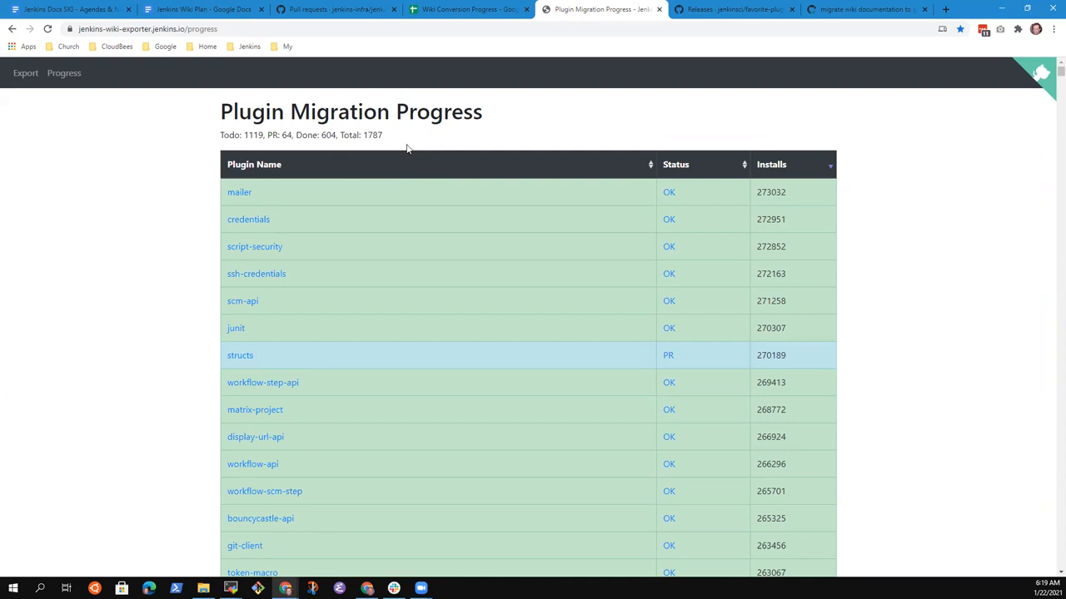
mouse_move(184, 45)
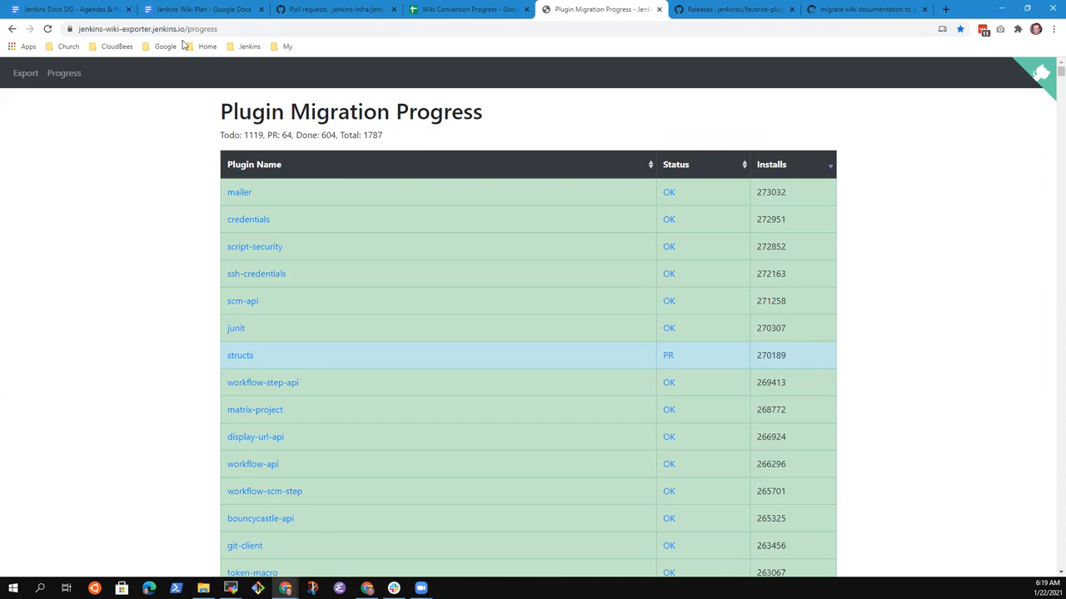
mouse_move(67, 9)
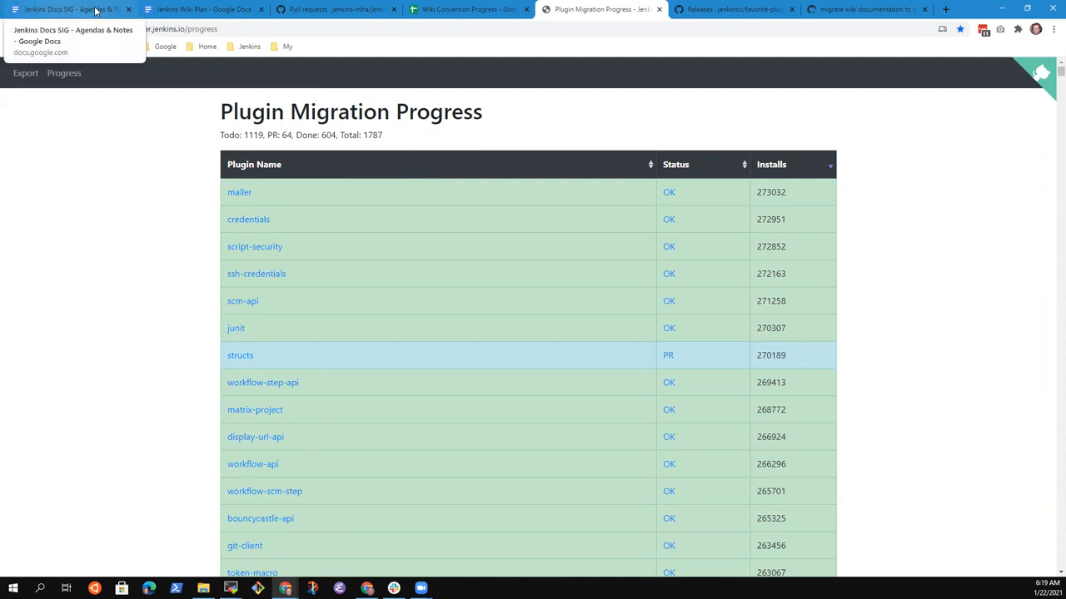
Append '- 600/1800 migrated, 60+ PR's pending' after the Wiki conversion progress link in the notes
click(67, 9)
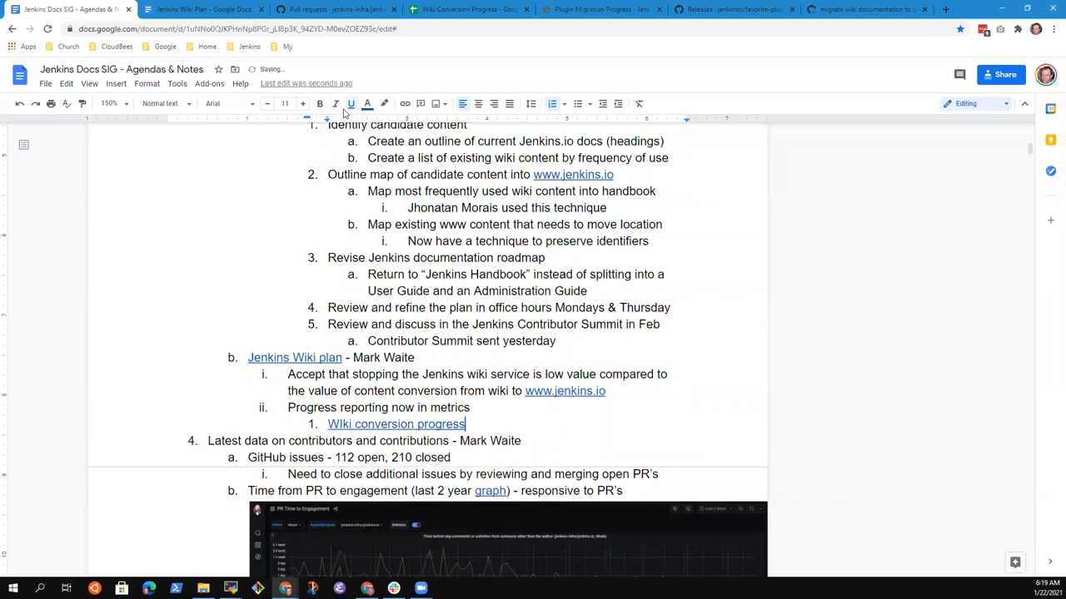
text(- 600 of 1)
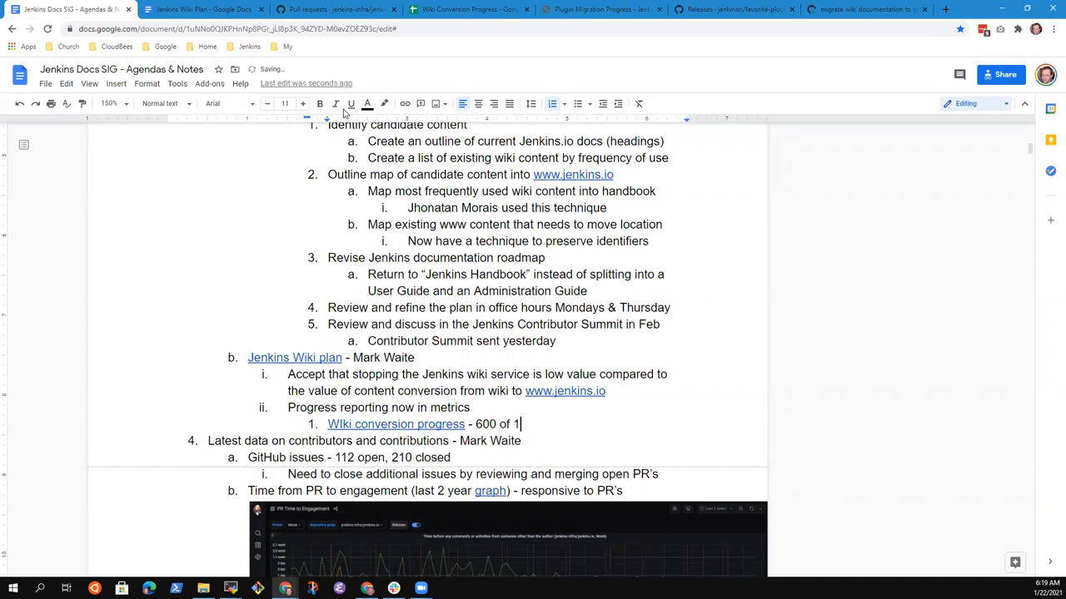
text(800 migrated)
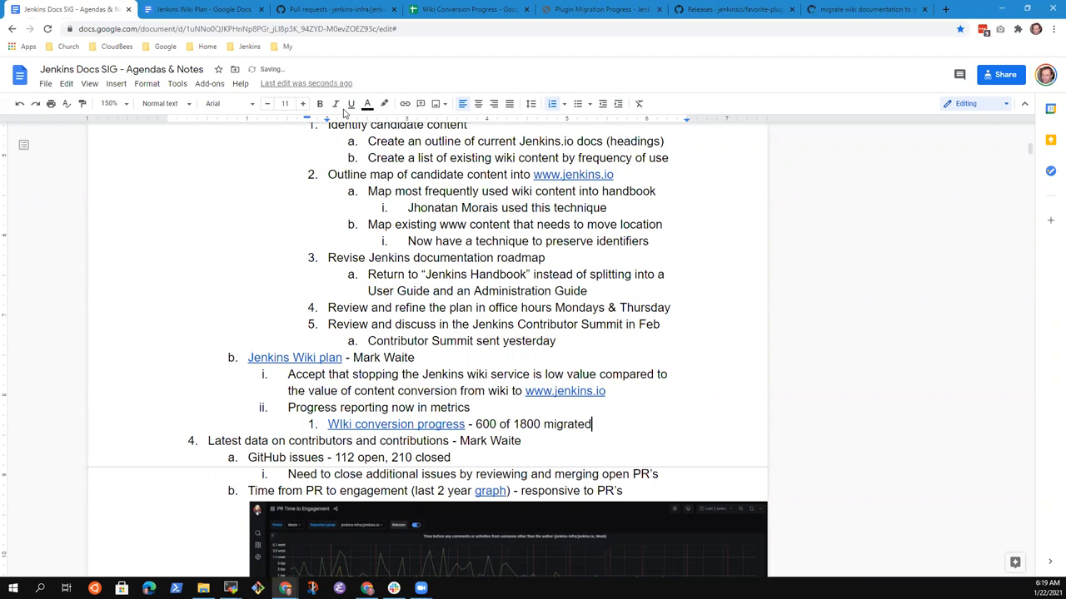
text(,)
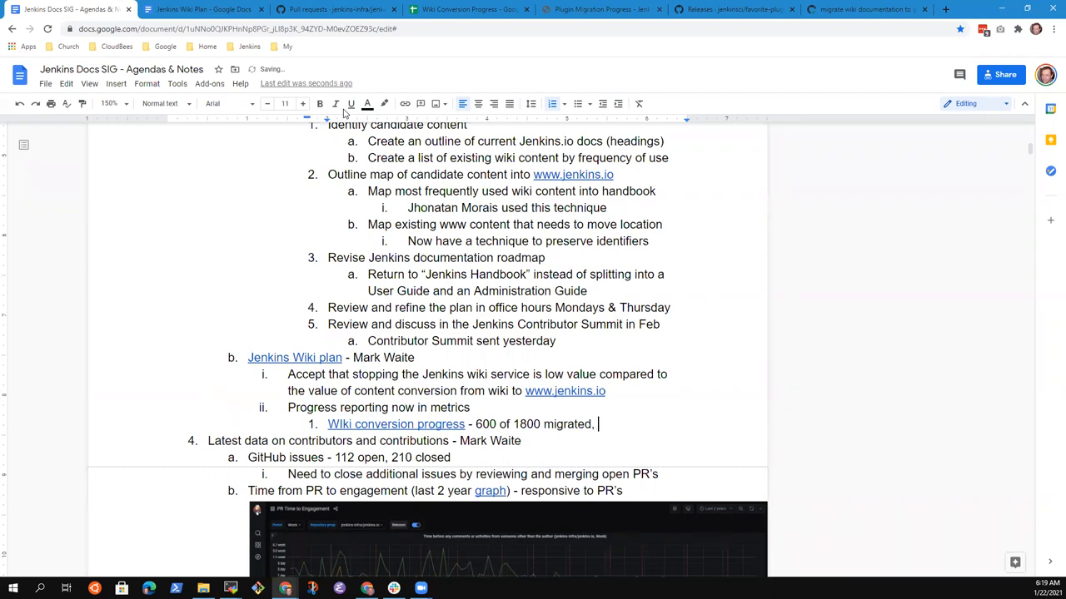
text(60+)
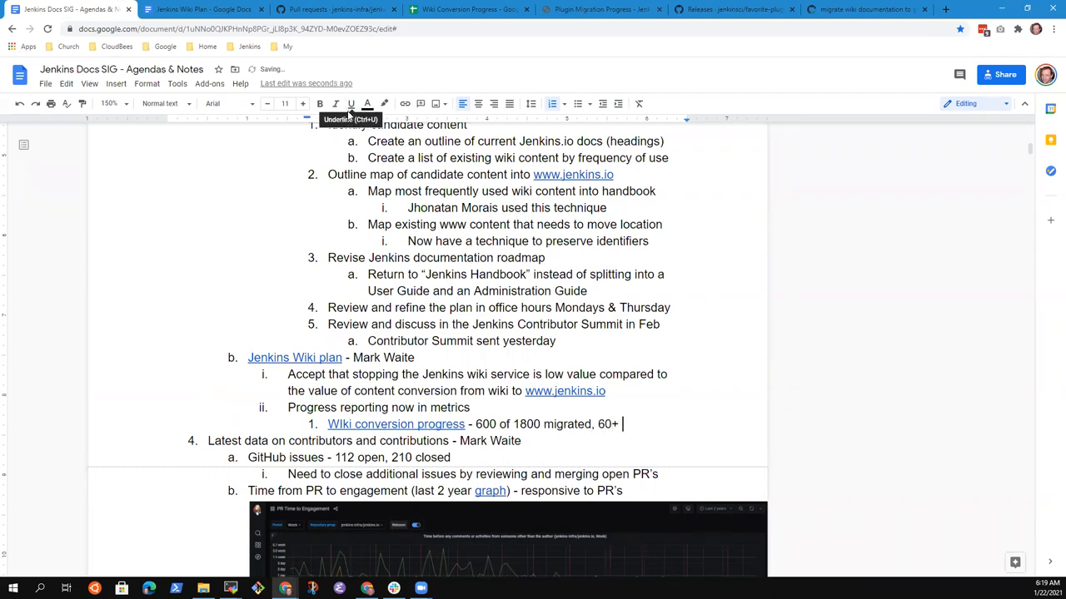
text(PR's pro)
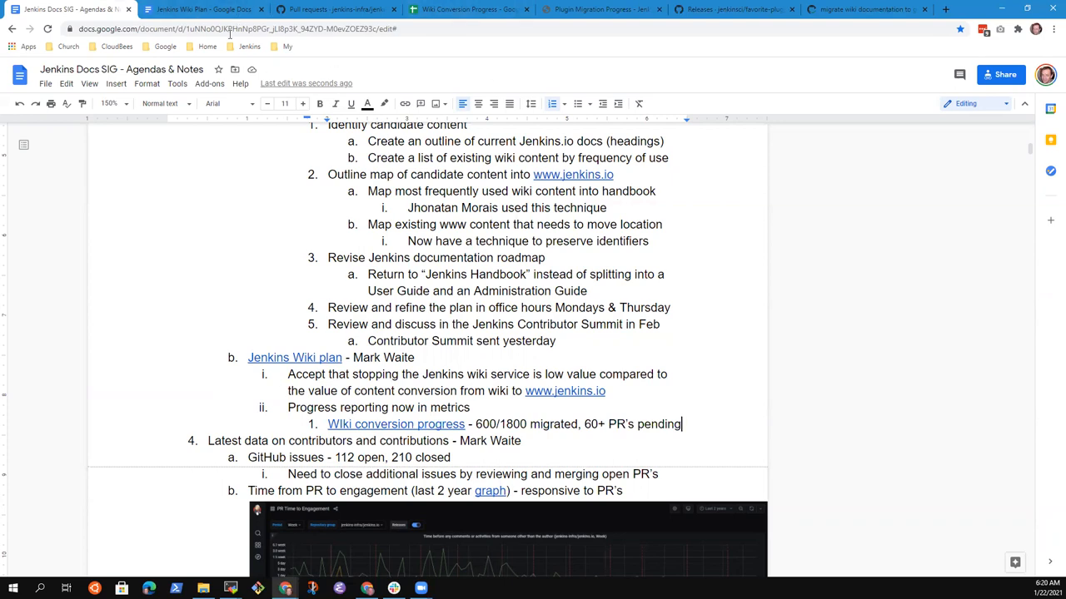
scroll(down, 3)
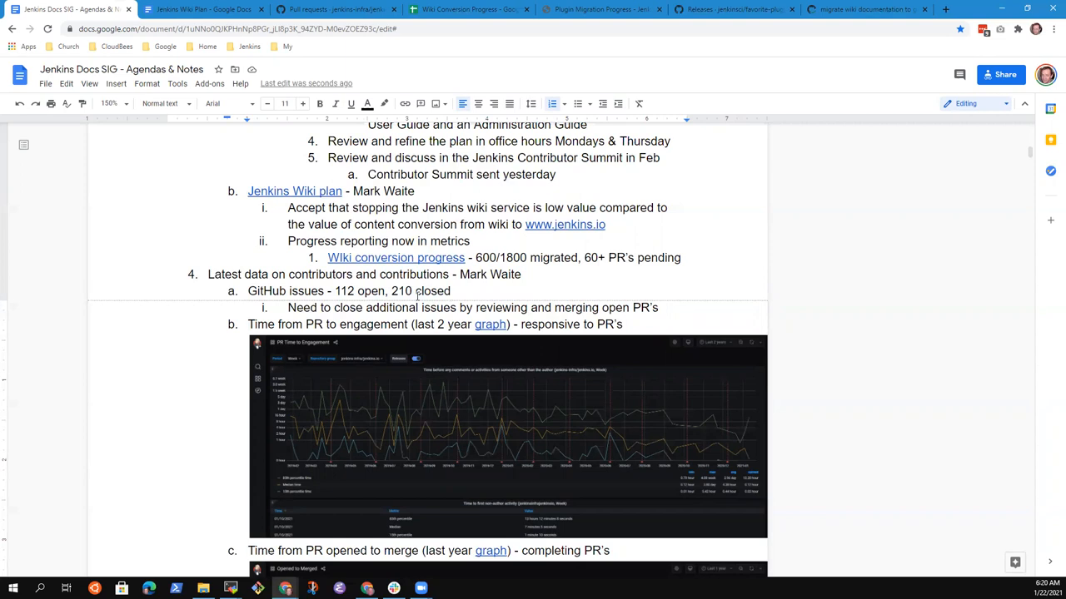
scroll(down, 3)
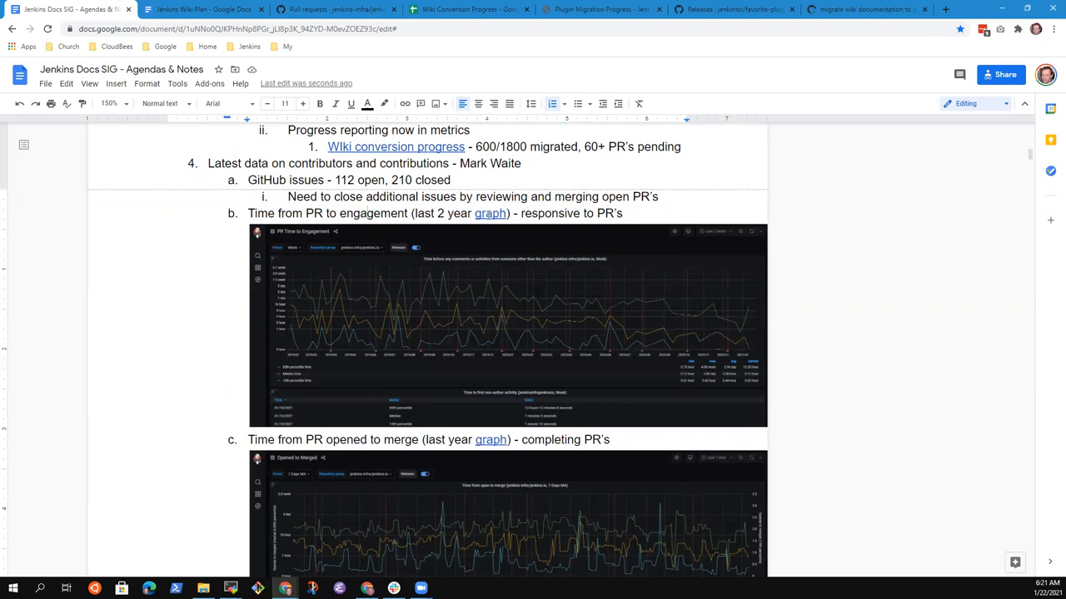
Open the PR Time to Engagement dashboard from the engagement graph link
click(489, 213)
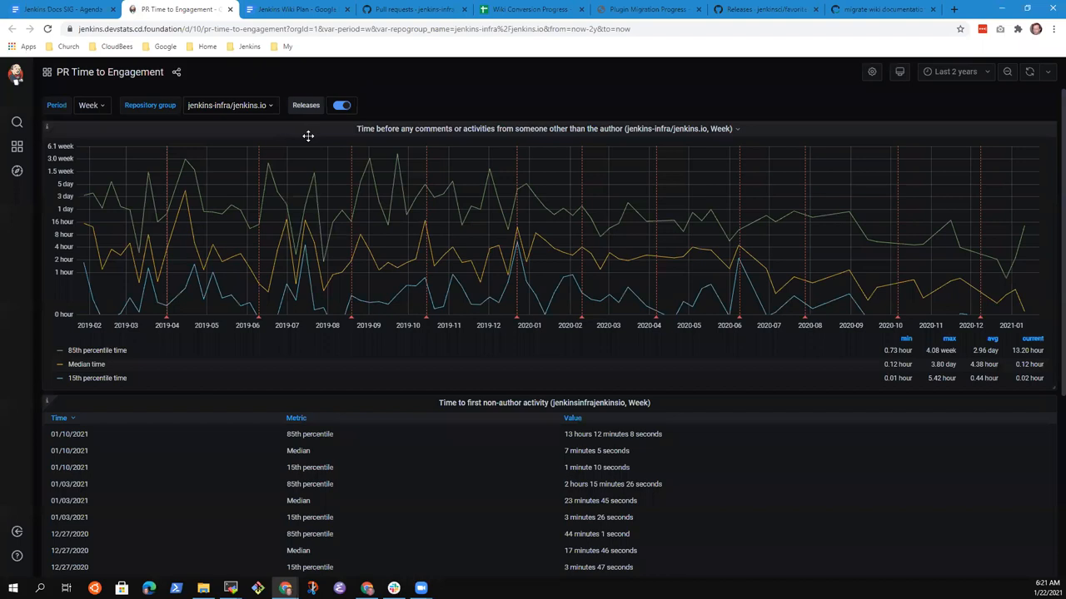
mouse_move(315, 142)
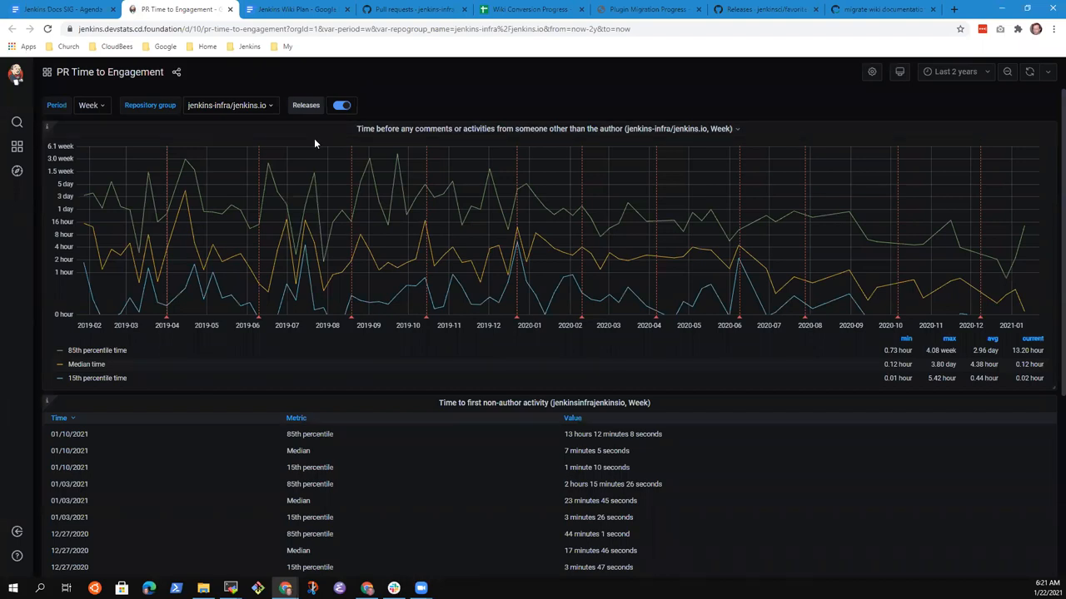
mouse_move(324, 150)
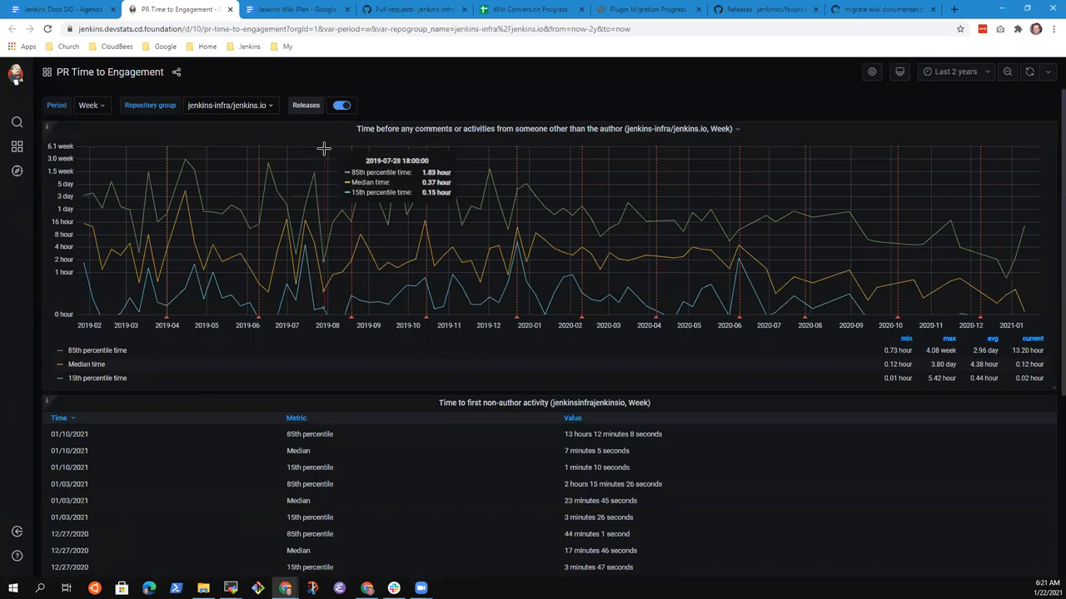
mouse_move(987, 206)
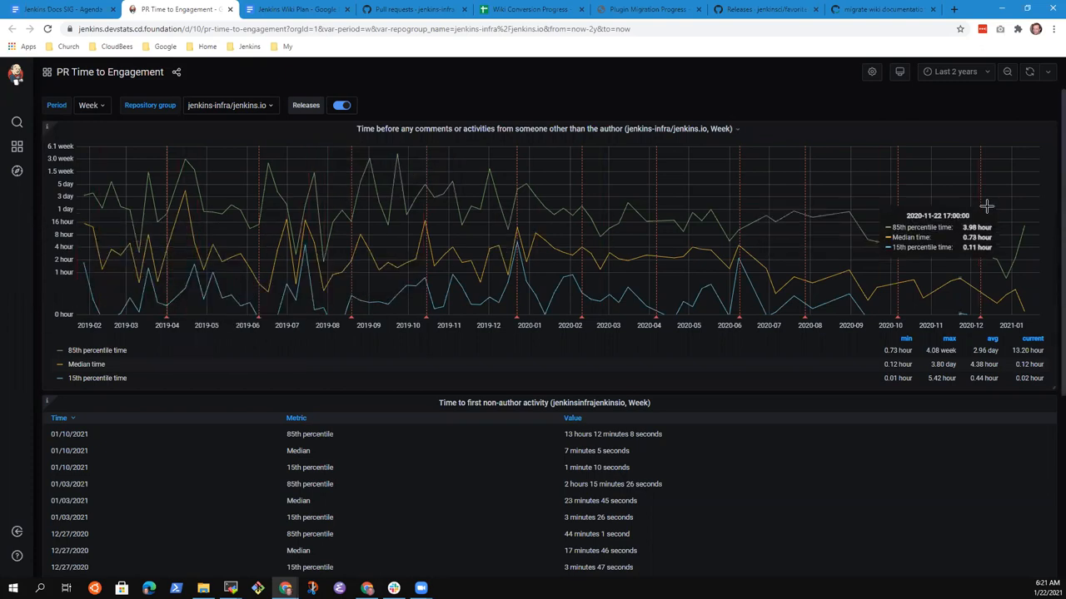
mouse_move(999, 224)
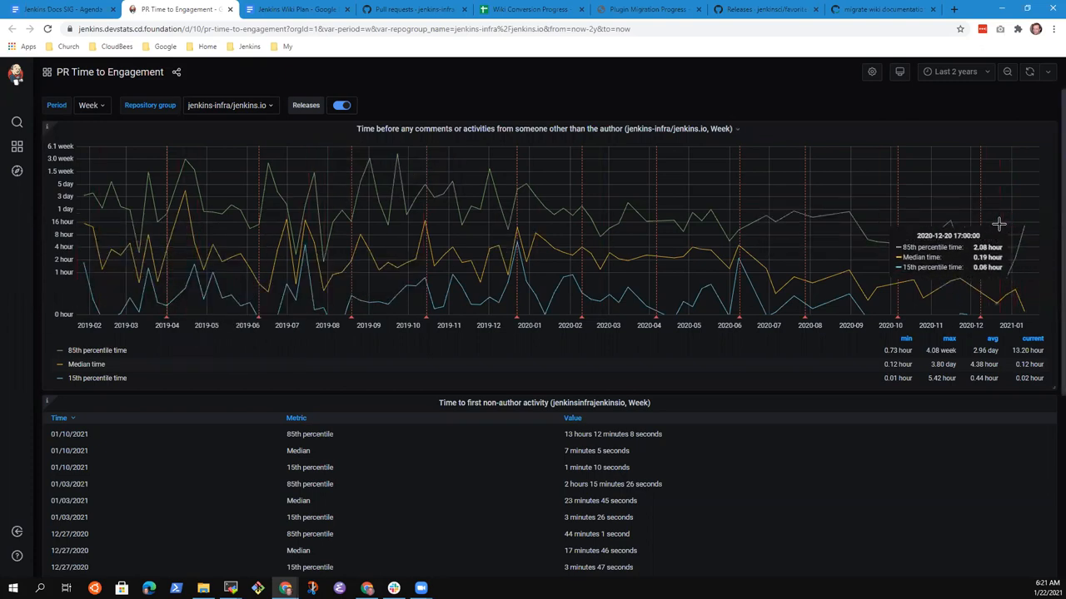
mouse_move(849, 224)
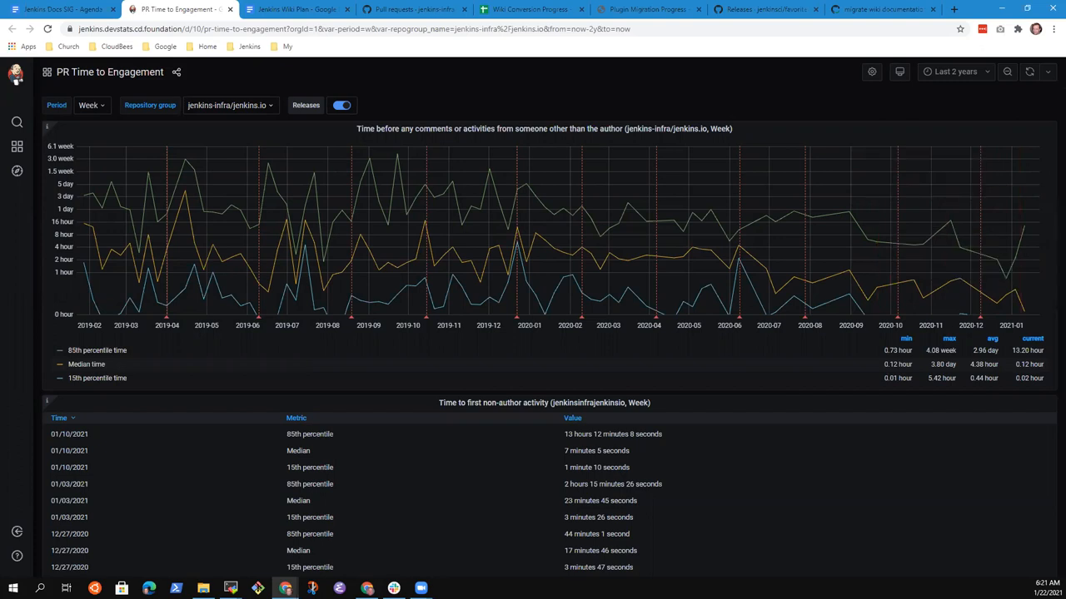
mouse_move(950, 221)
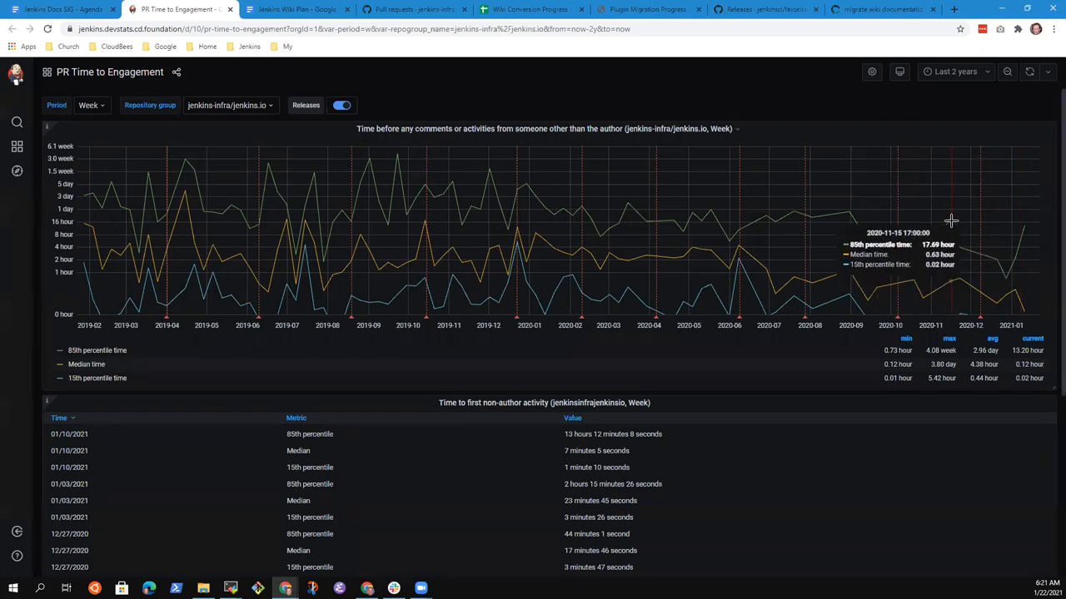
mouse_move(950, 227)
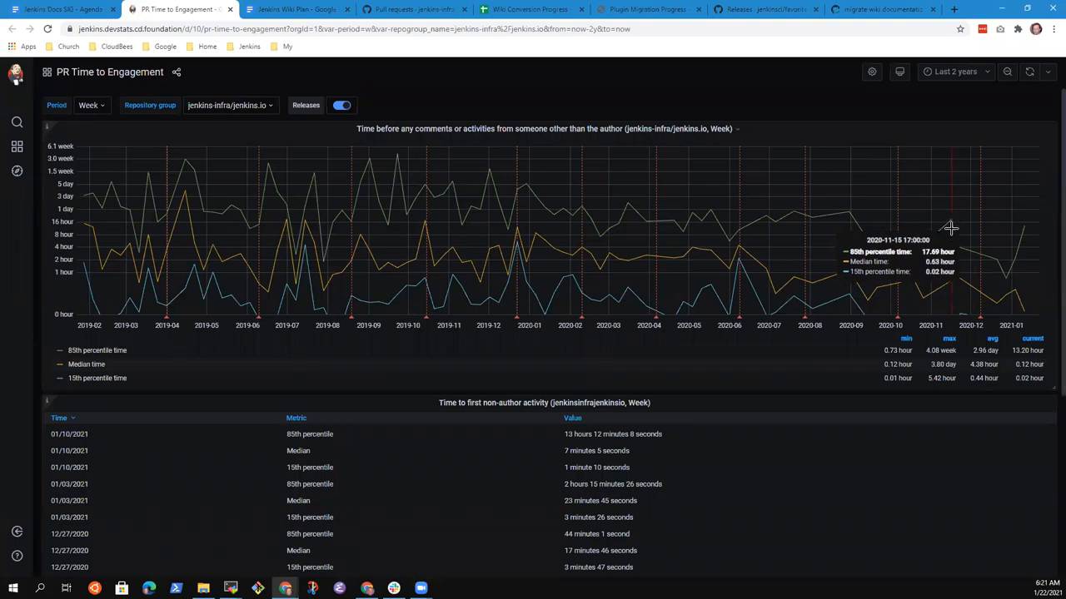
mouse_move(1029, 282)
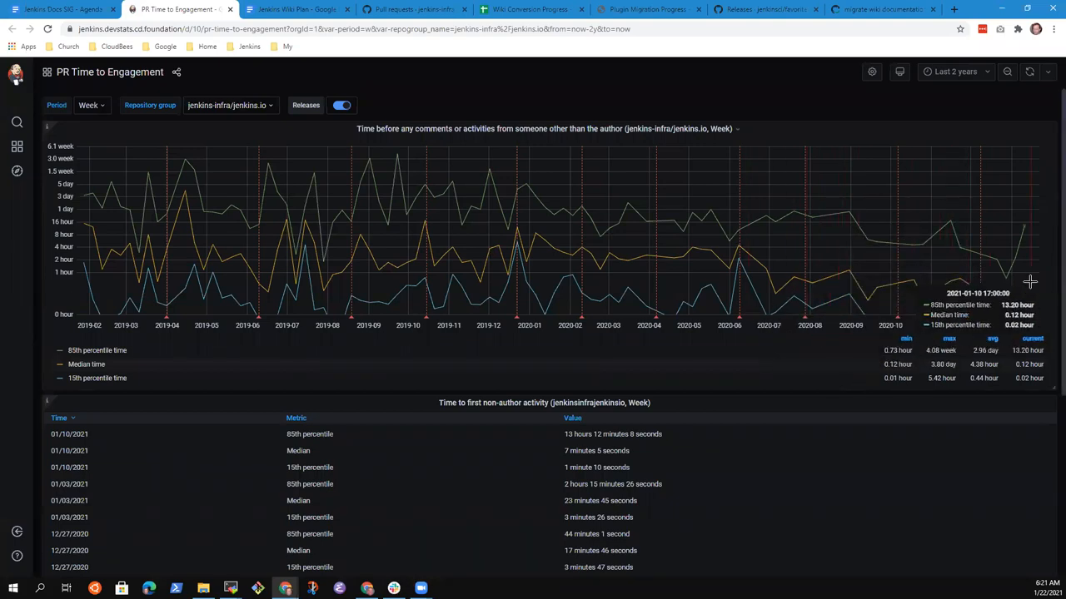
mouse_move(999, 296)
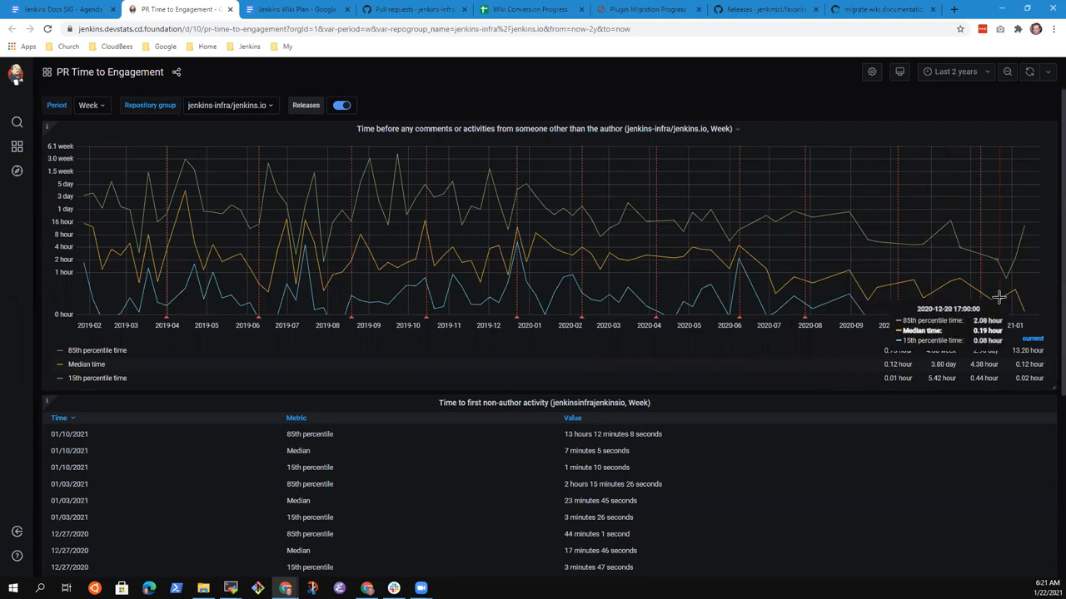
mouse_move(989, 297)
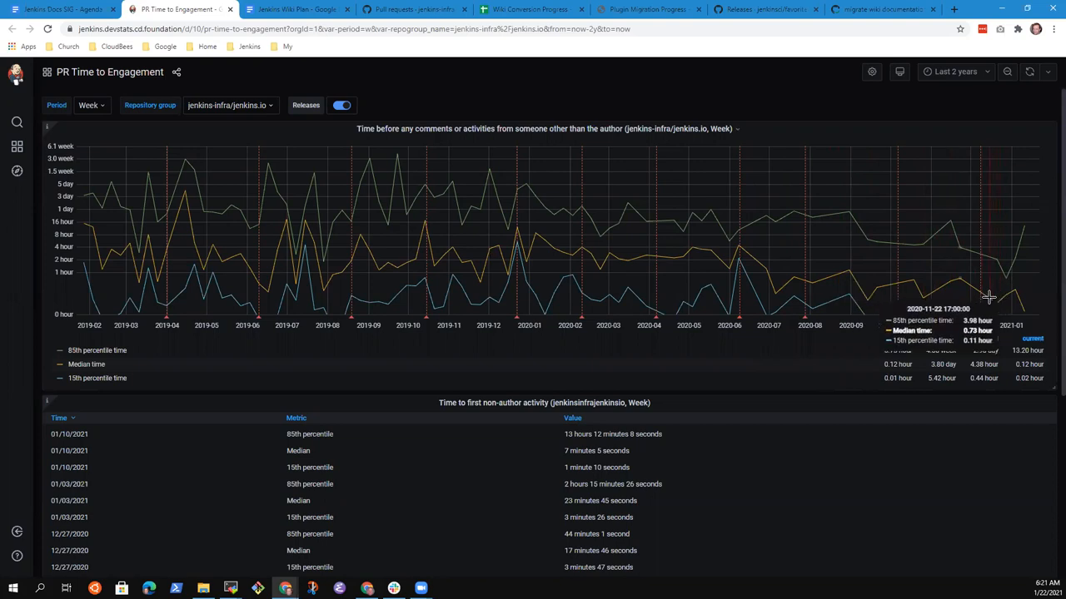
mouse_move(989, 300)
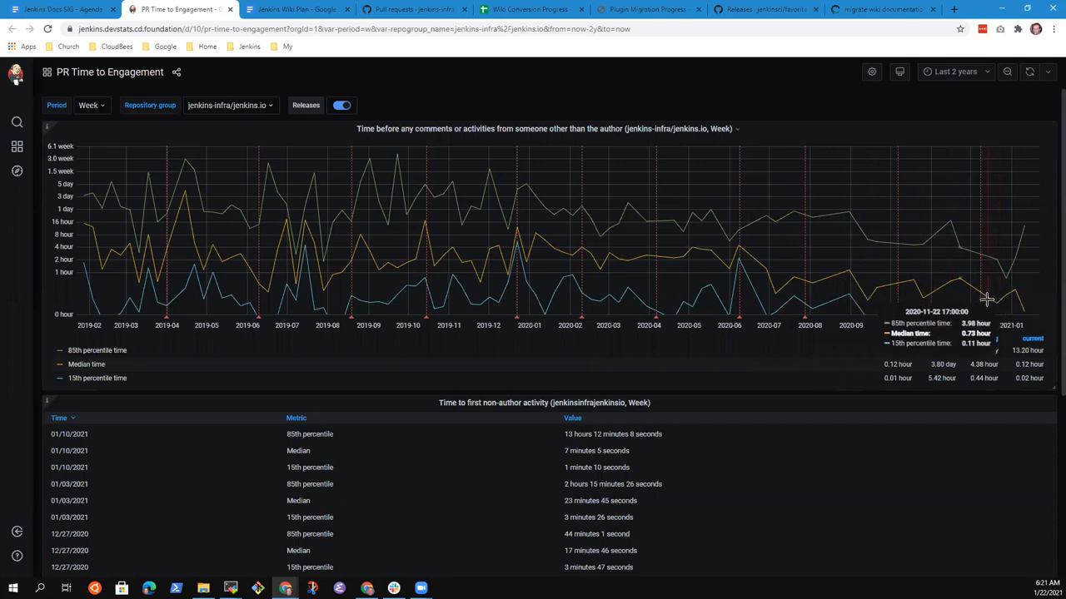
mouse_move(833, 243)
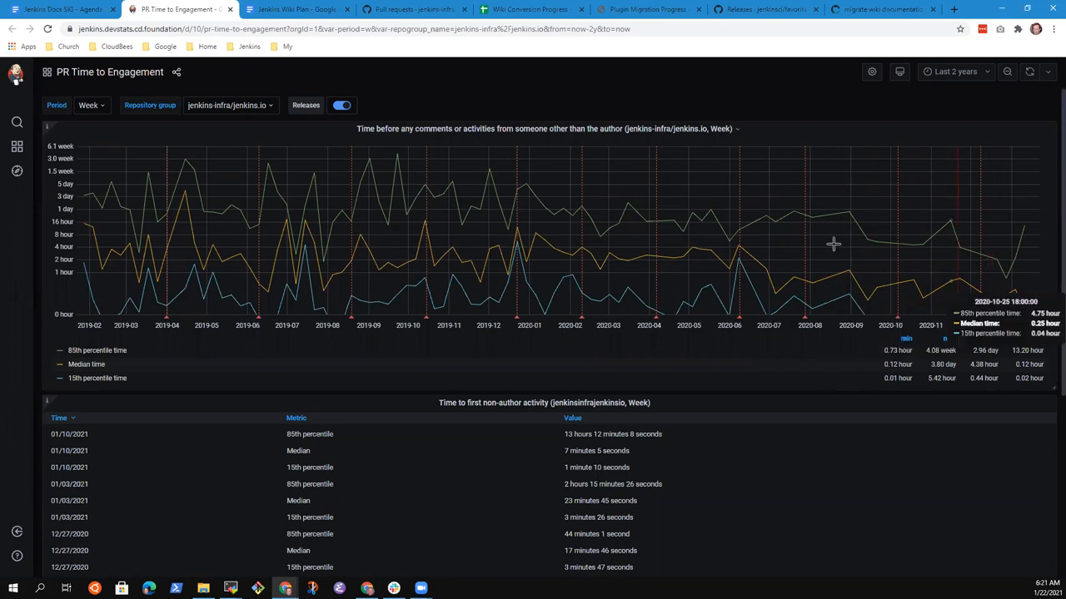
mouse_move(941, 135)
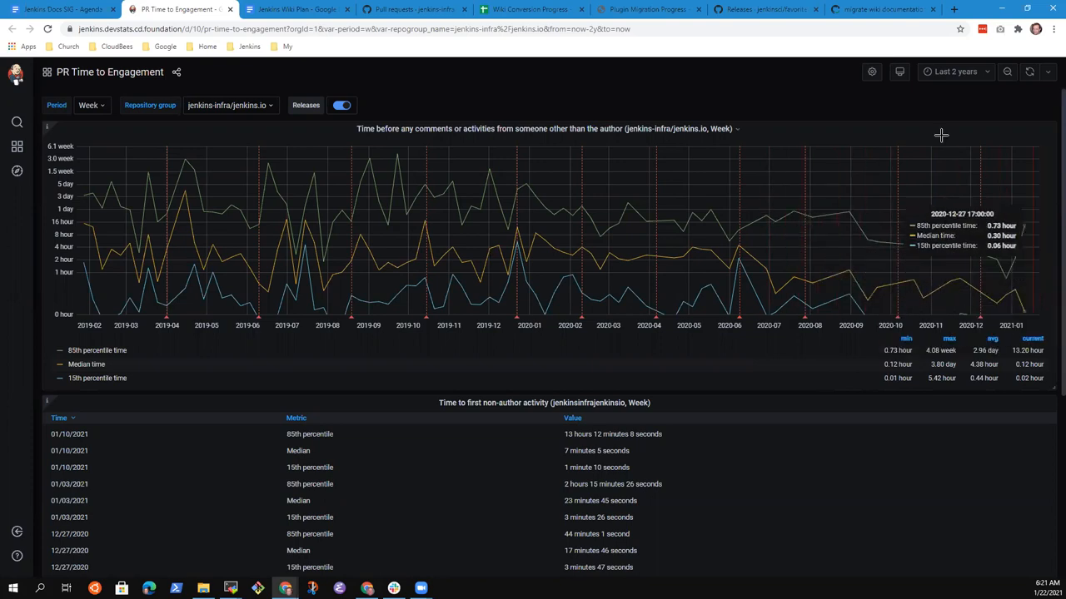
mouse_move(58, 9)
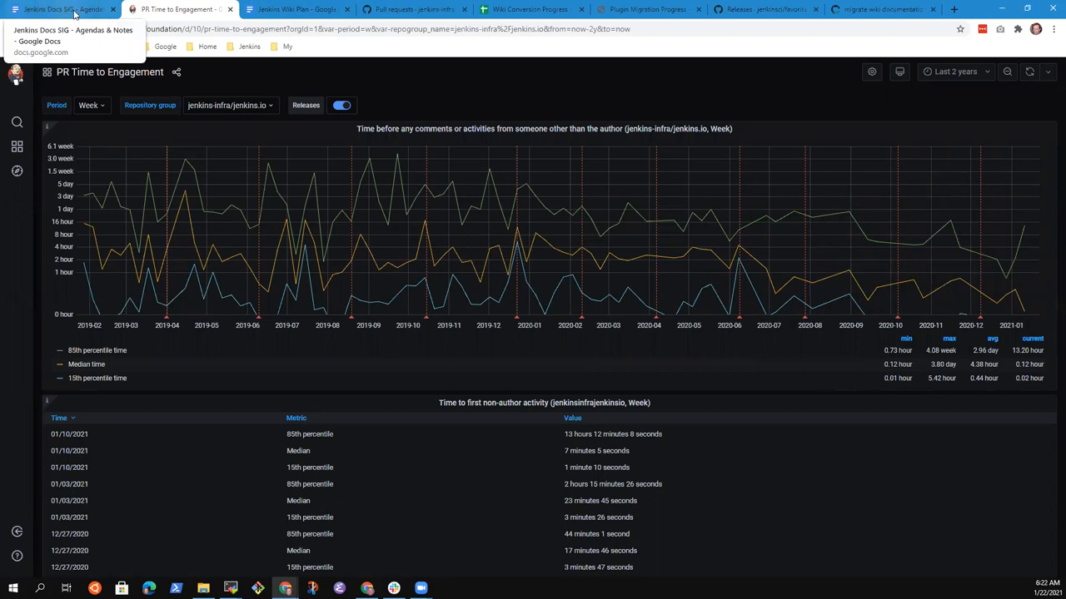
From the meeting notes, follow the item c graph link to the Opened to Merged dashboard
click(59, 9)
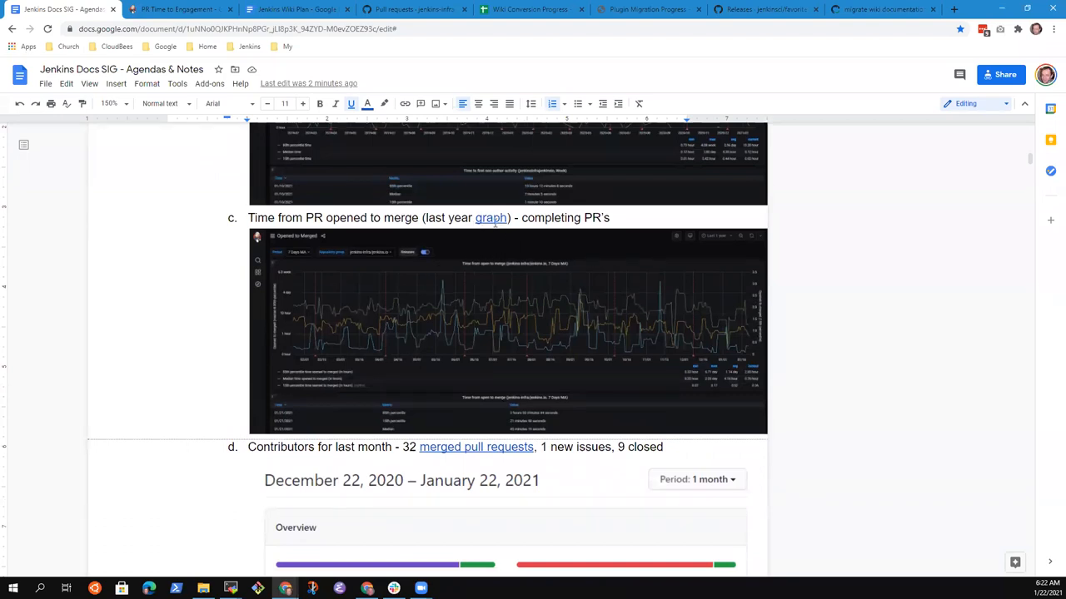
click(491, 217)
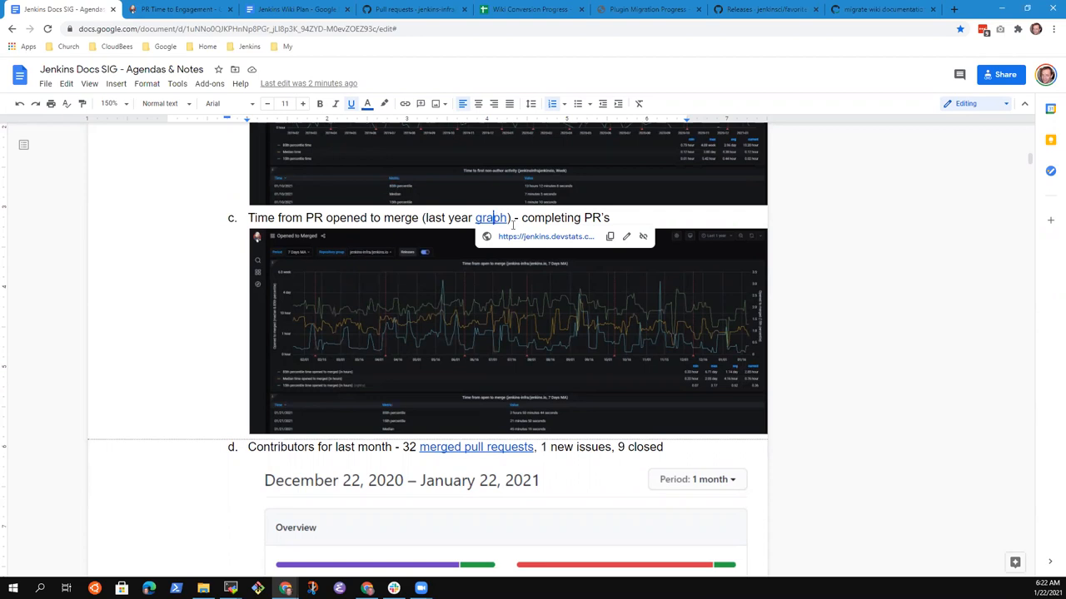
click(546, 237)
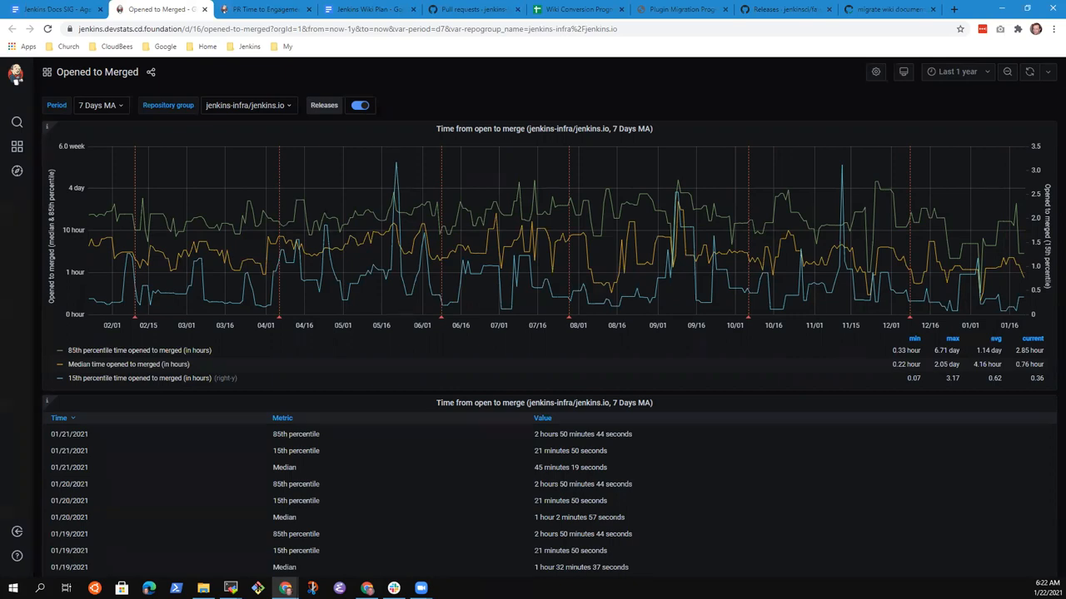
mouse_move(155, 171)
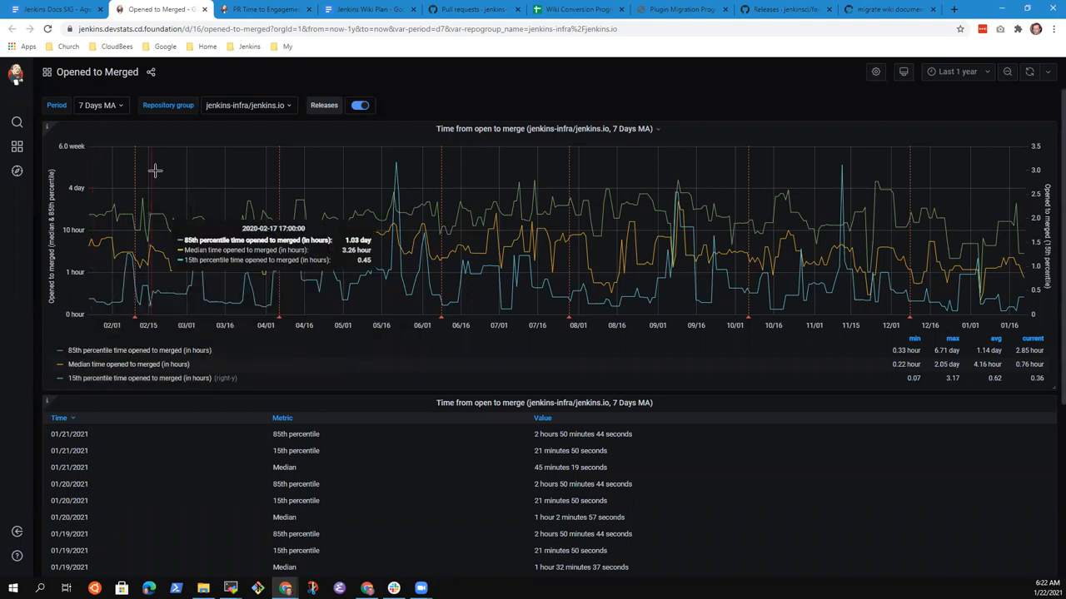
Return from the Grafana Opened-to-Merged dashboard to the meeting notes document
click(56, 9)
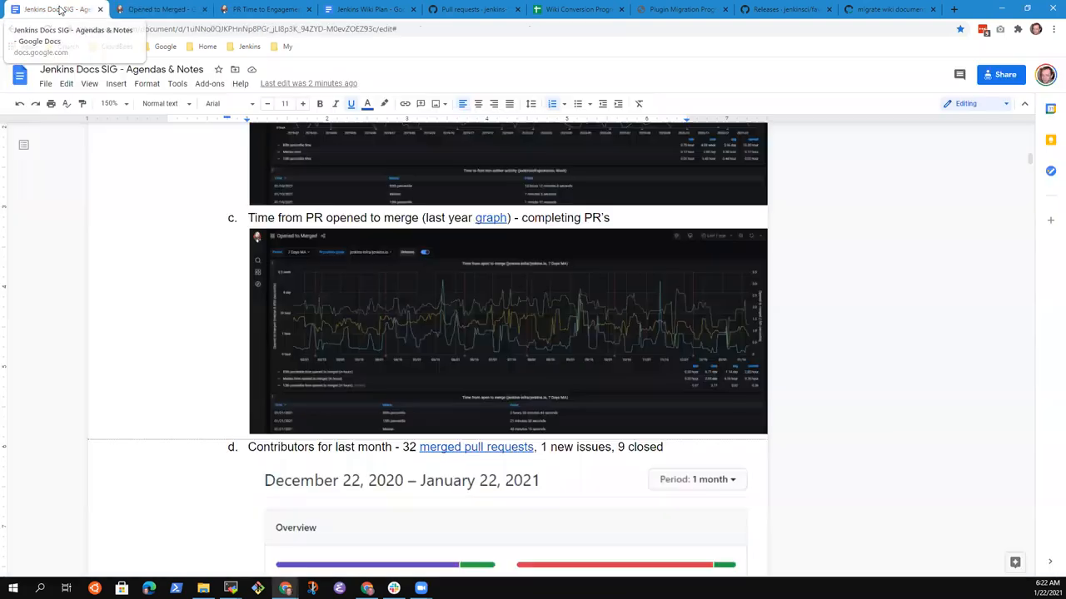
scroll(down, 3)
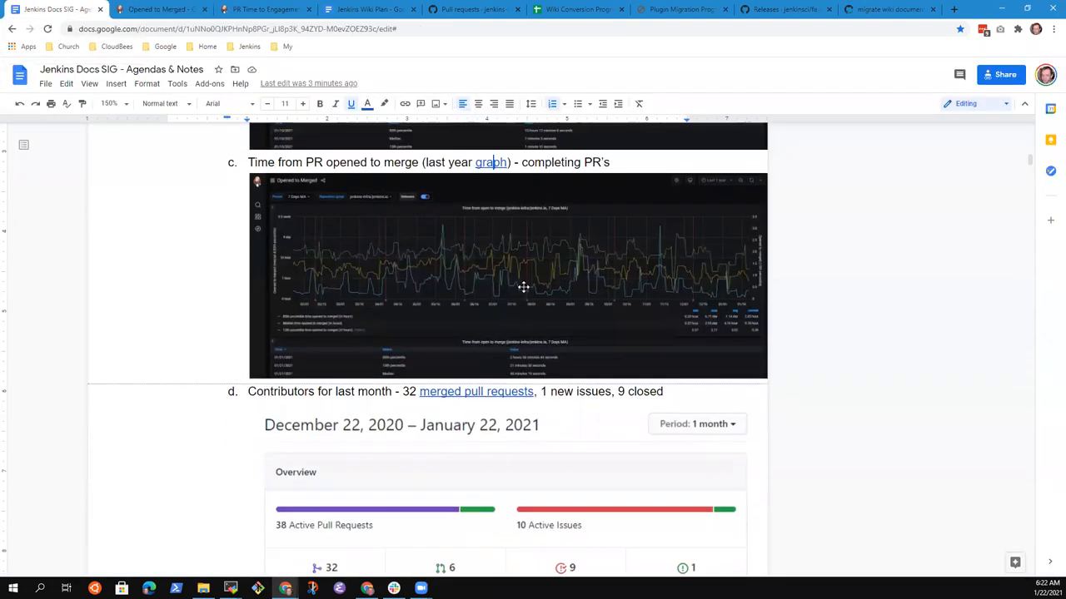
scroll(down, 3)
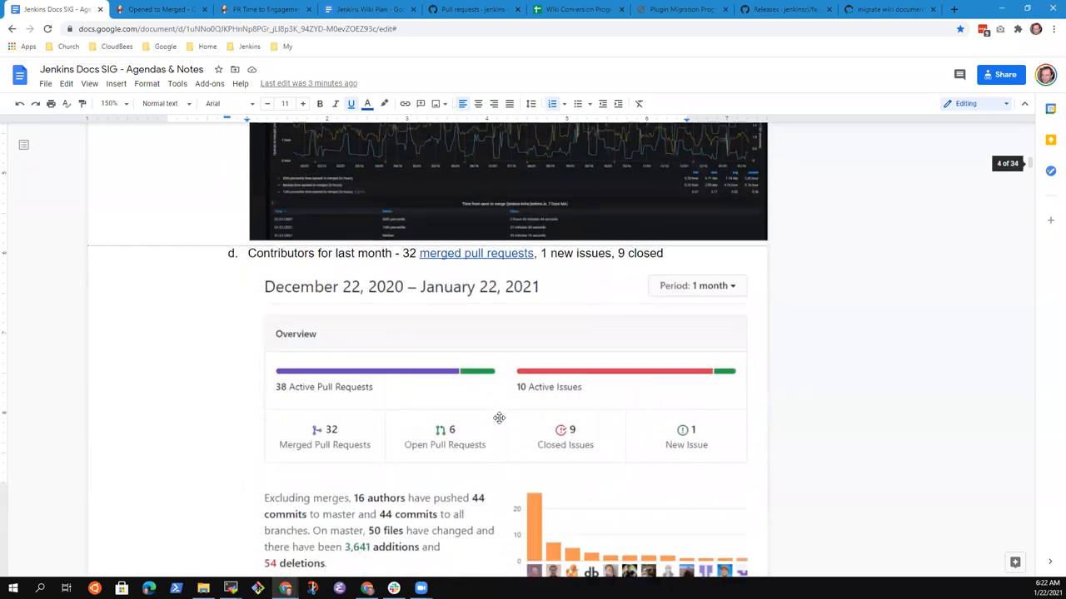
scroll(down, 3)
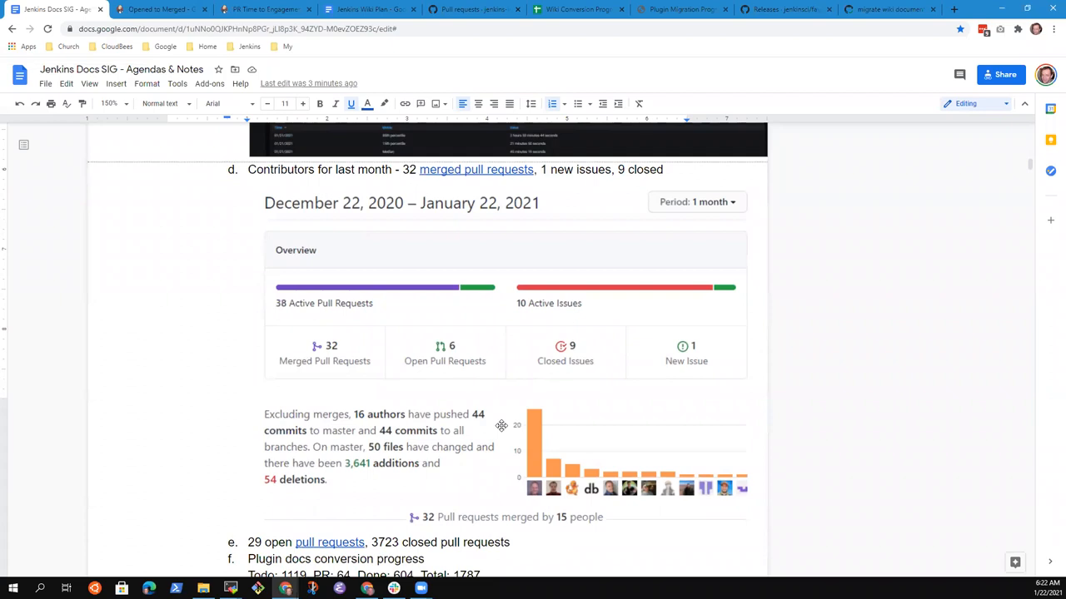
mouse_move(587, 323)
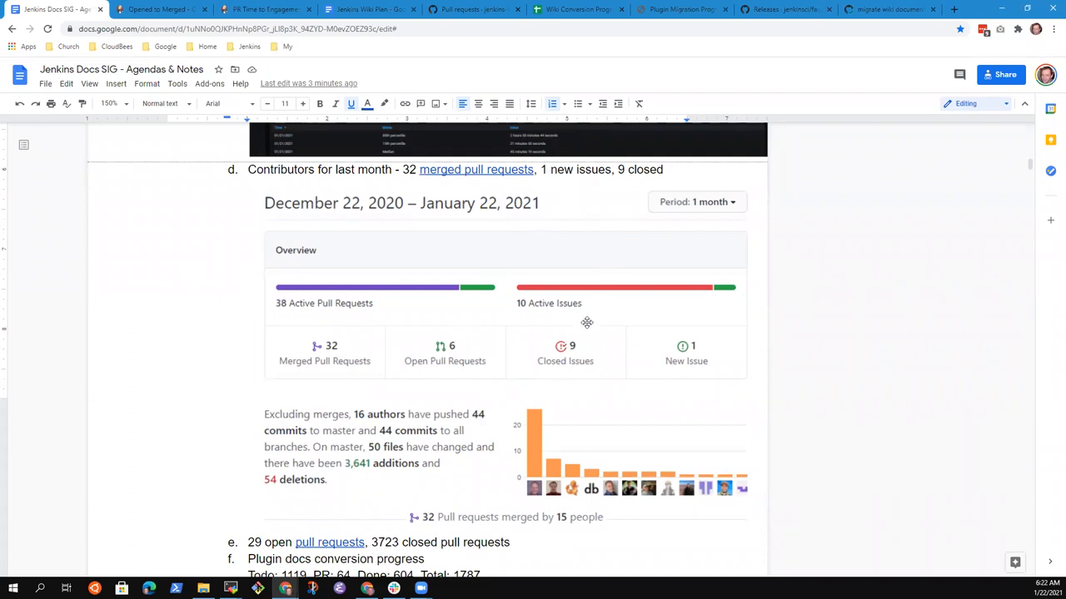
mouse_move(508, 377)
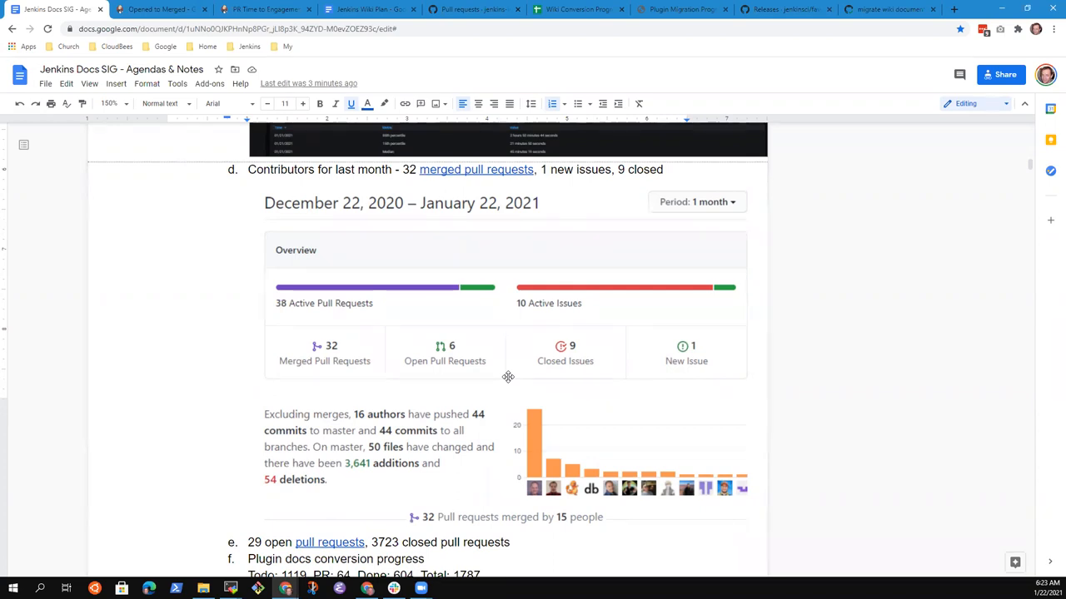
mouse_move(350, 303)
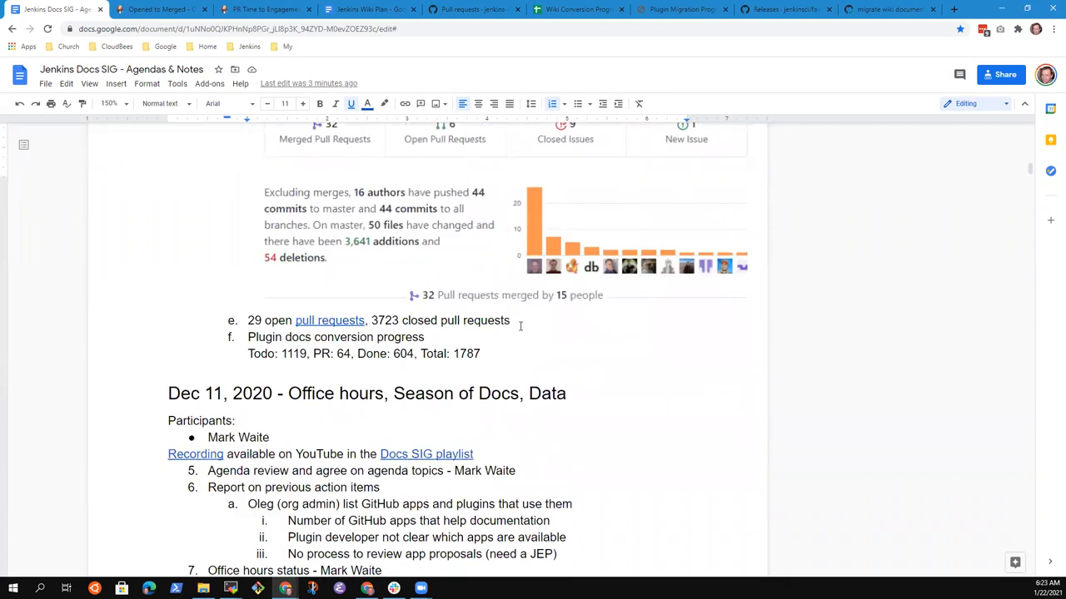
Add sub-bullet 'Many open for an extended period' under the 29 open pull requests item, then select the Done count 604
triple_click(374, 321)
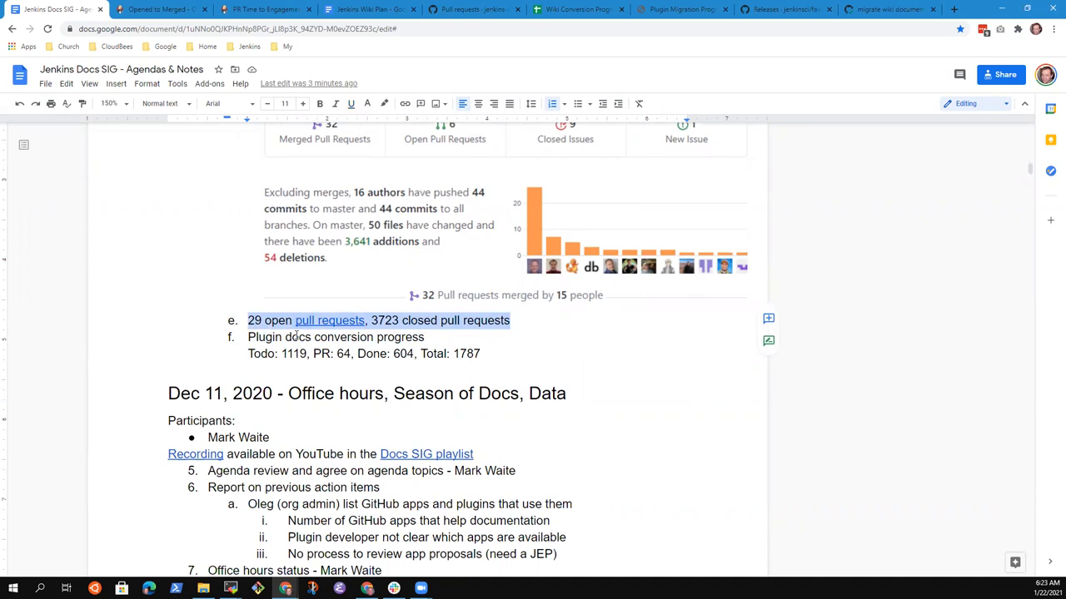
click(537, 320)
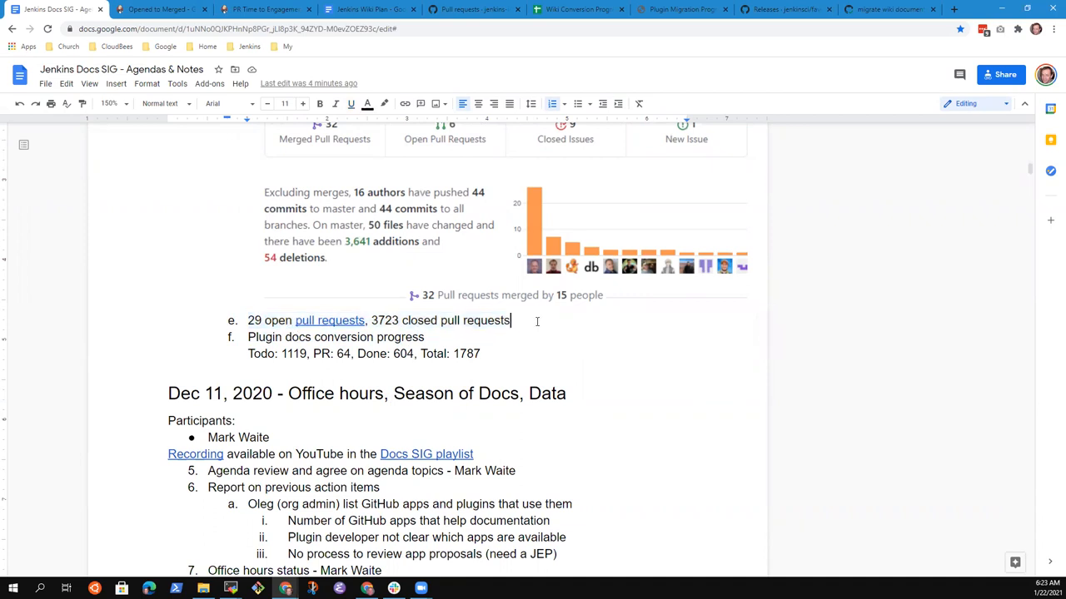
text(Many)
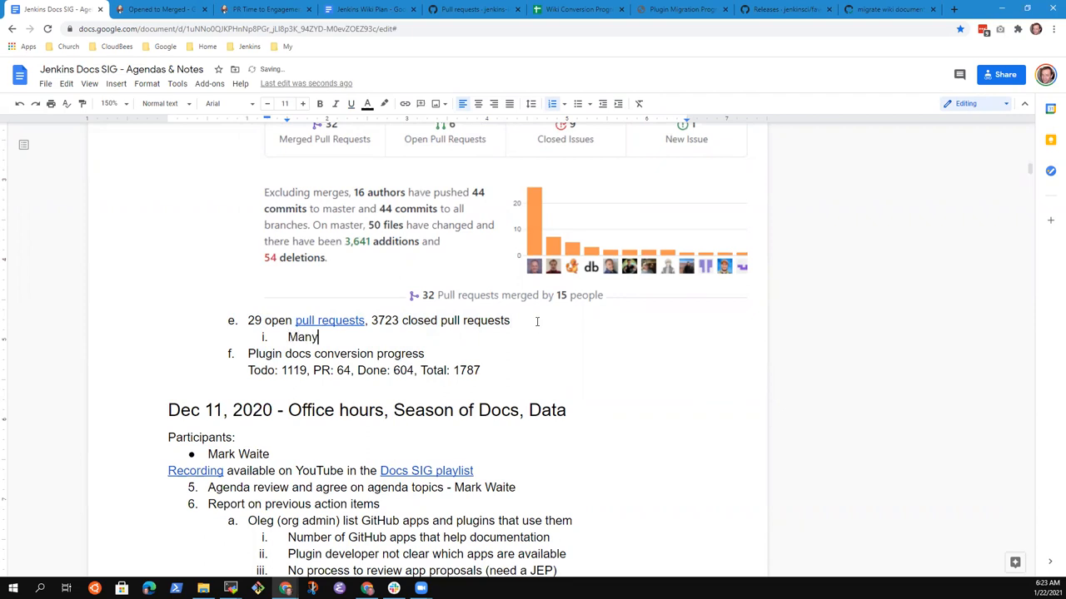
text(open for an)
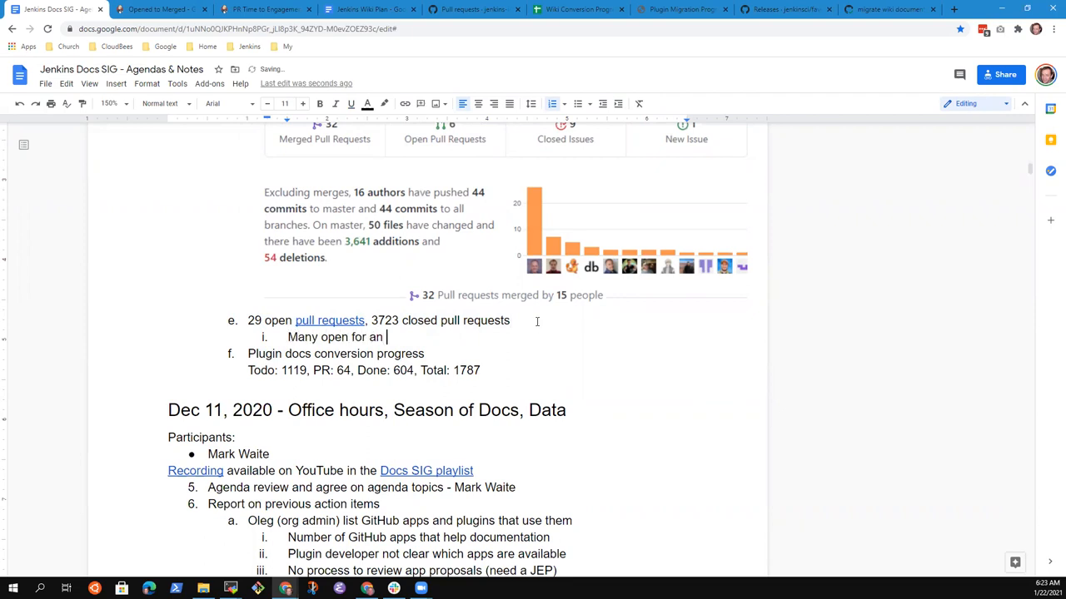
text(extended period)
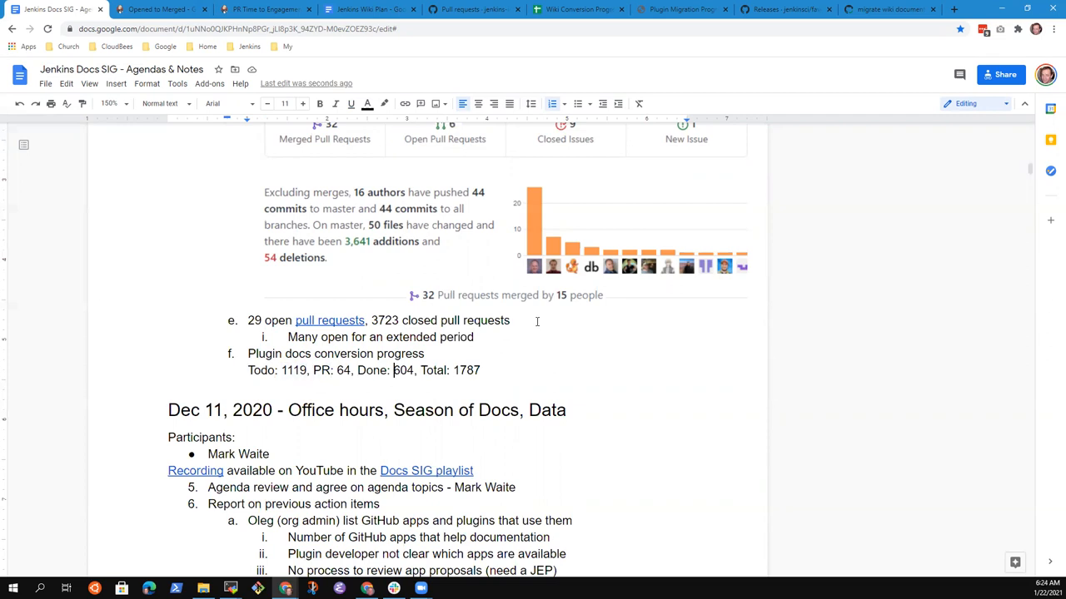
double_click(403, 371)
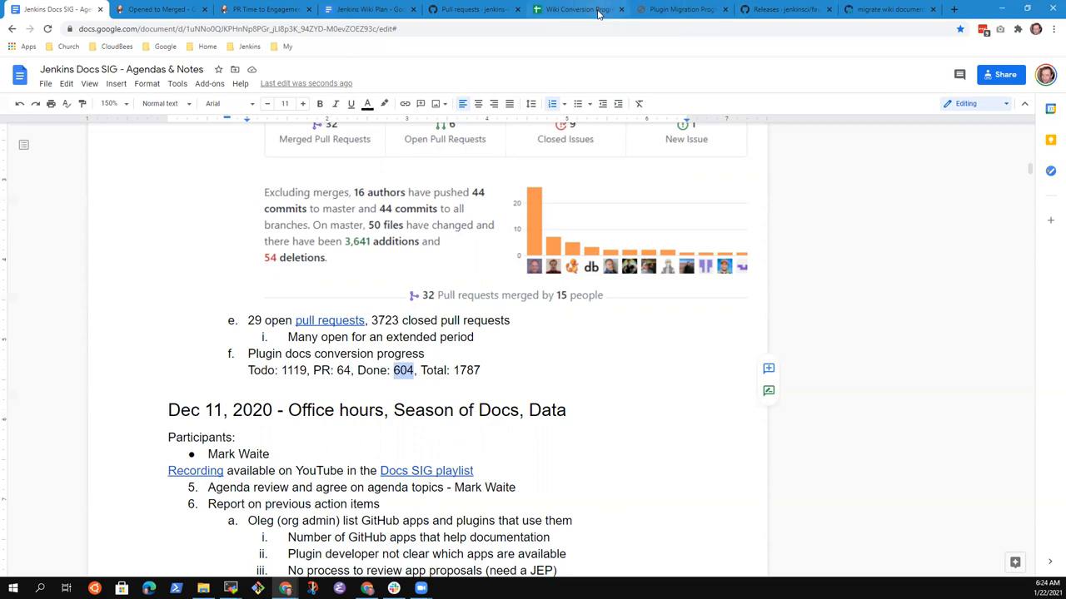
click(681, 9)
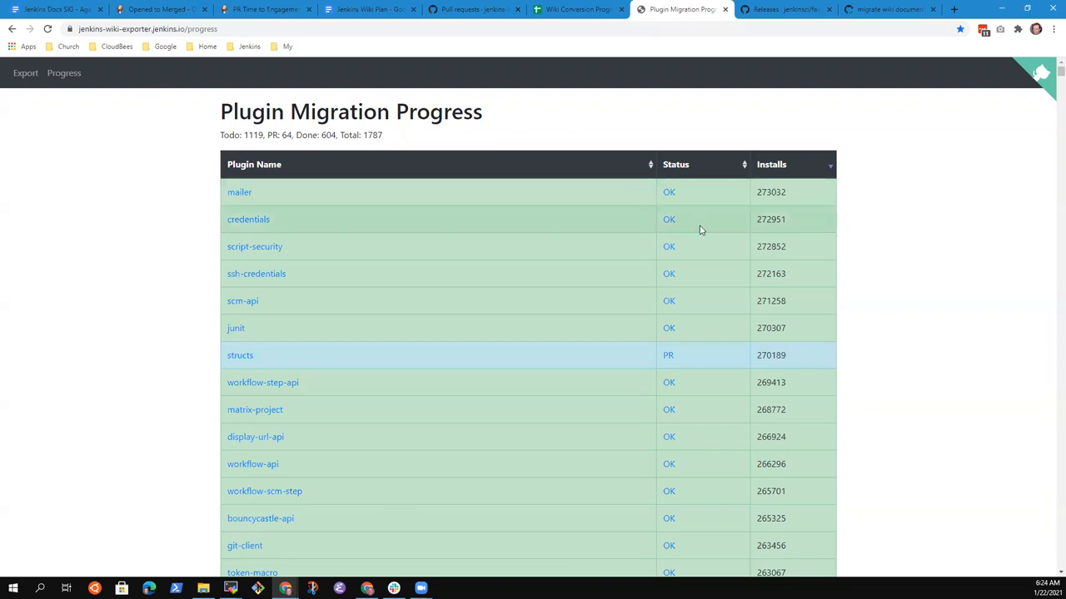
scroll(down, 3)
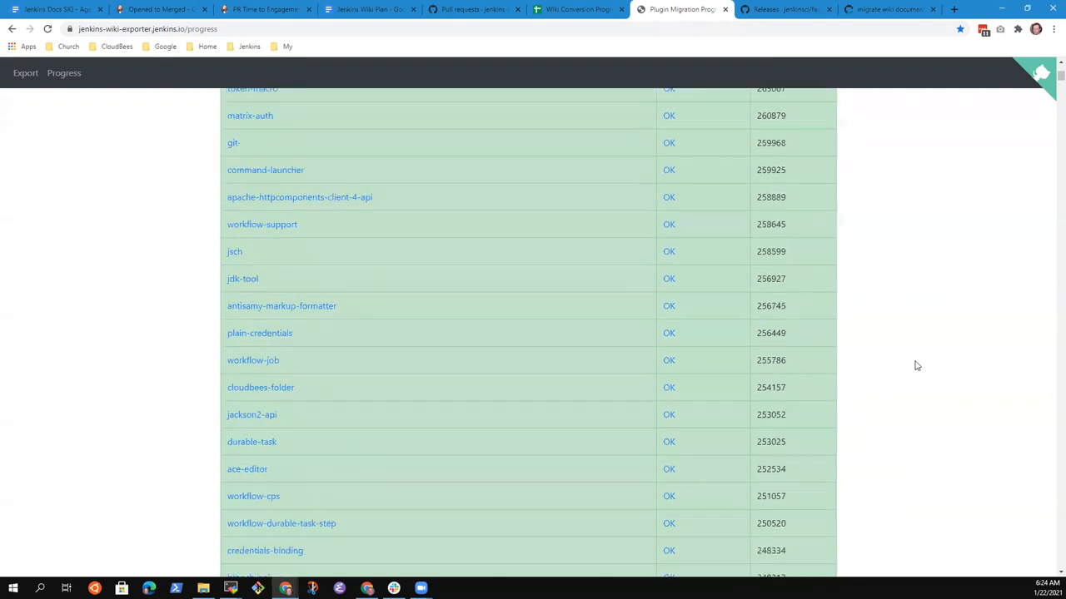
scroll(down, 3)
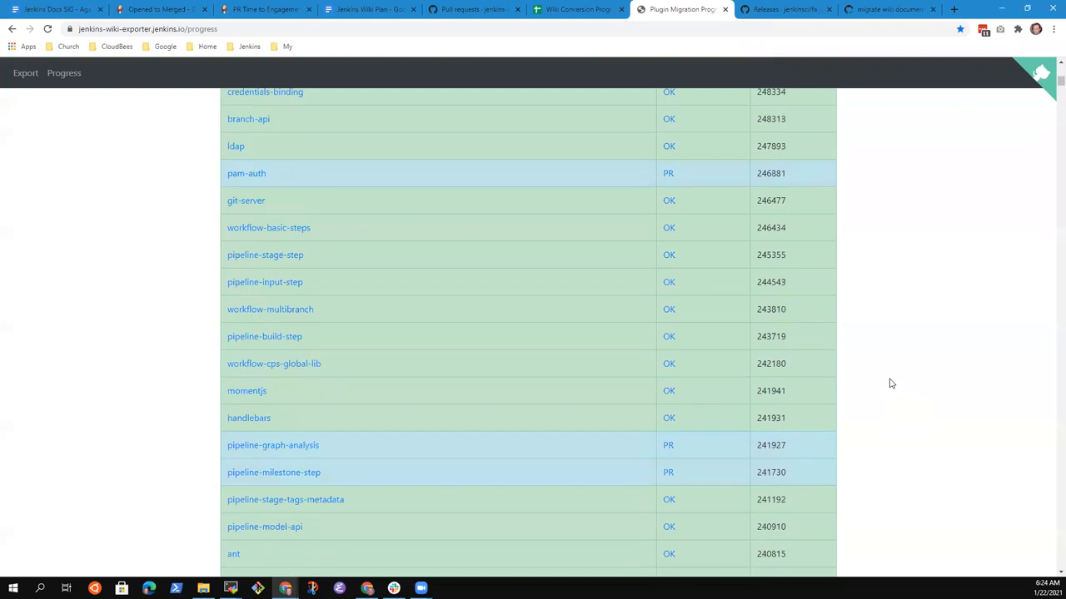
scroll(down, 3)
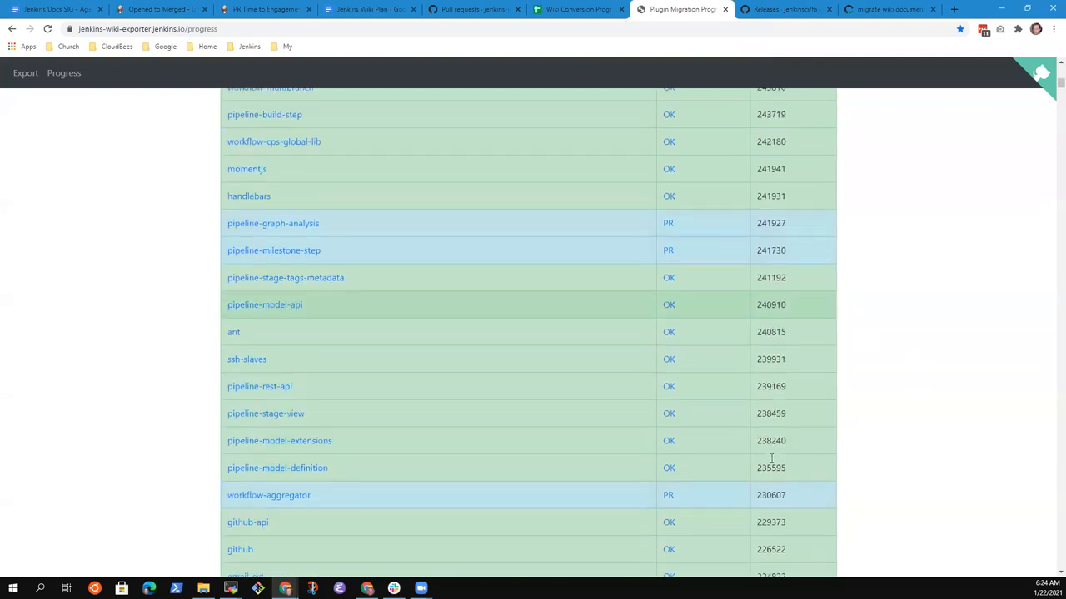
scroll(down, 3)
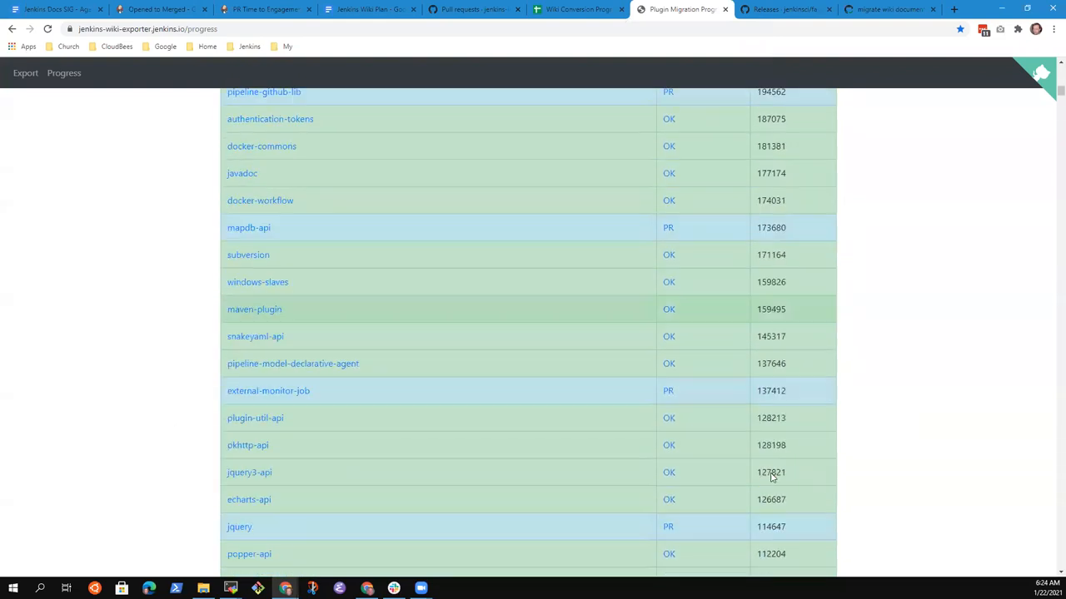
scroll(down, 3)
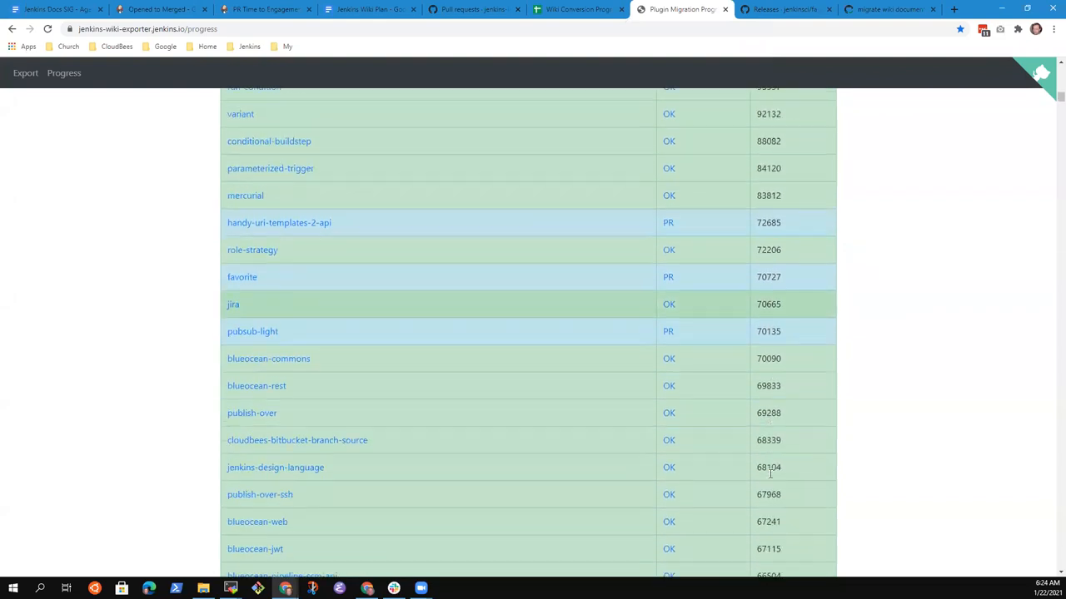
scroll(down, 3)
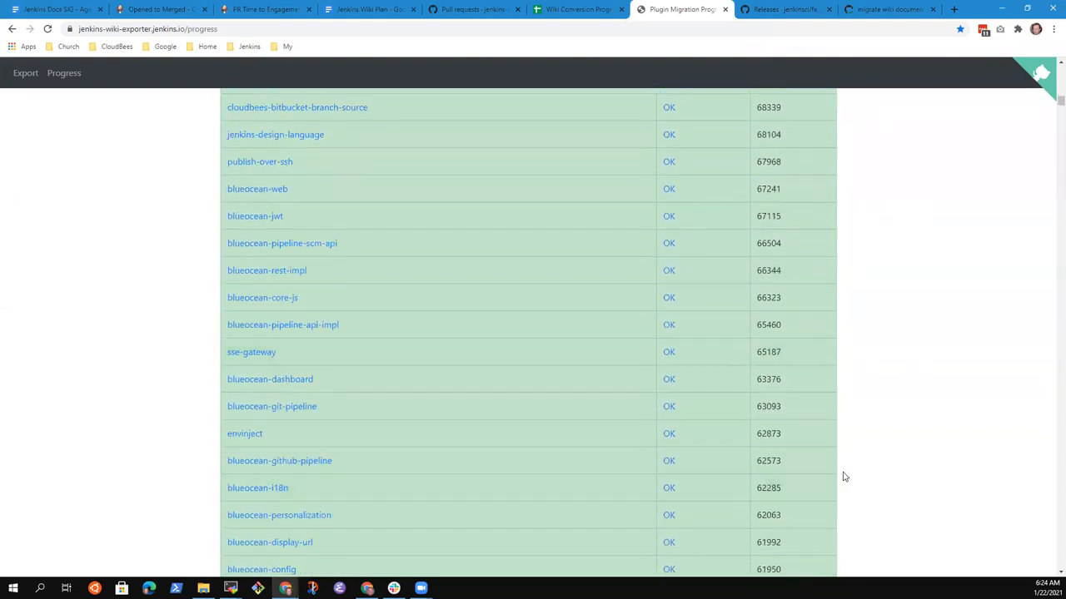
scroll(down, 3)
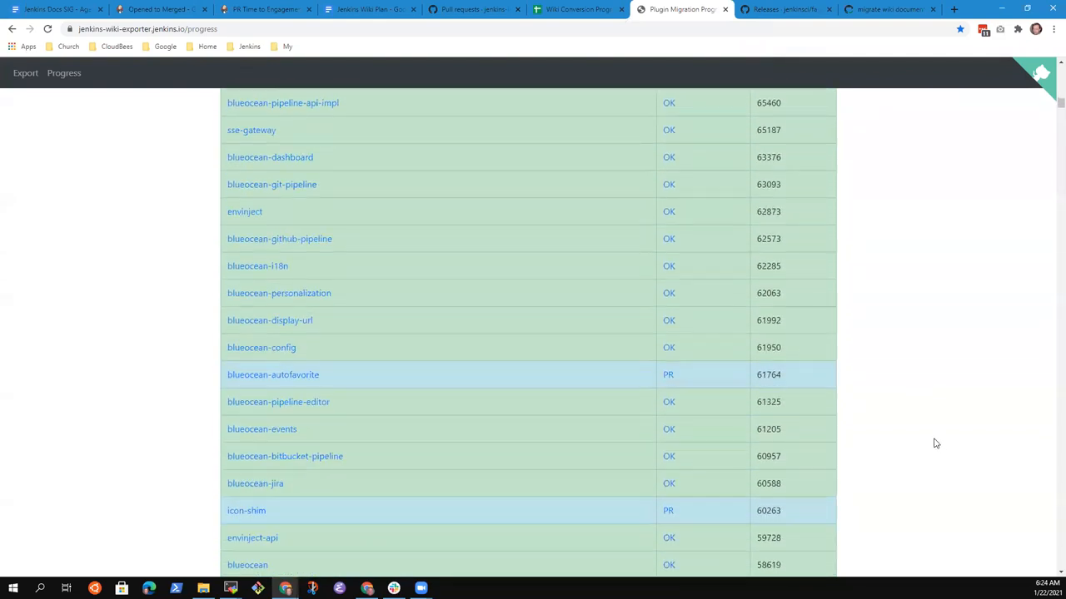
scroll(down, 3)
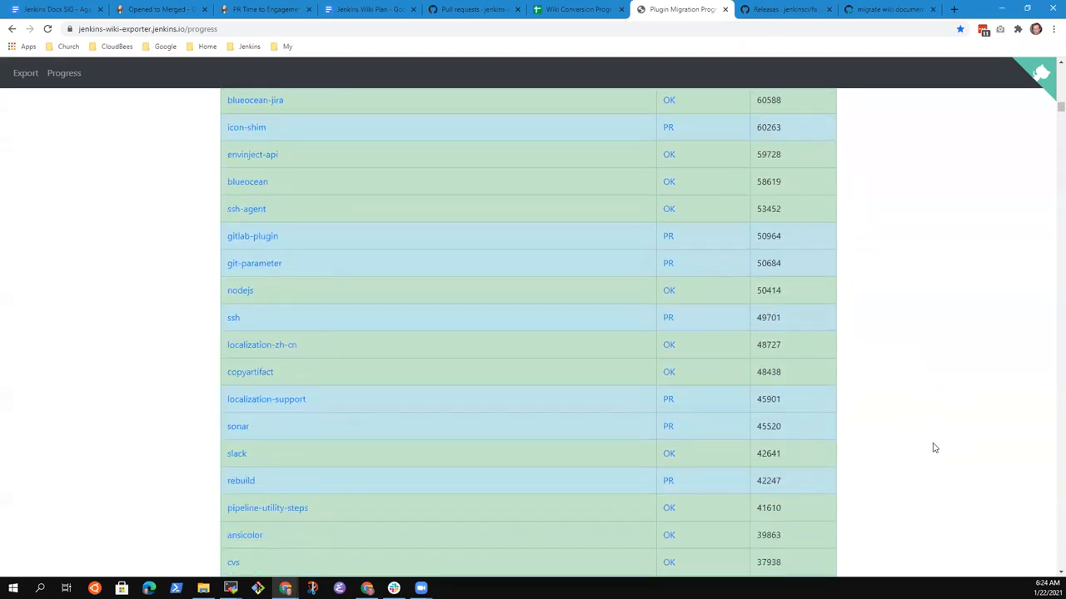
scroll(down, 3)
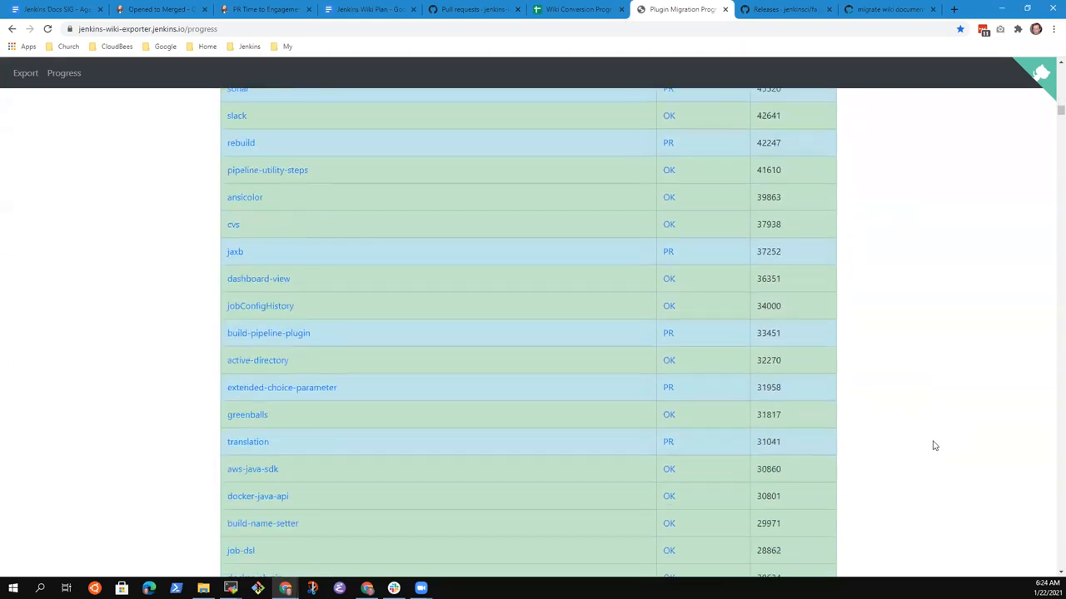
scroll(down, 3)
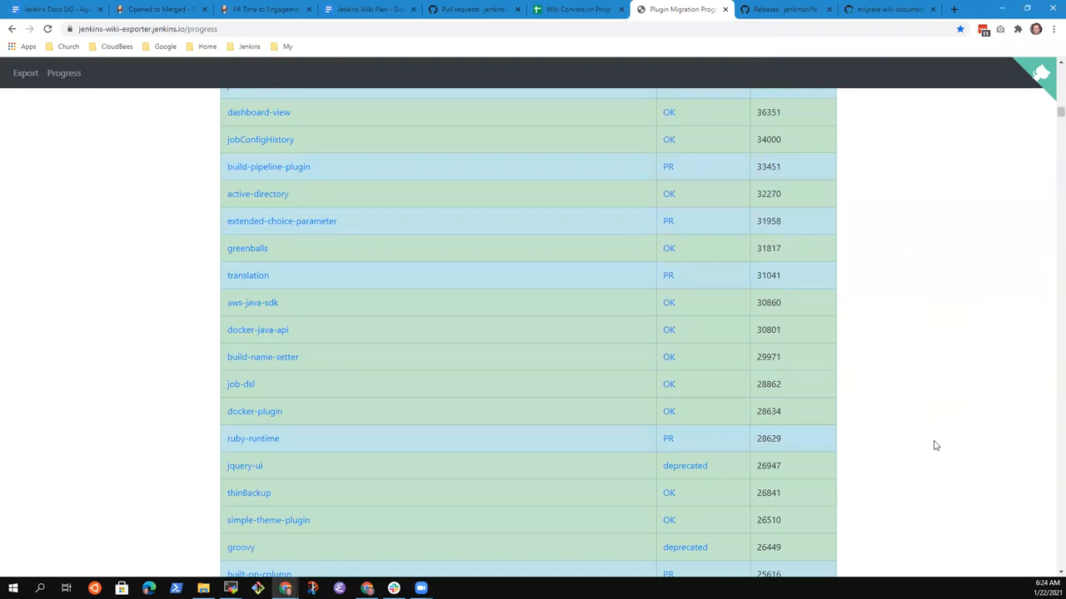
scroll(down, 3)
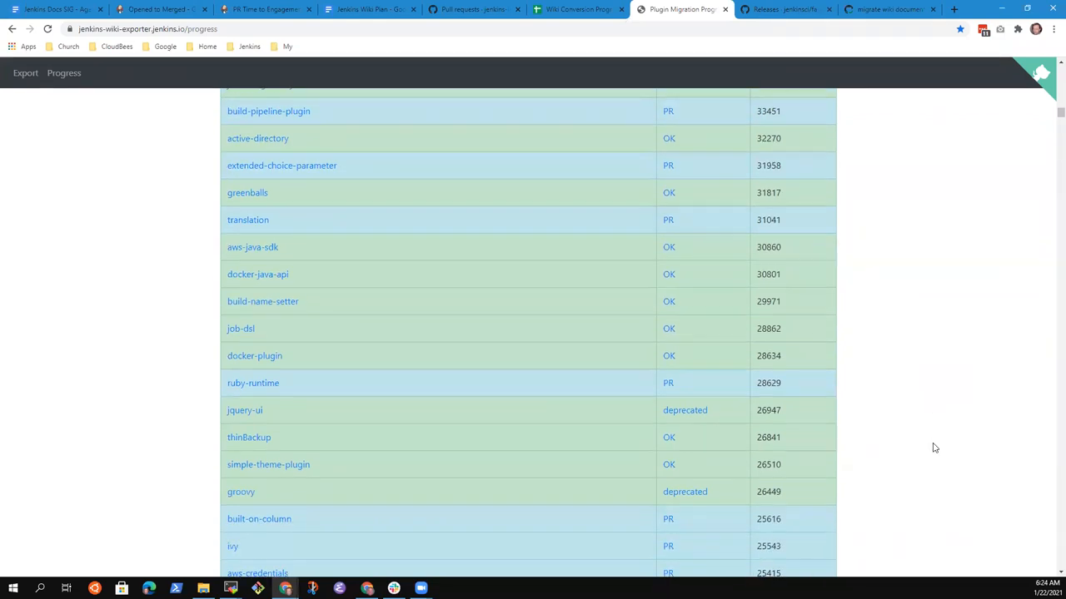
mouse_move(928, 454)
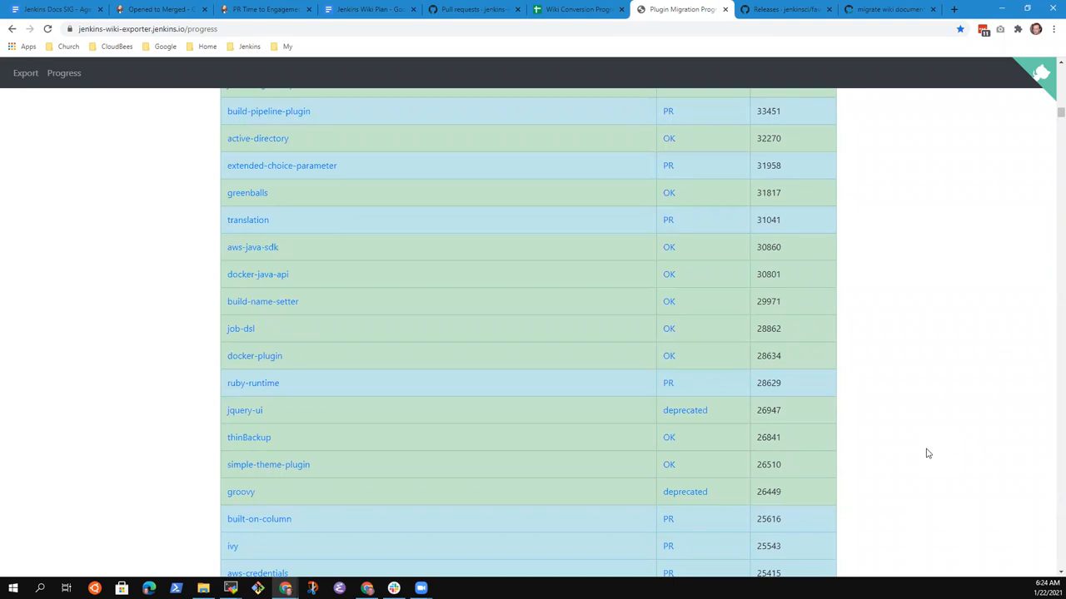
scroll(down, 3)
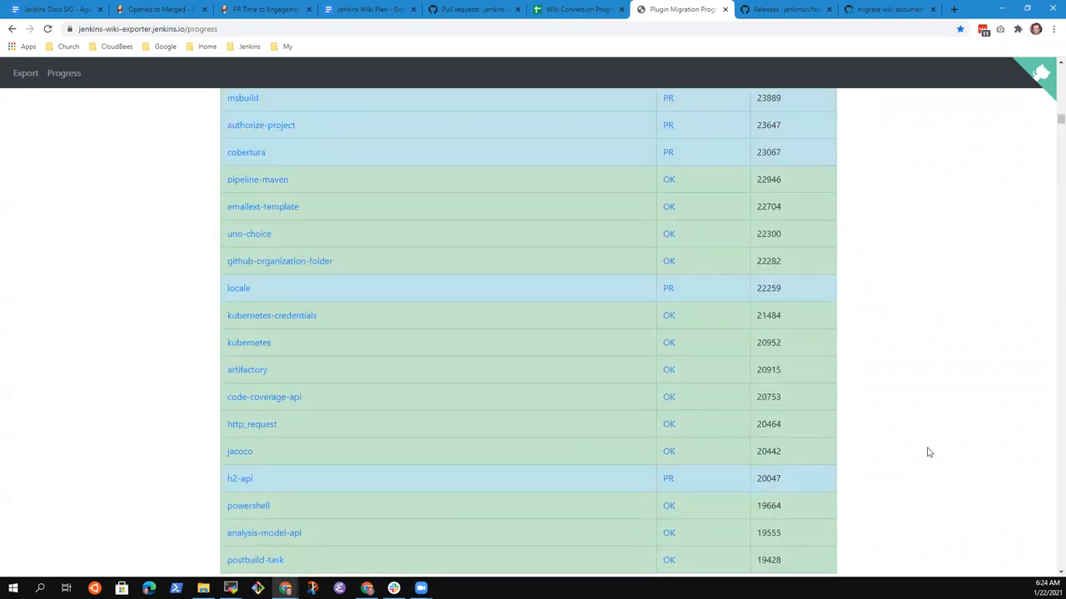
scroll(down, 3)
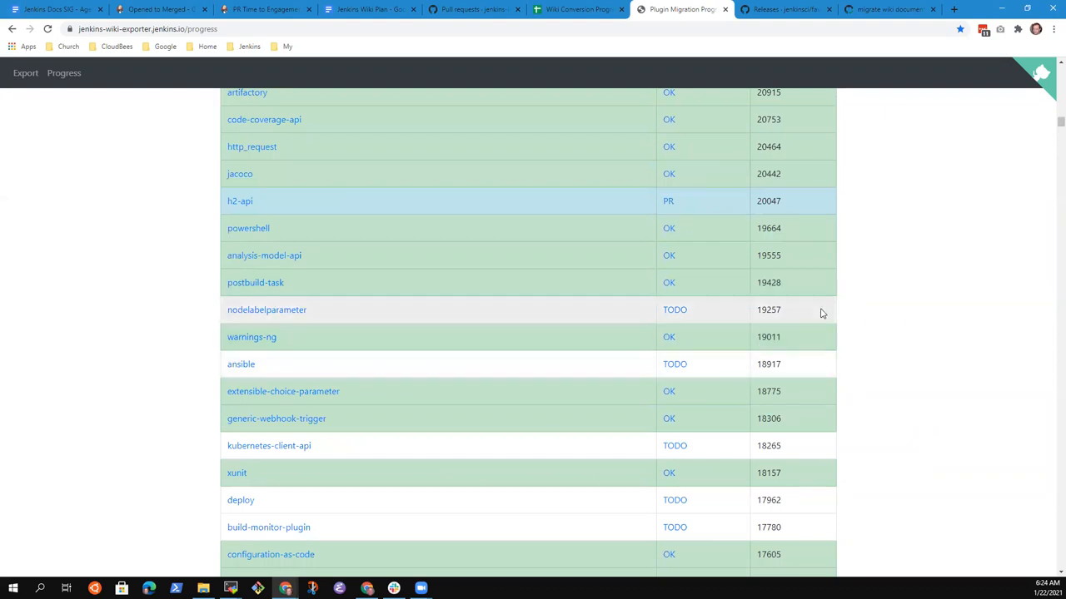
mouse_move(825, 316)
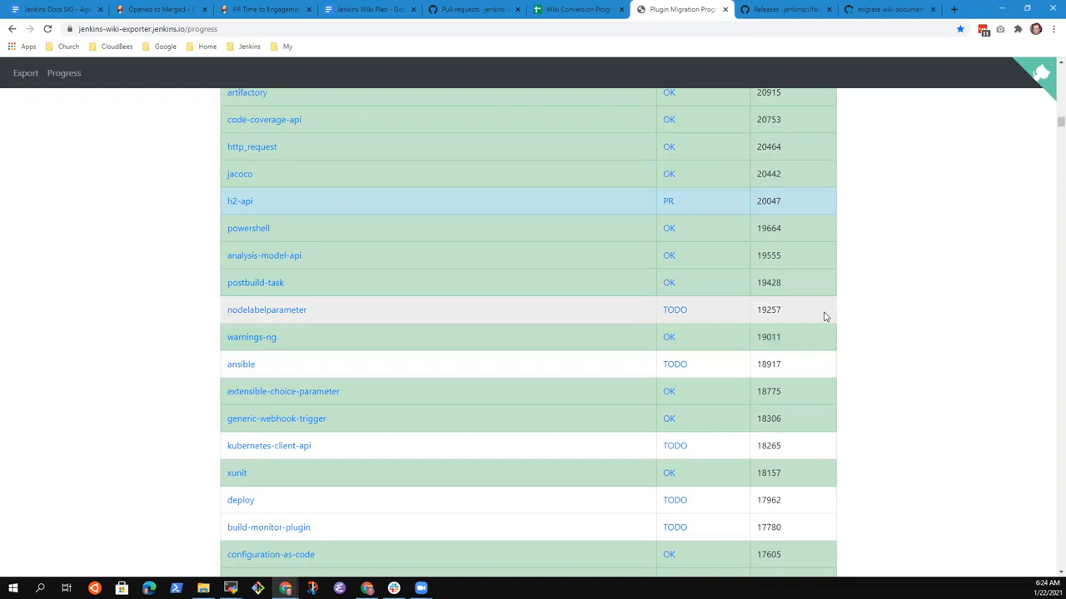
mouse_move(854, 306)
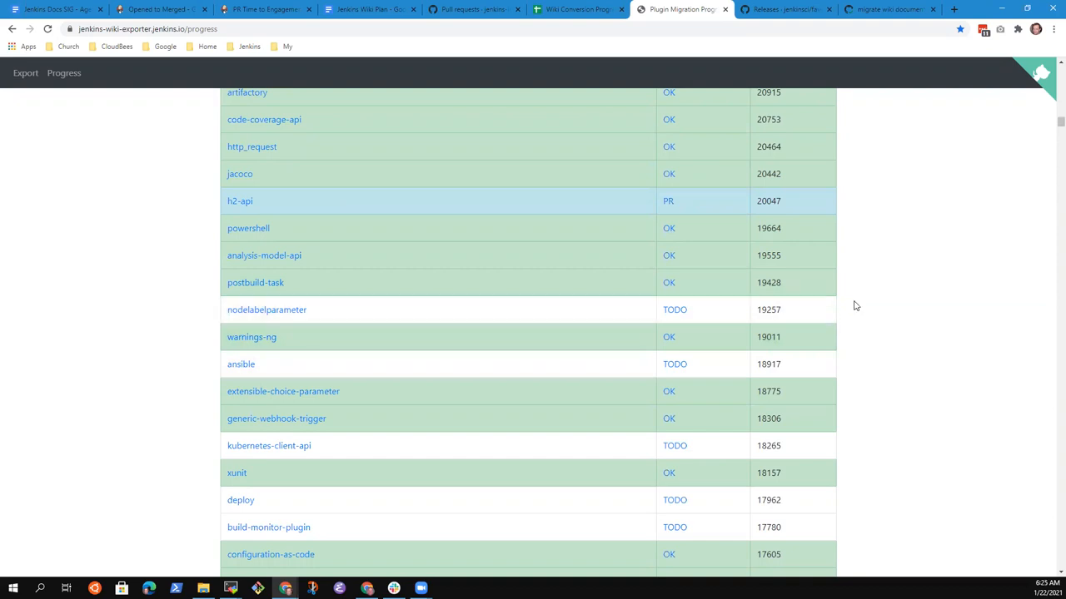
mouse_move(861, 315)
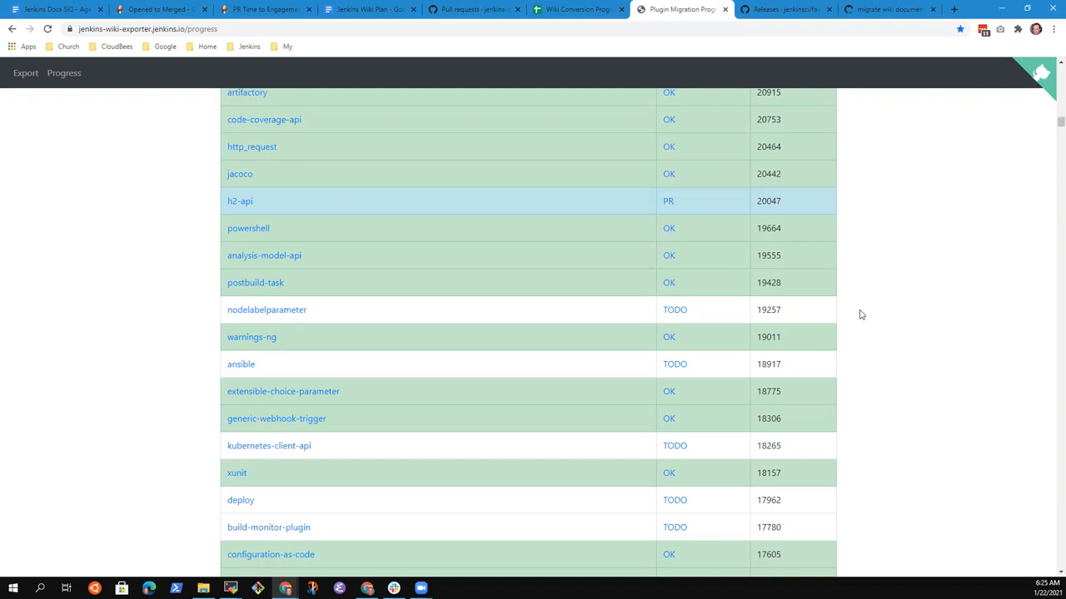
mouse_move(857, 325)
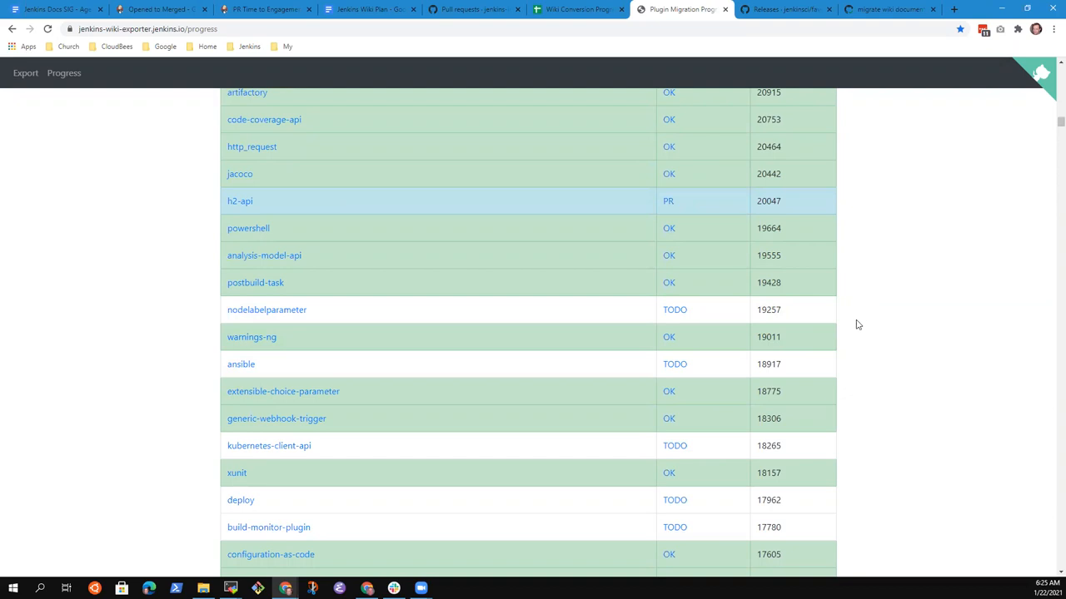
mouse_move(648, 345)
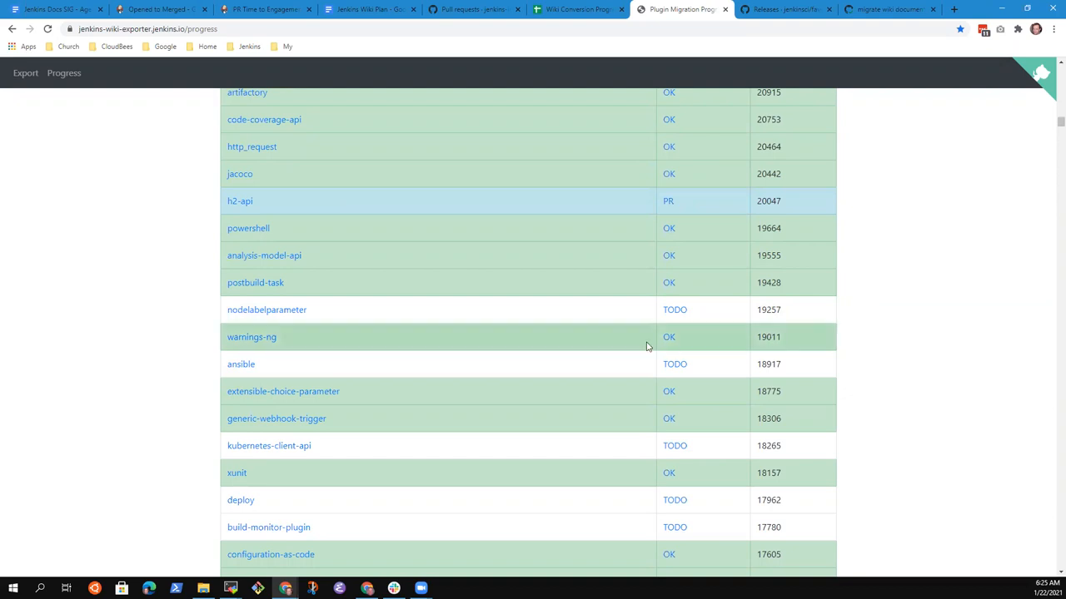
mouse_move(54, 9)
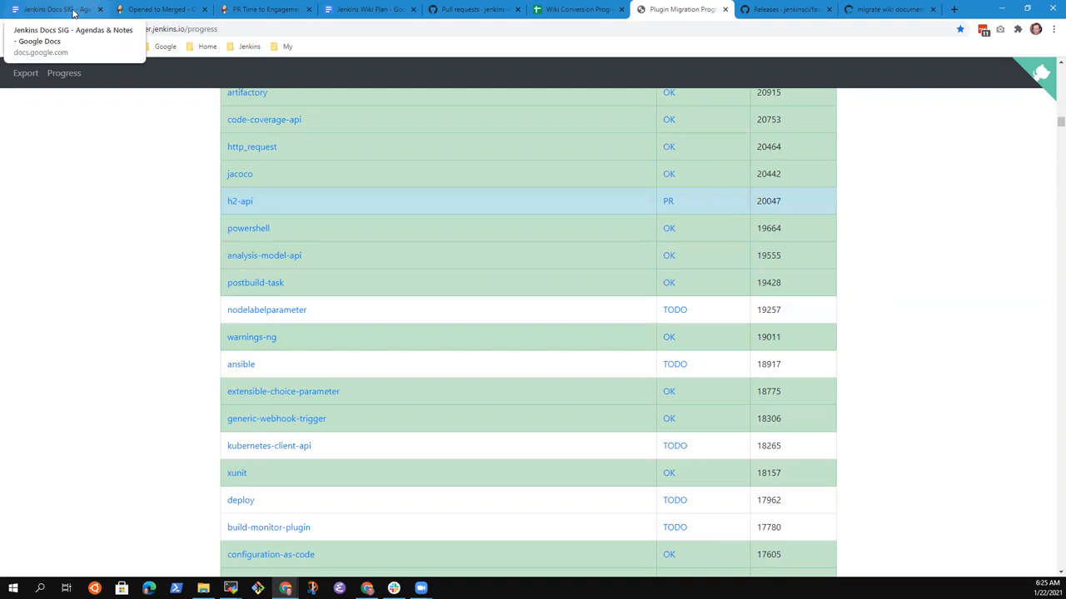
click(54, 9)
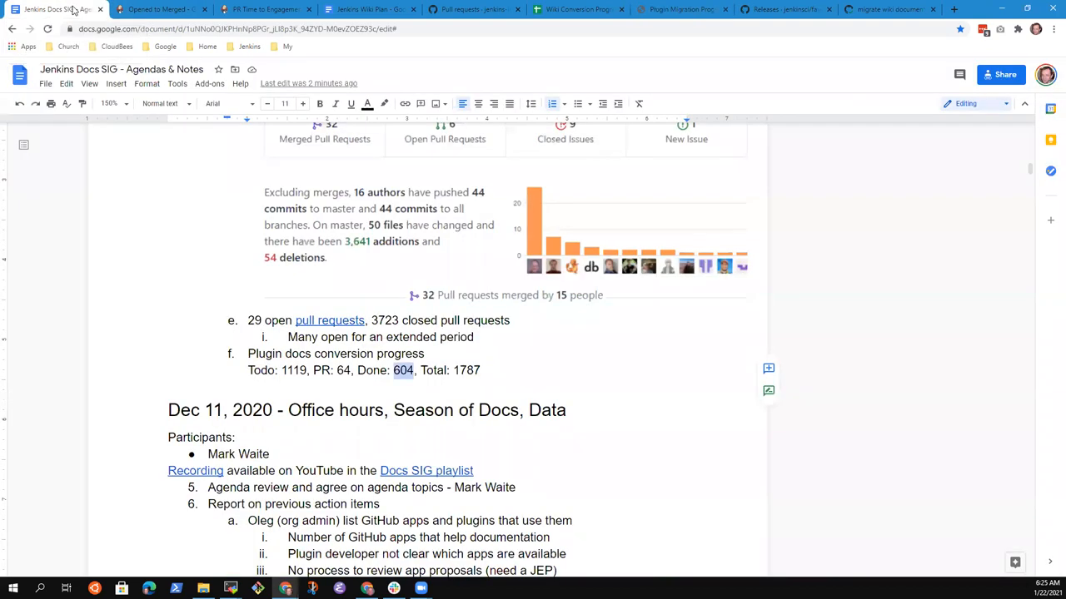